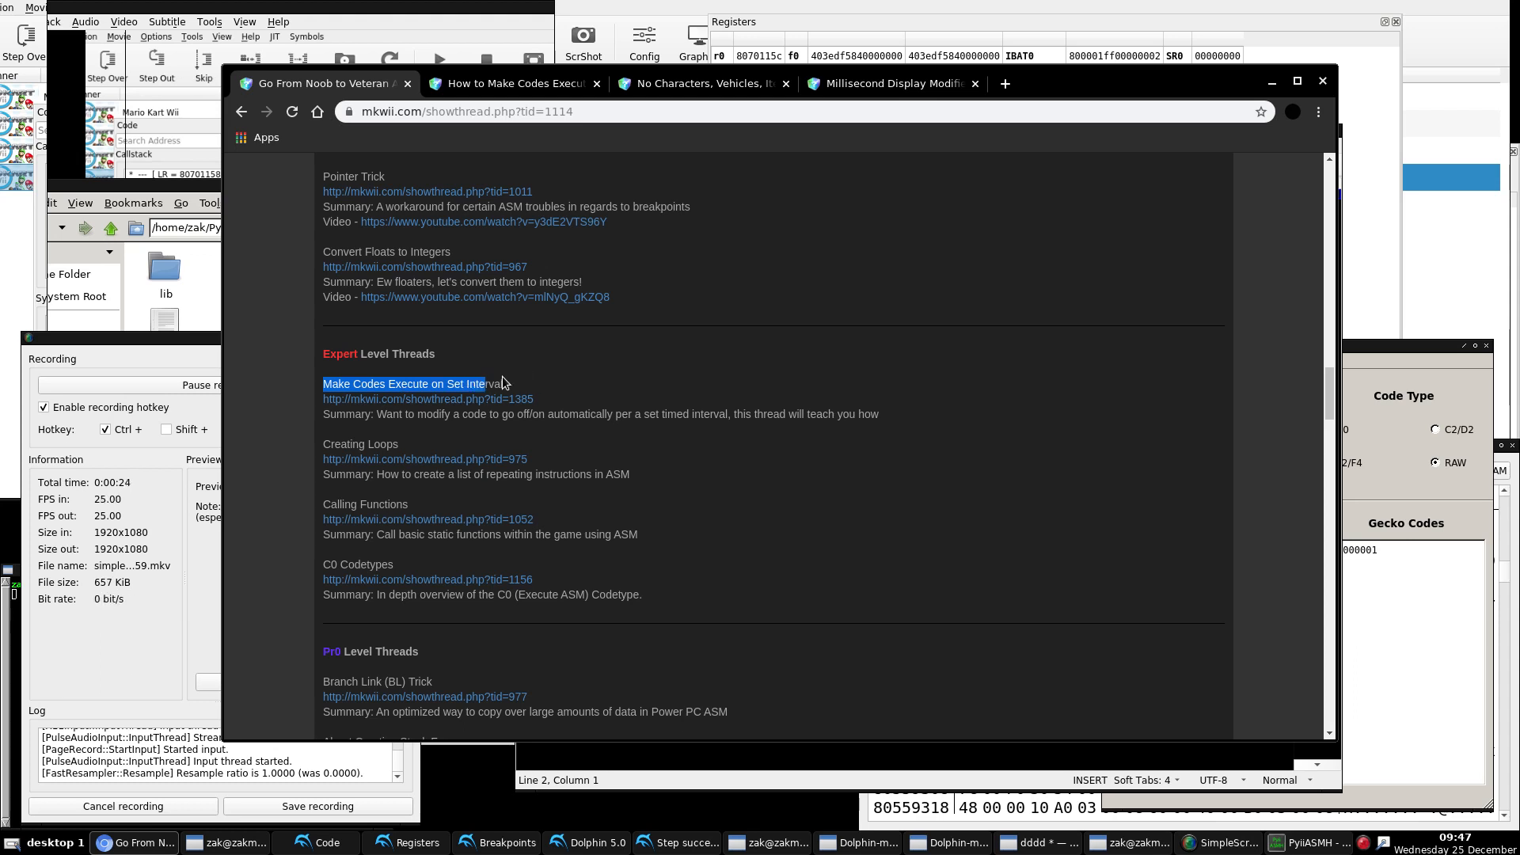
Step: Read the Make Codes Execute on Set Intervals tutorial, then bring up the invisible racing code thread
left_click(400, 383)
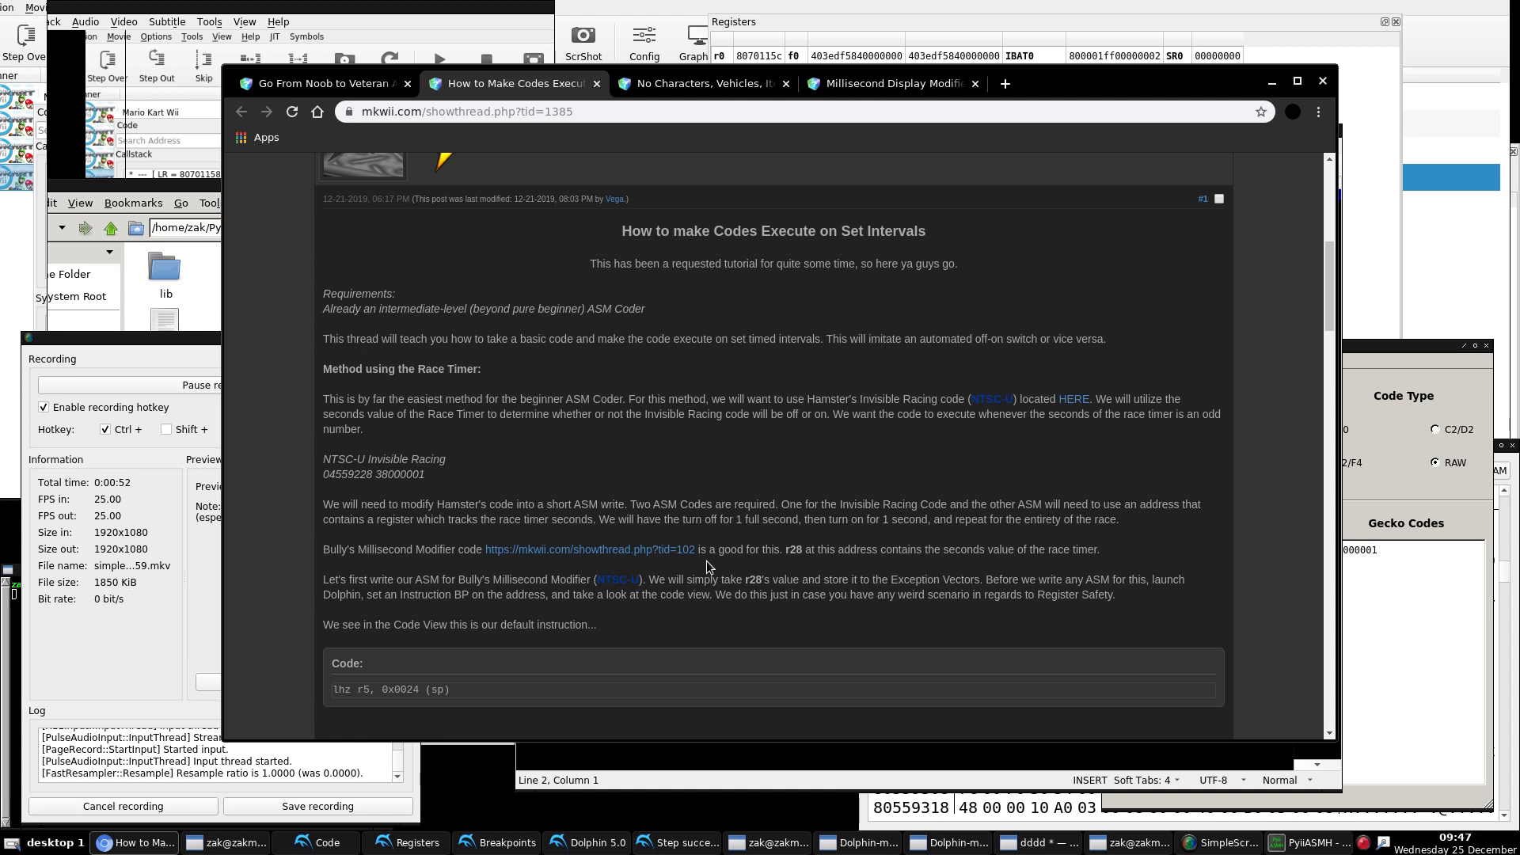
scroll("down", 3)
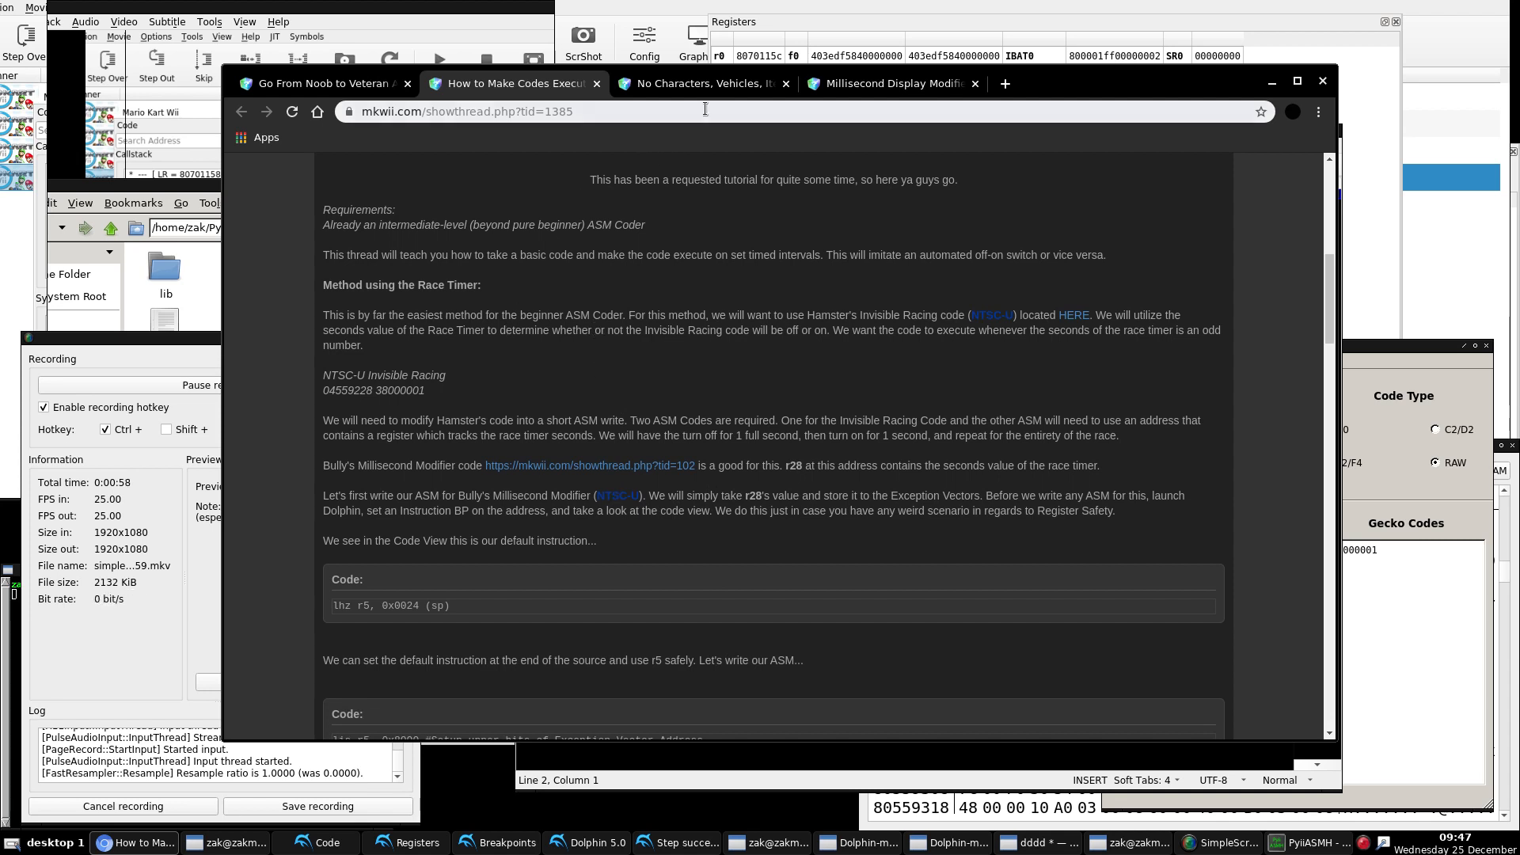
left_click(698, 84)
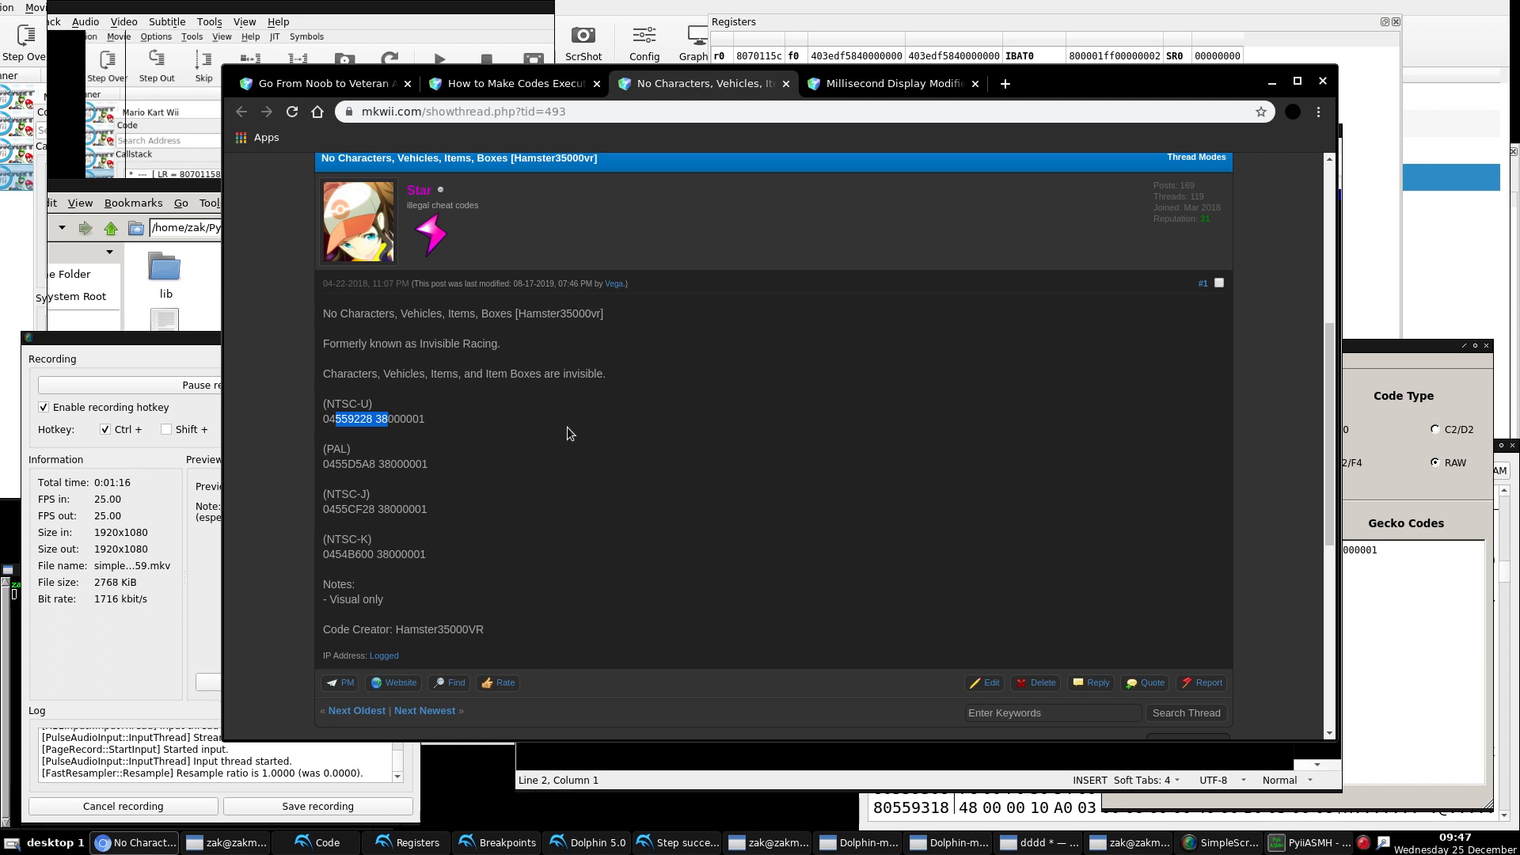
mouse_move(514, 82)
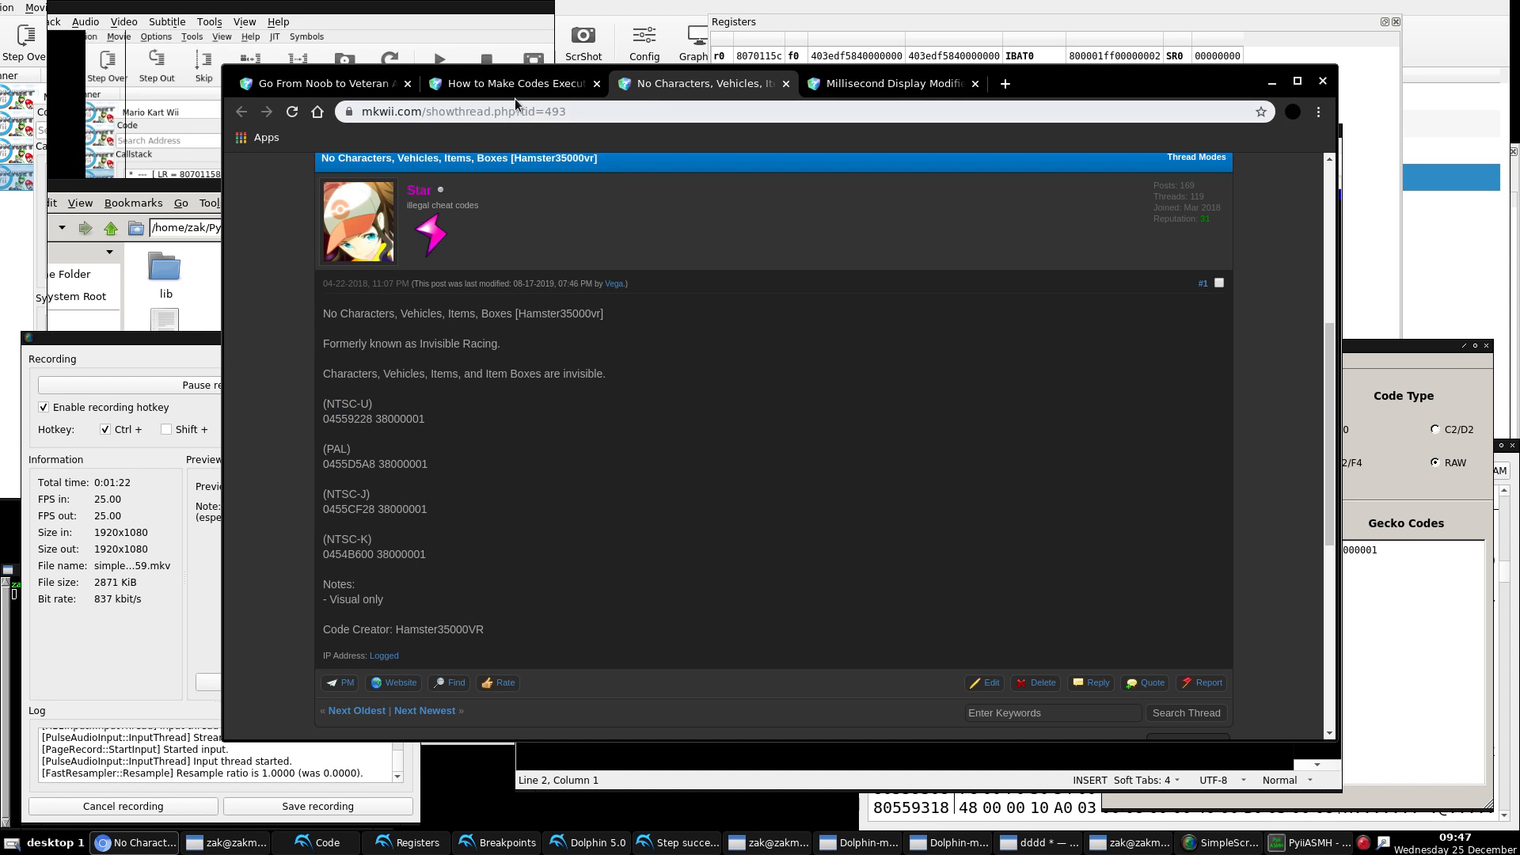
Step: Compare the NTSC-U invisible racing code with the tutorial, then bring up the Millisecond Display Modifier thread
left_click(511, 84)
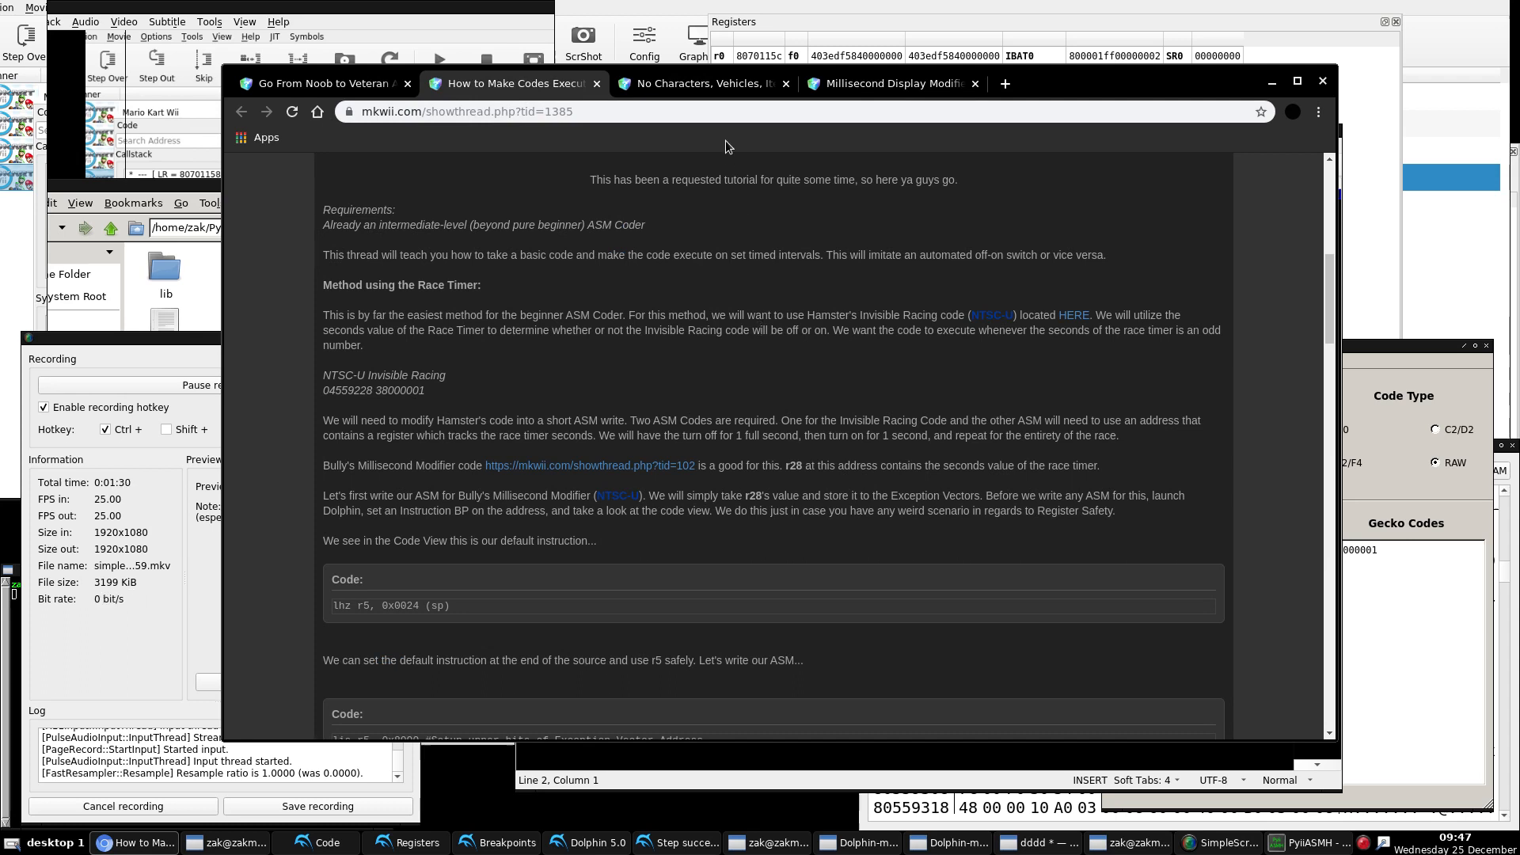
left_click(696, 84)
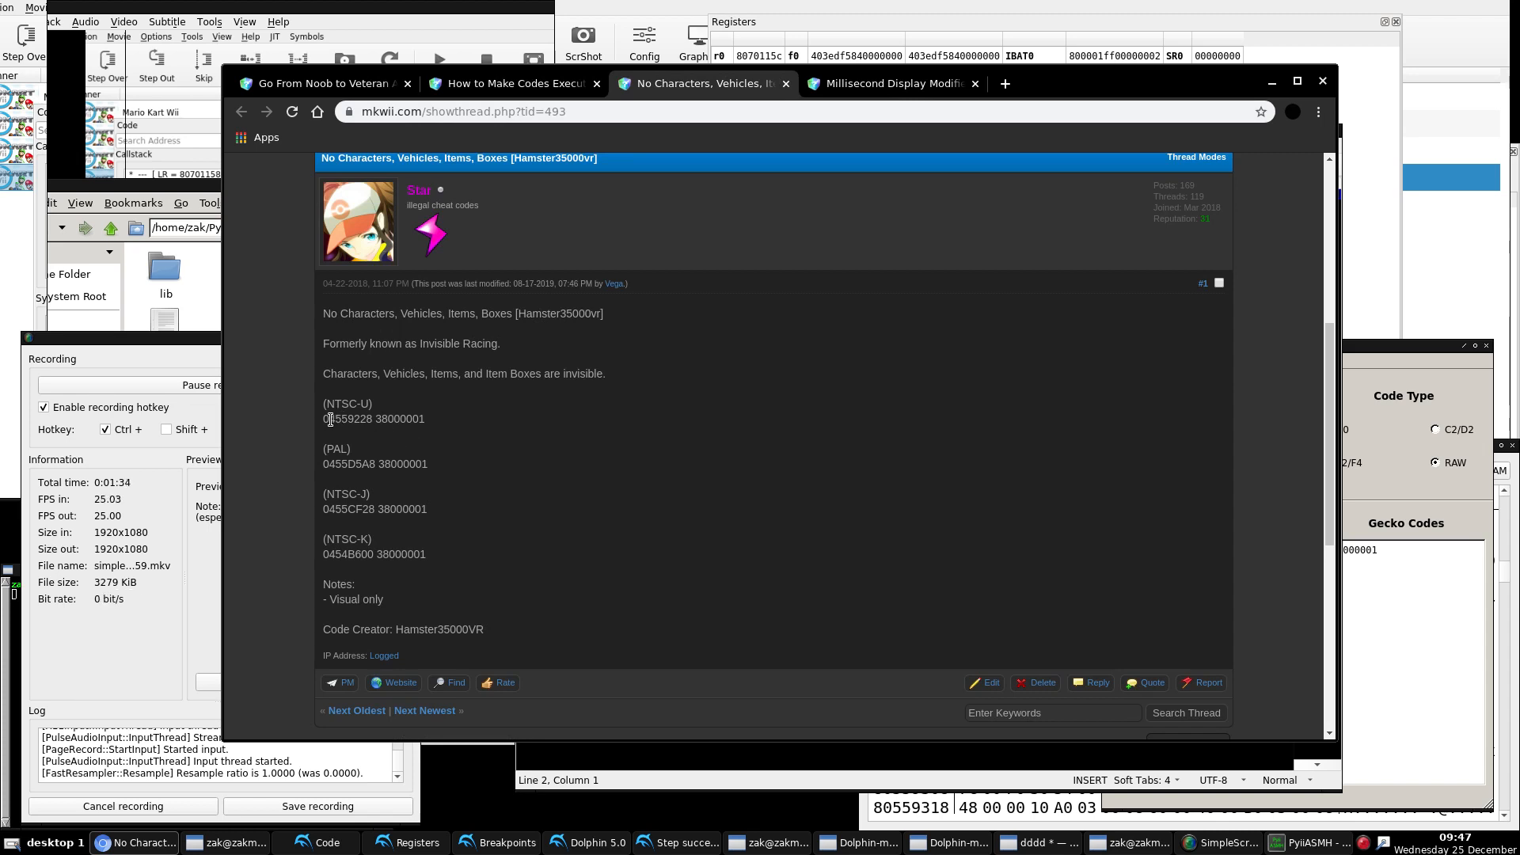
left_click_drag(329, 418, 394, 418)
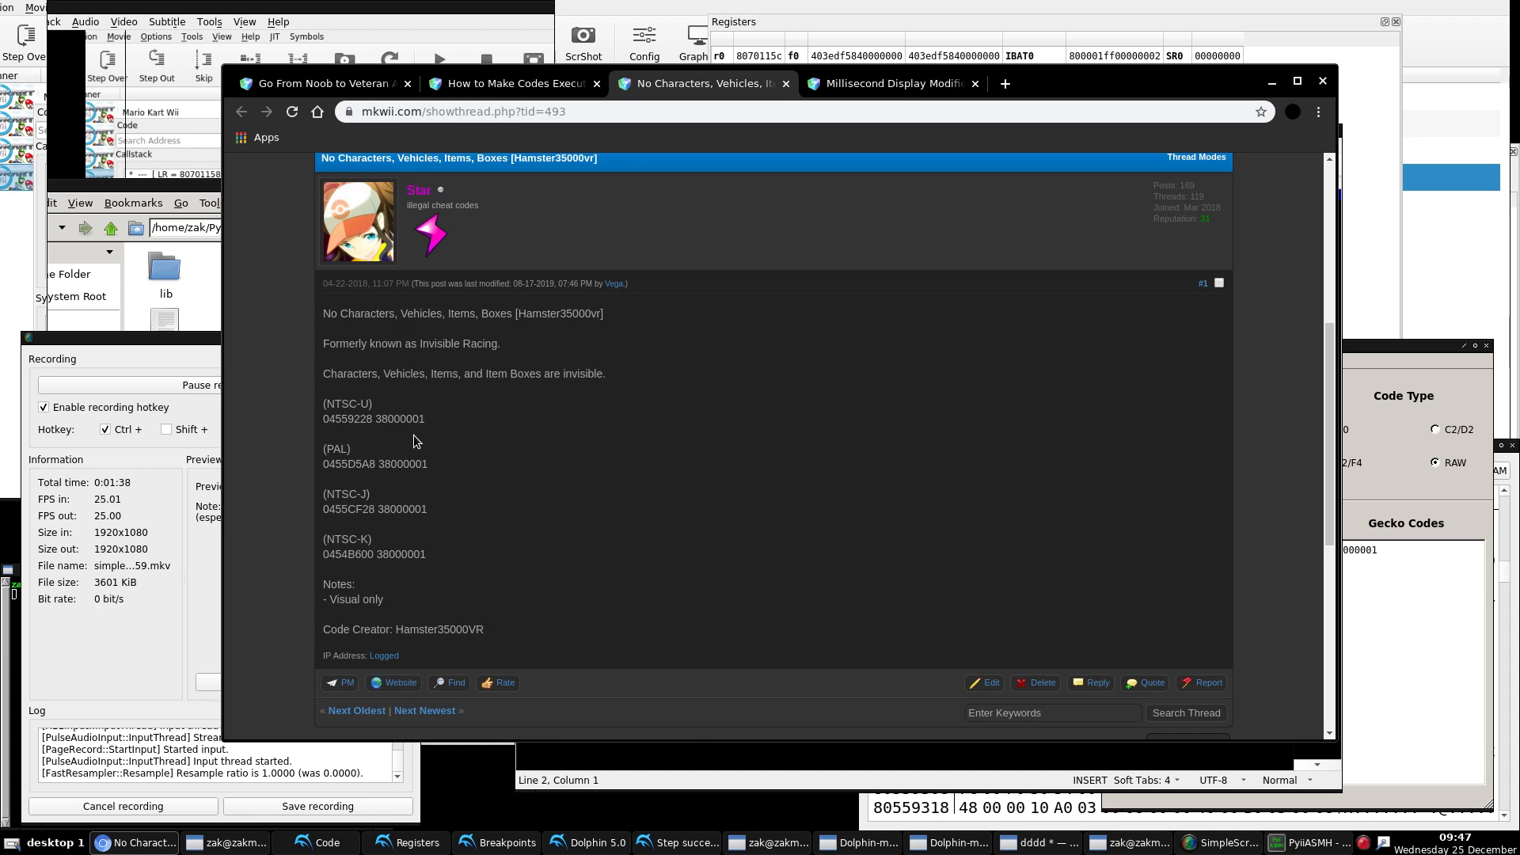
left_click(508, 84)
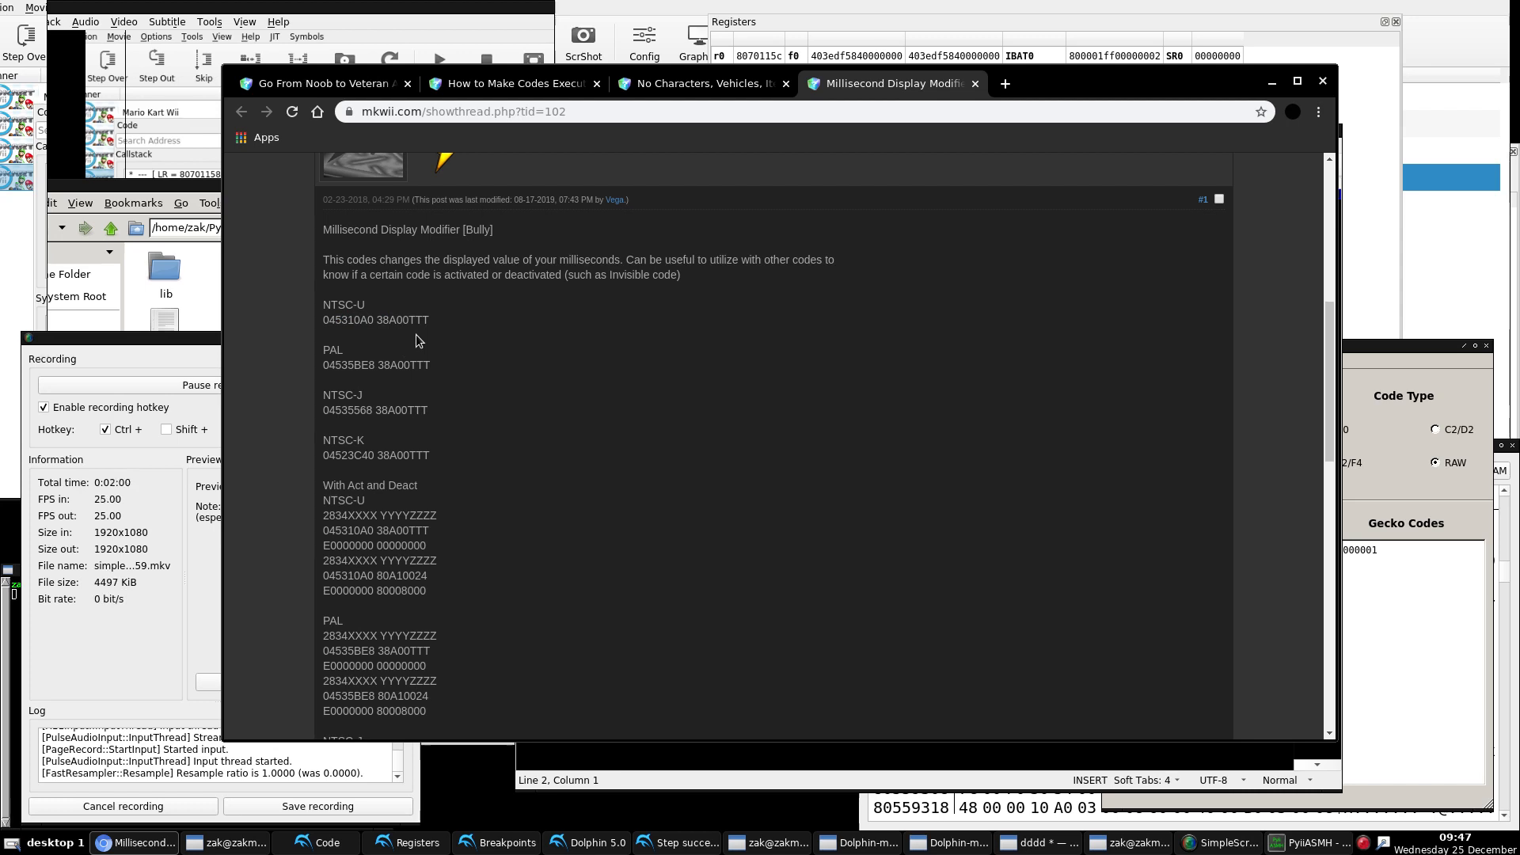
mouse_move(461, 372)
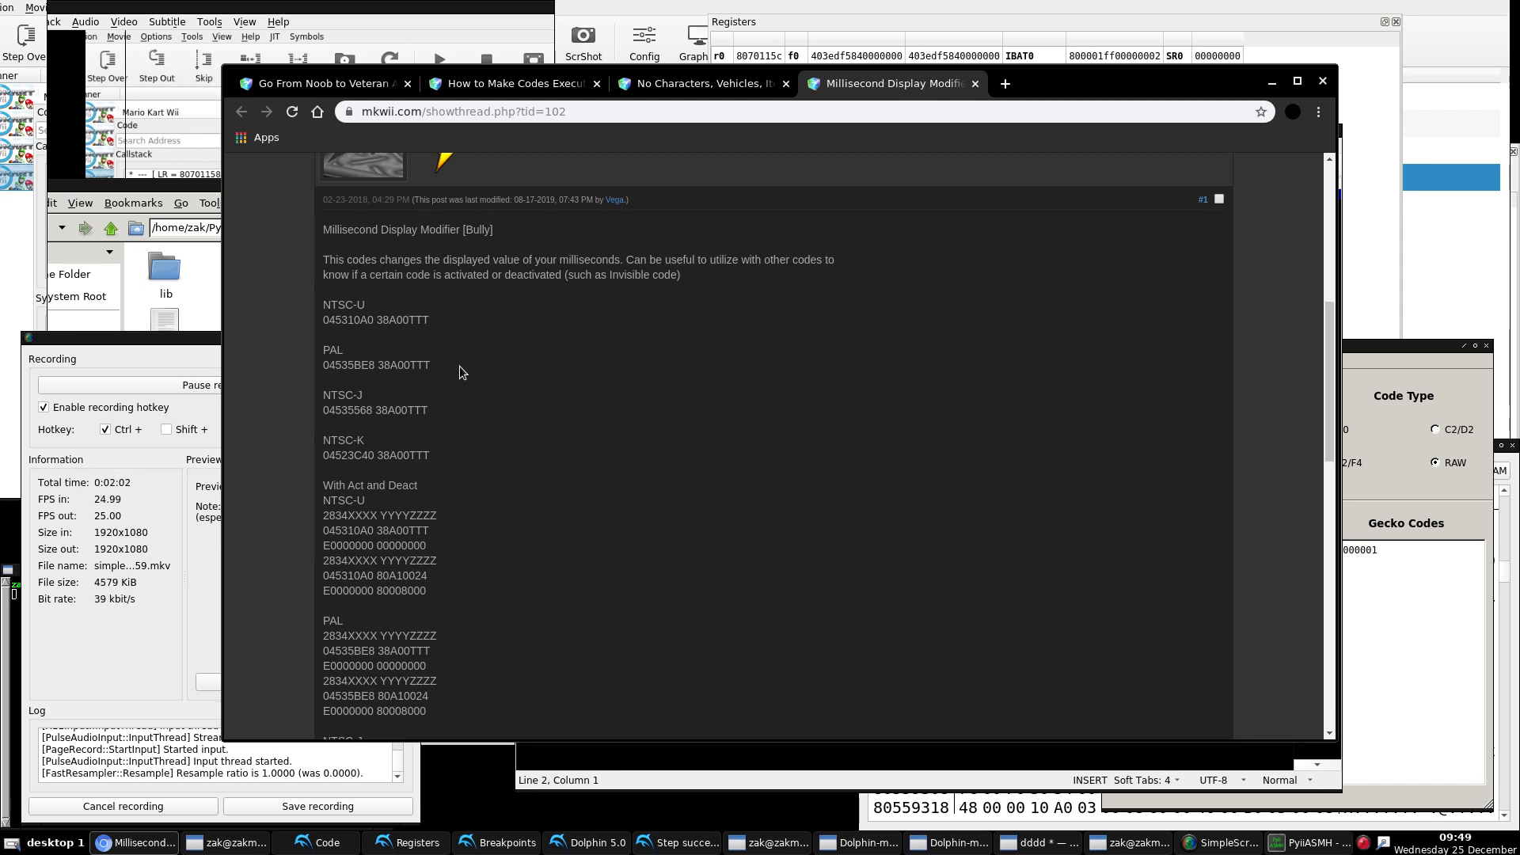
double_click(355, 228)
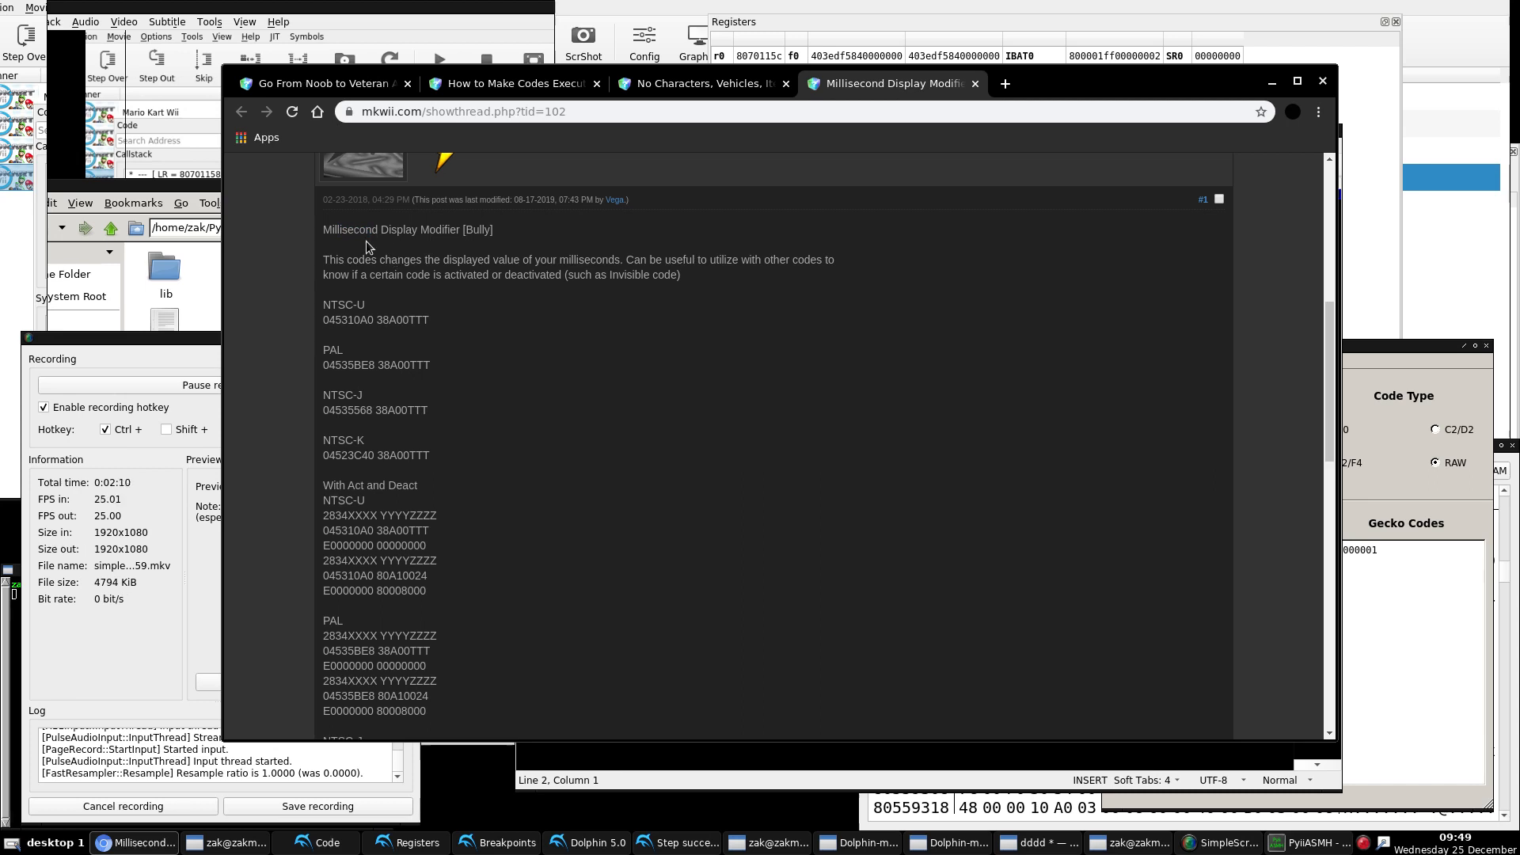
left_click_drag(357, 230, 424, 230)
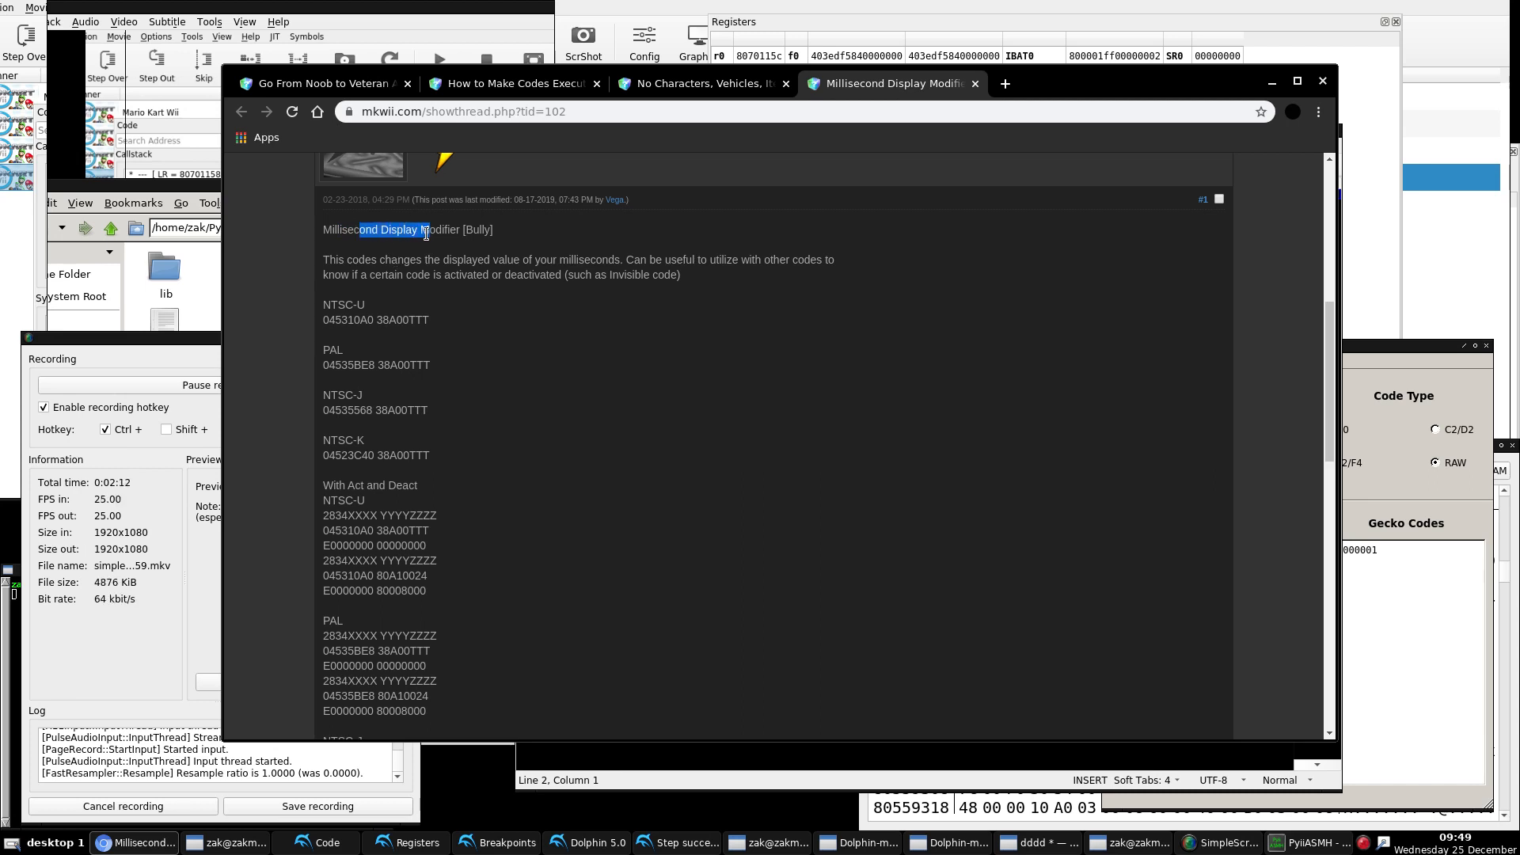
scroll("down", 3)
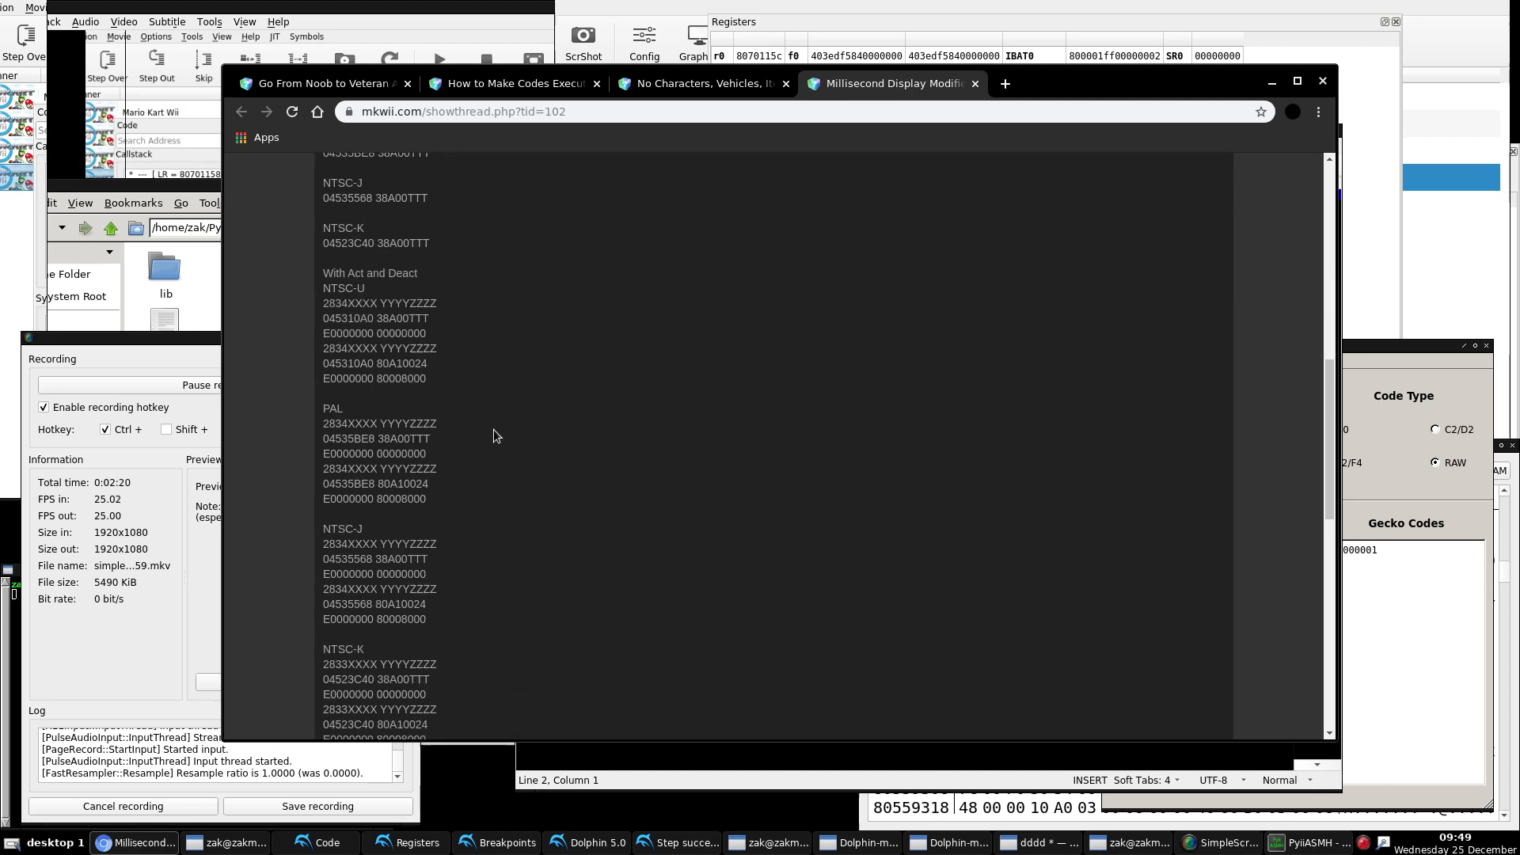
scroll("down", 3)
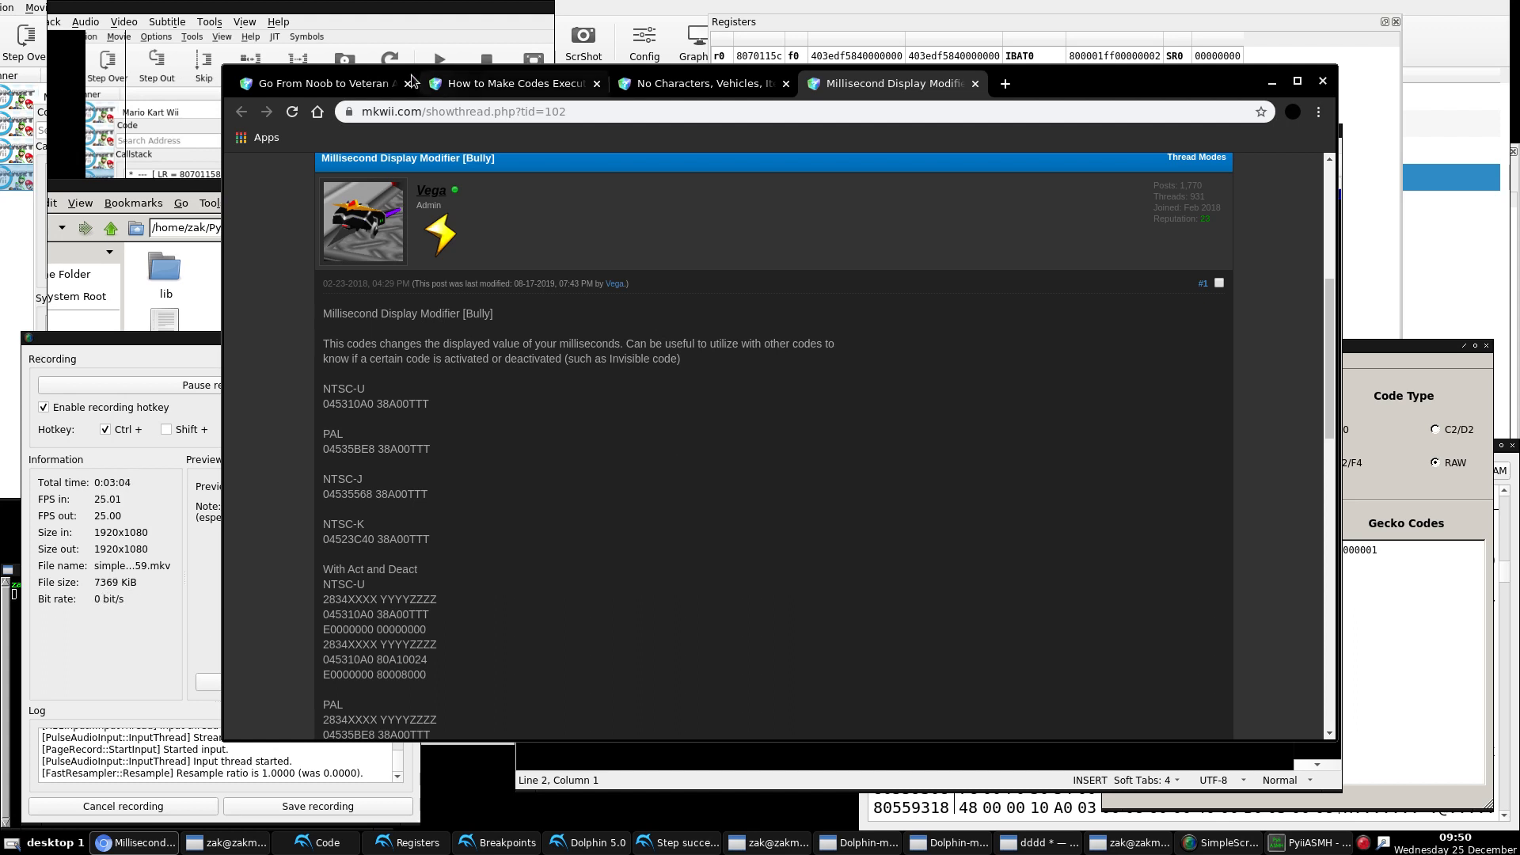
Step: Review the tutorial's first ASM, then the millisecond thread's PAL 80A10024 value
left_click(512, 84)
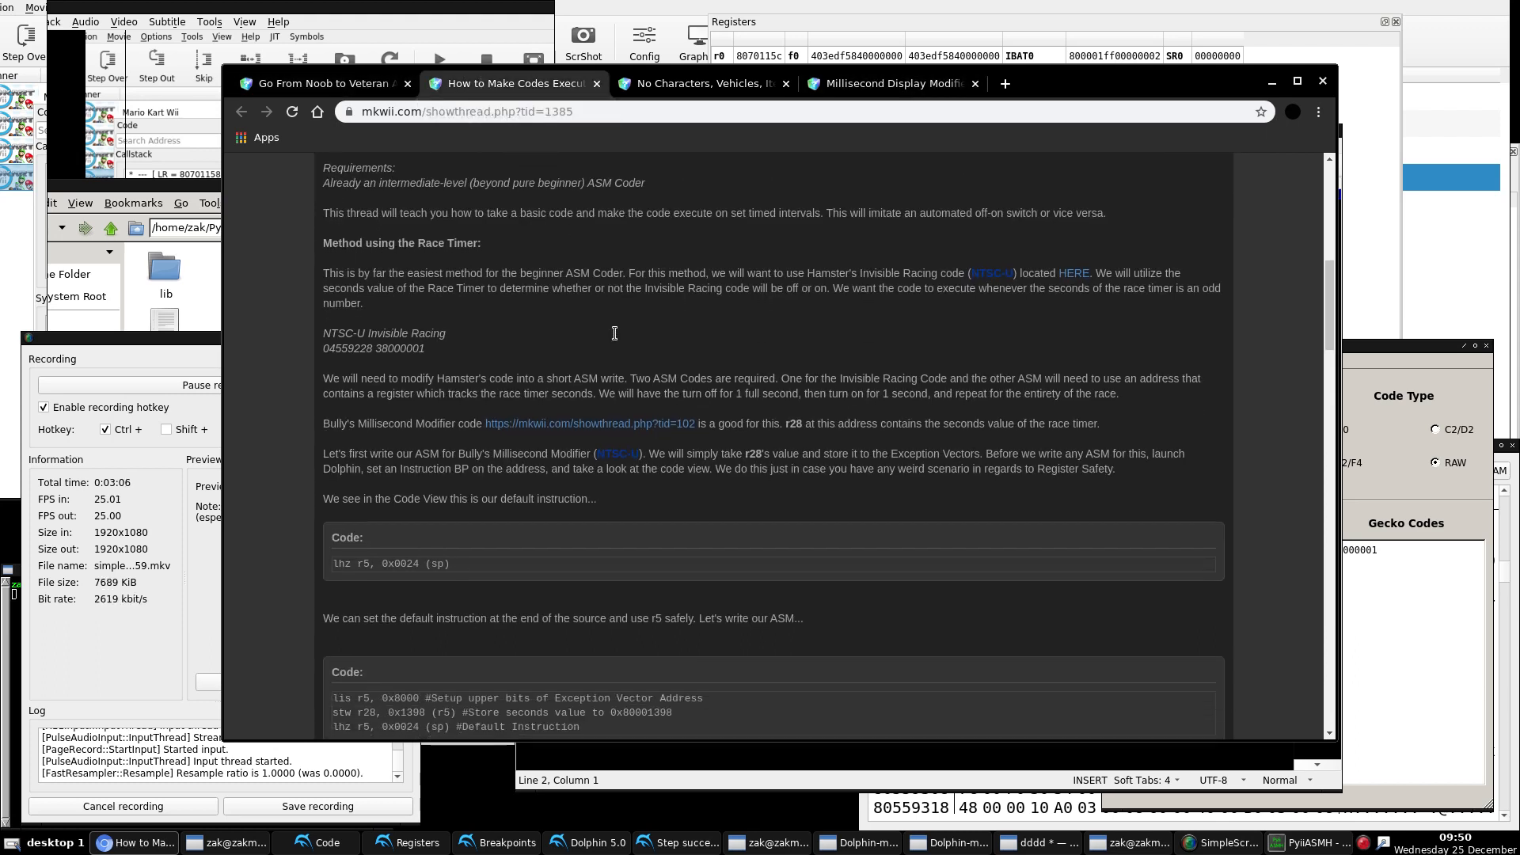
scroll("down", 3)
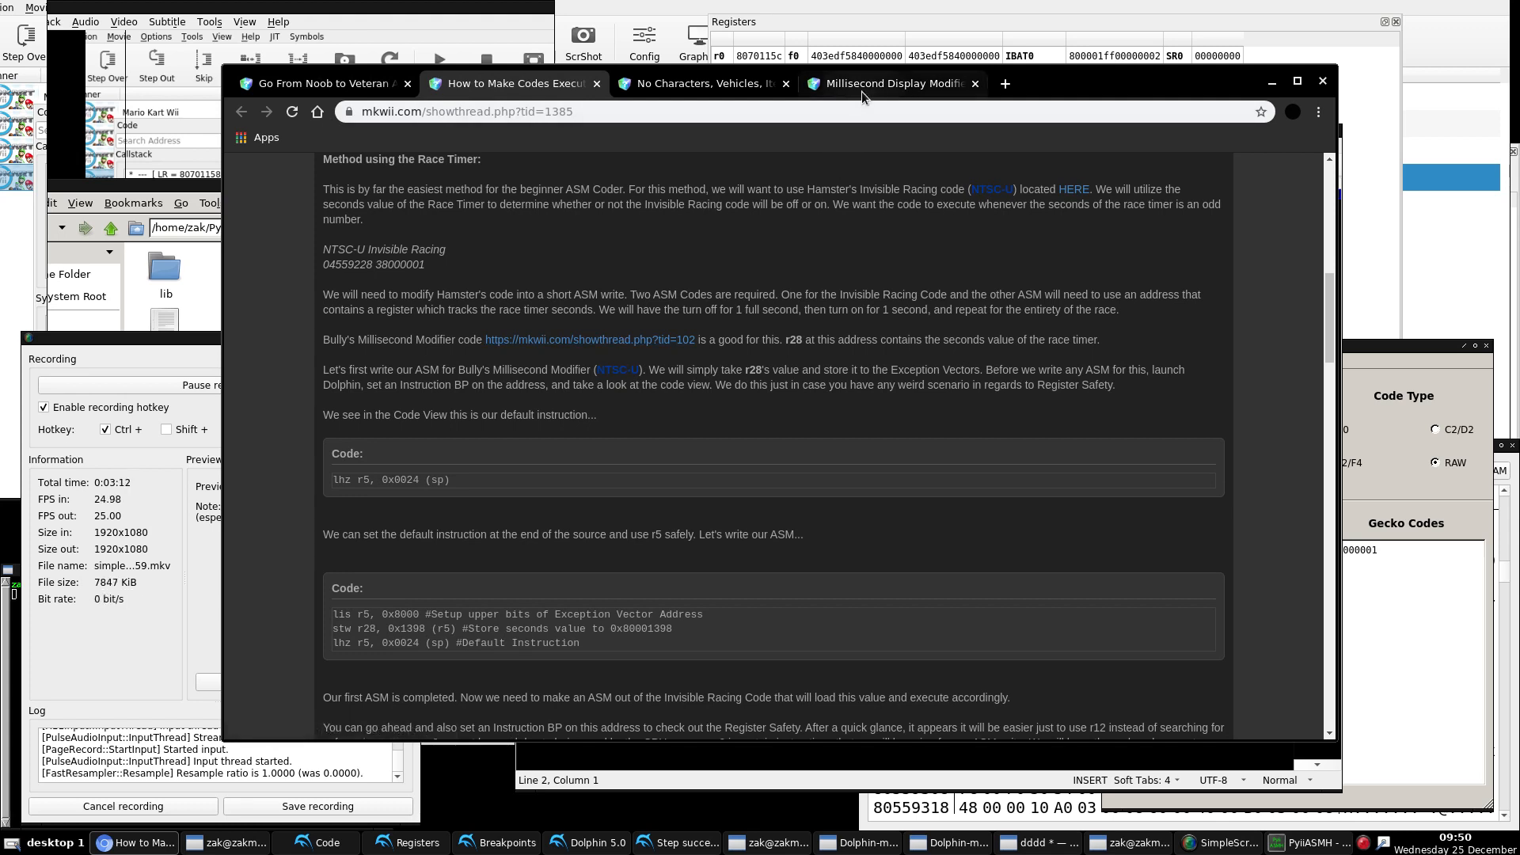
left_click(886, 83)
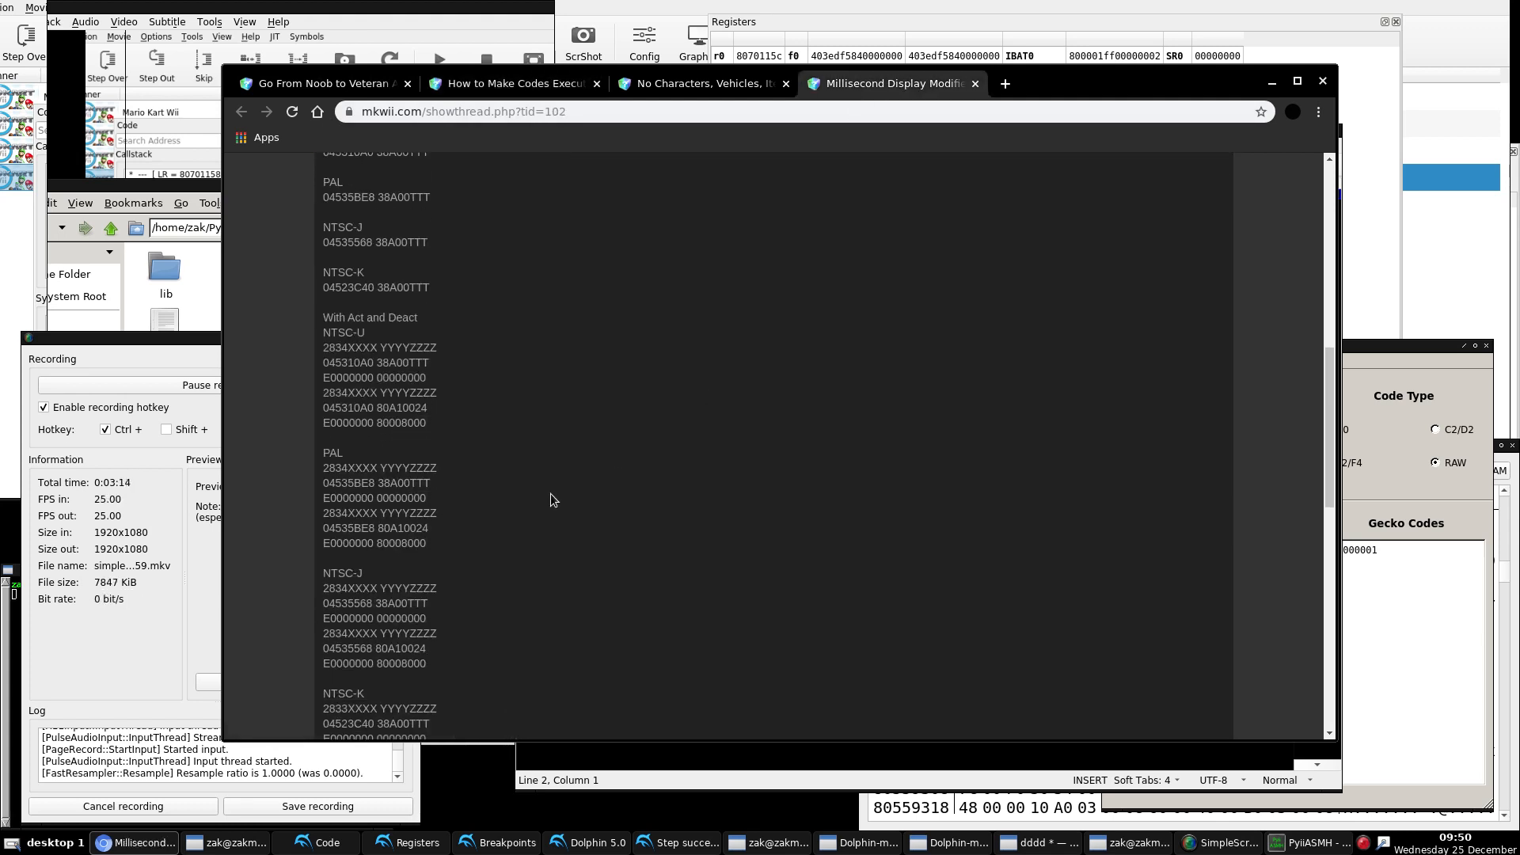
right_click(403, 528)
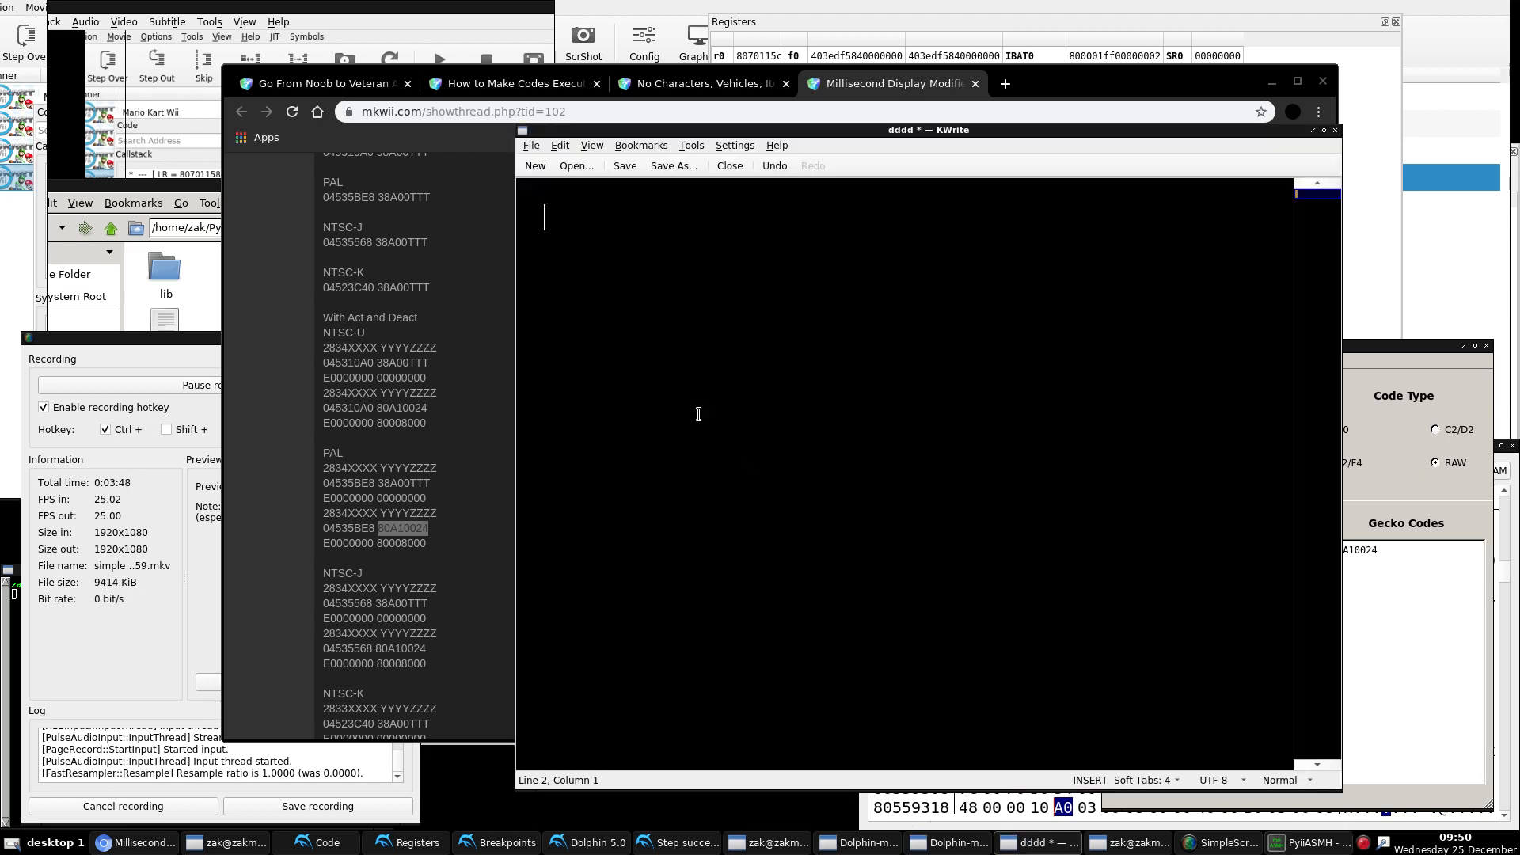
Step: Enter the first ASM's default instruction lhz r5, 0x0024 (sp) in the blank document
type("lhz r5, 0x0024 (sp")
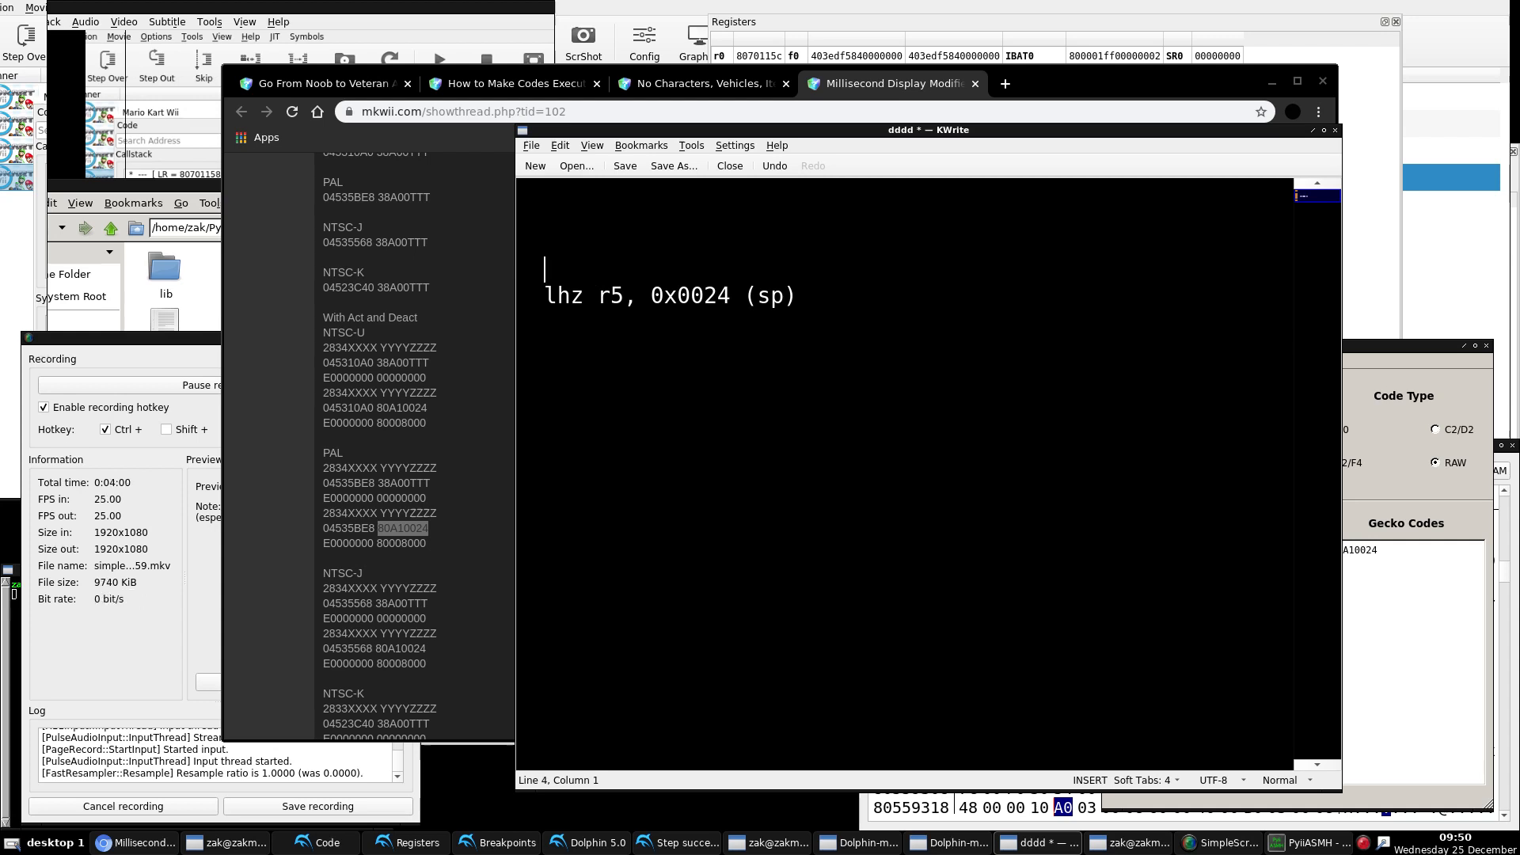
double_click(570, 295)
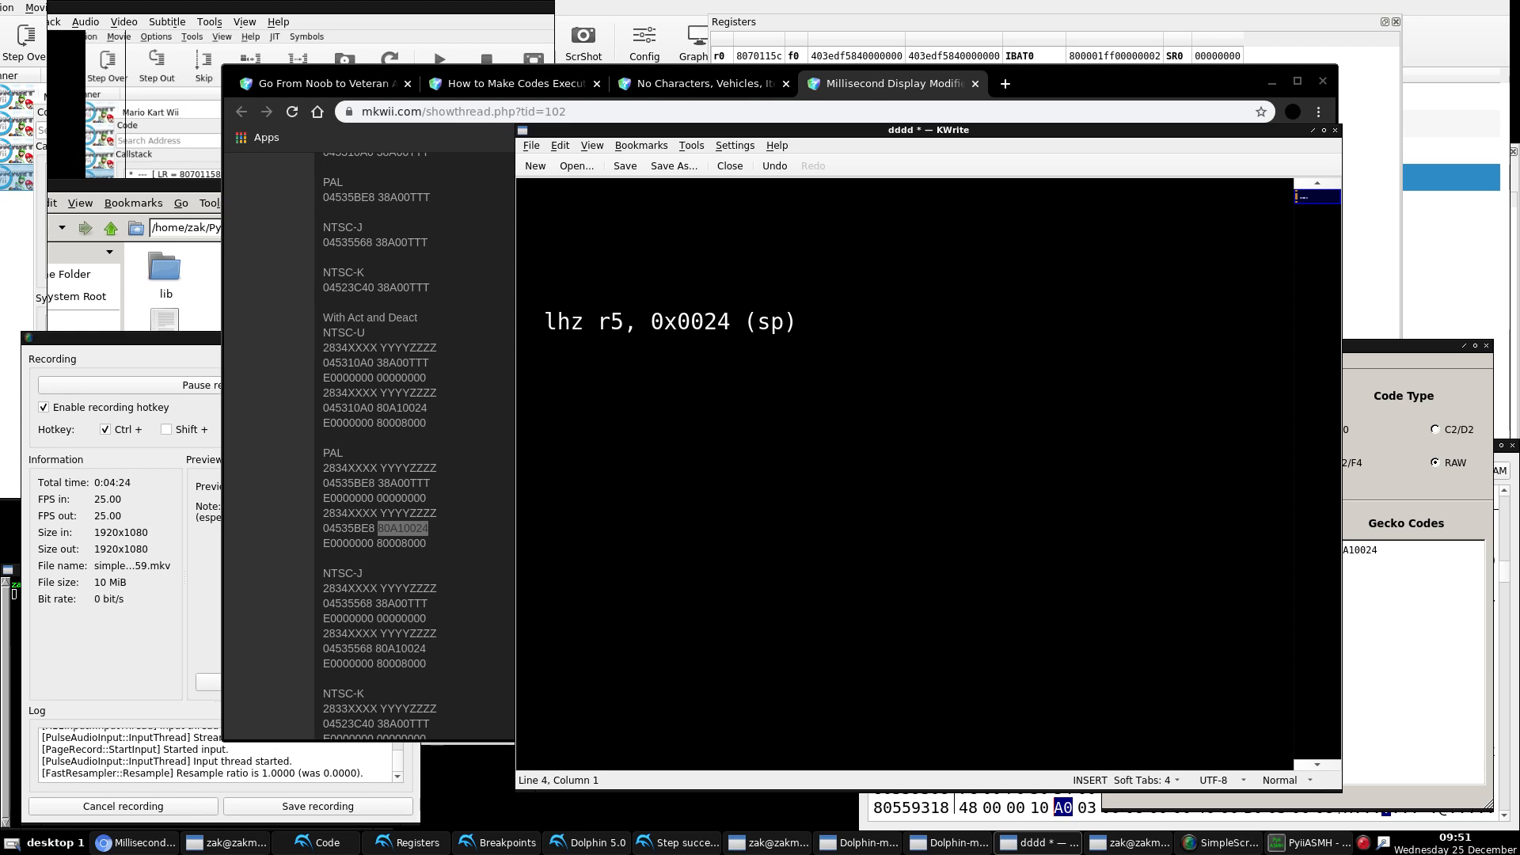
type("lis r5, 0x")
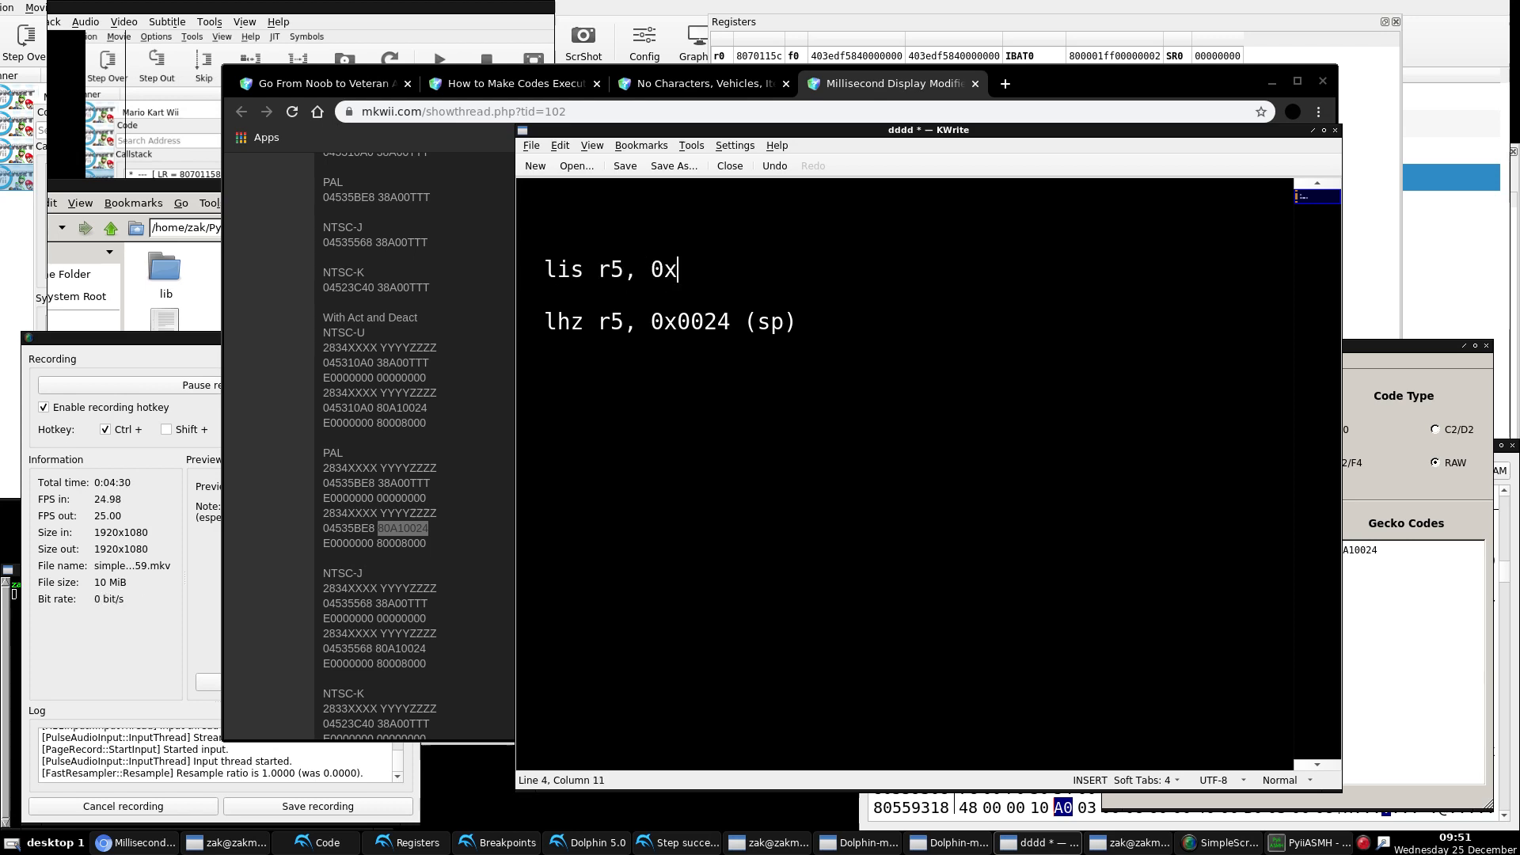
type("8000")
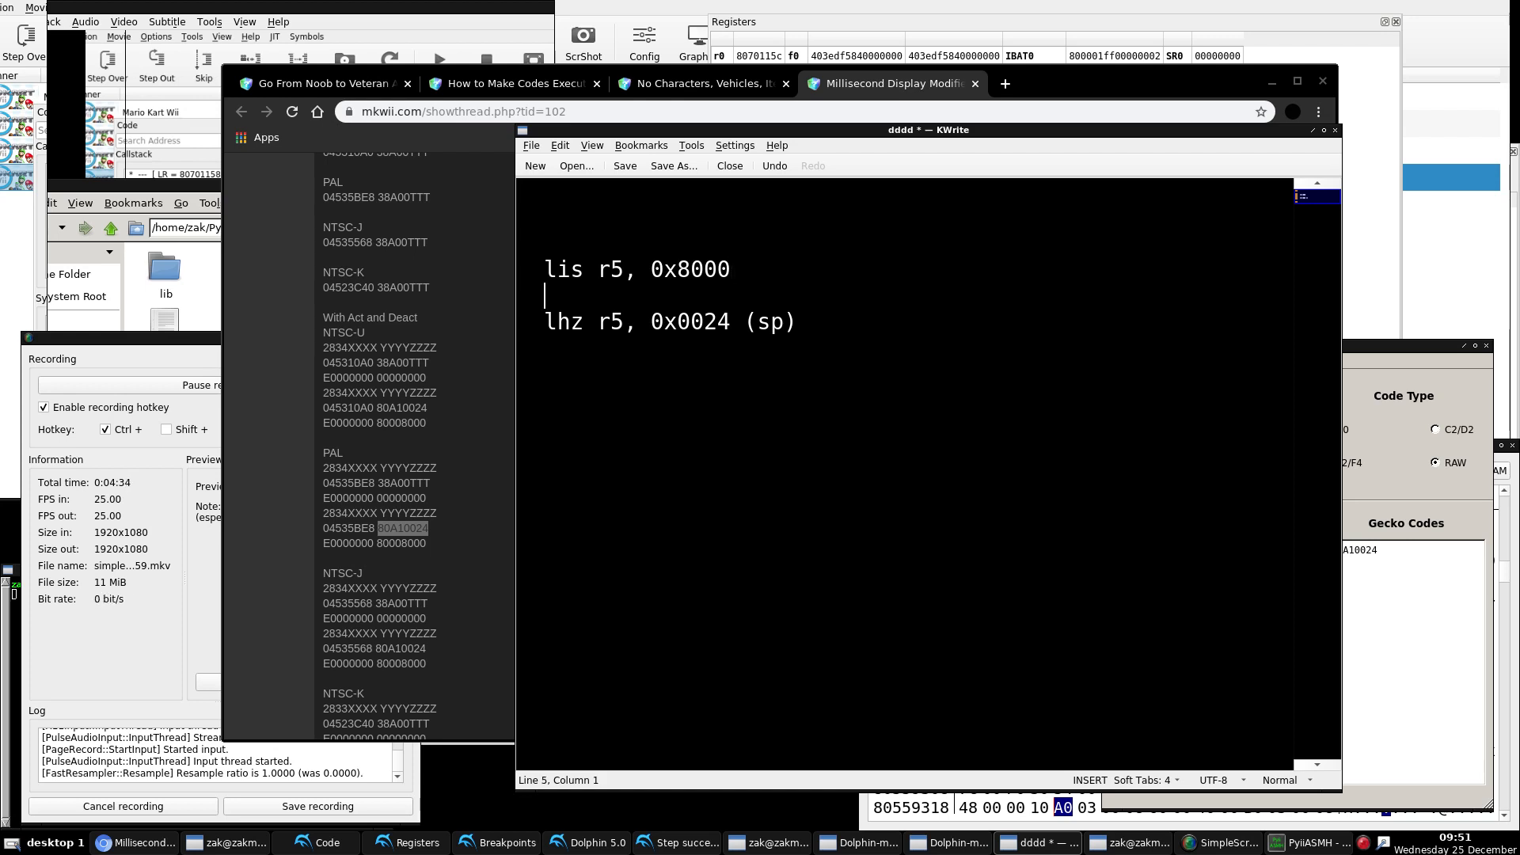
type("a")
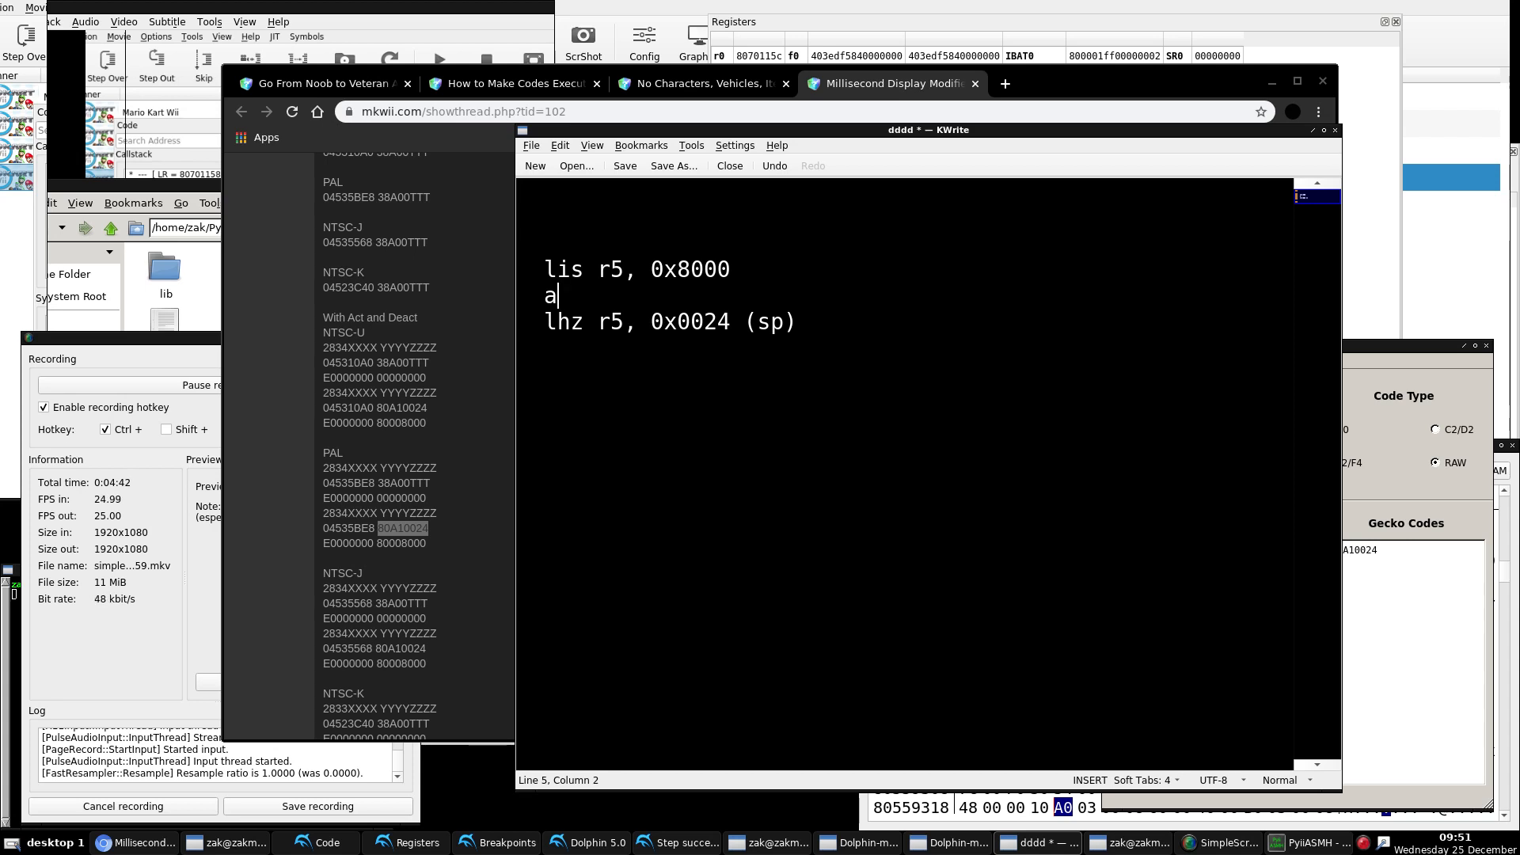
type("stw")
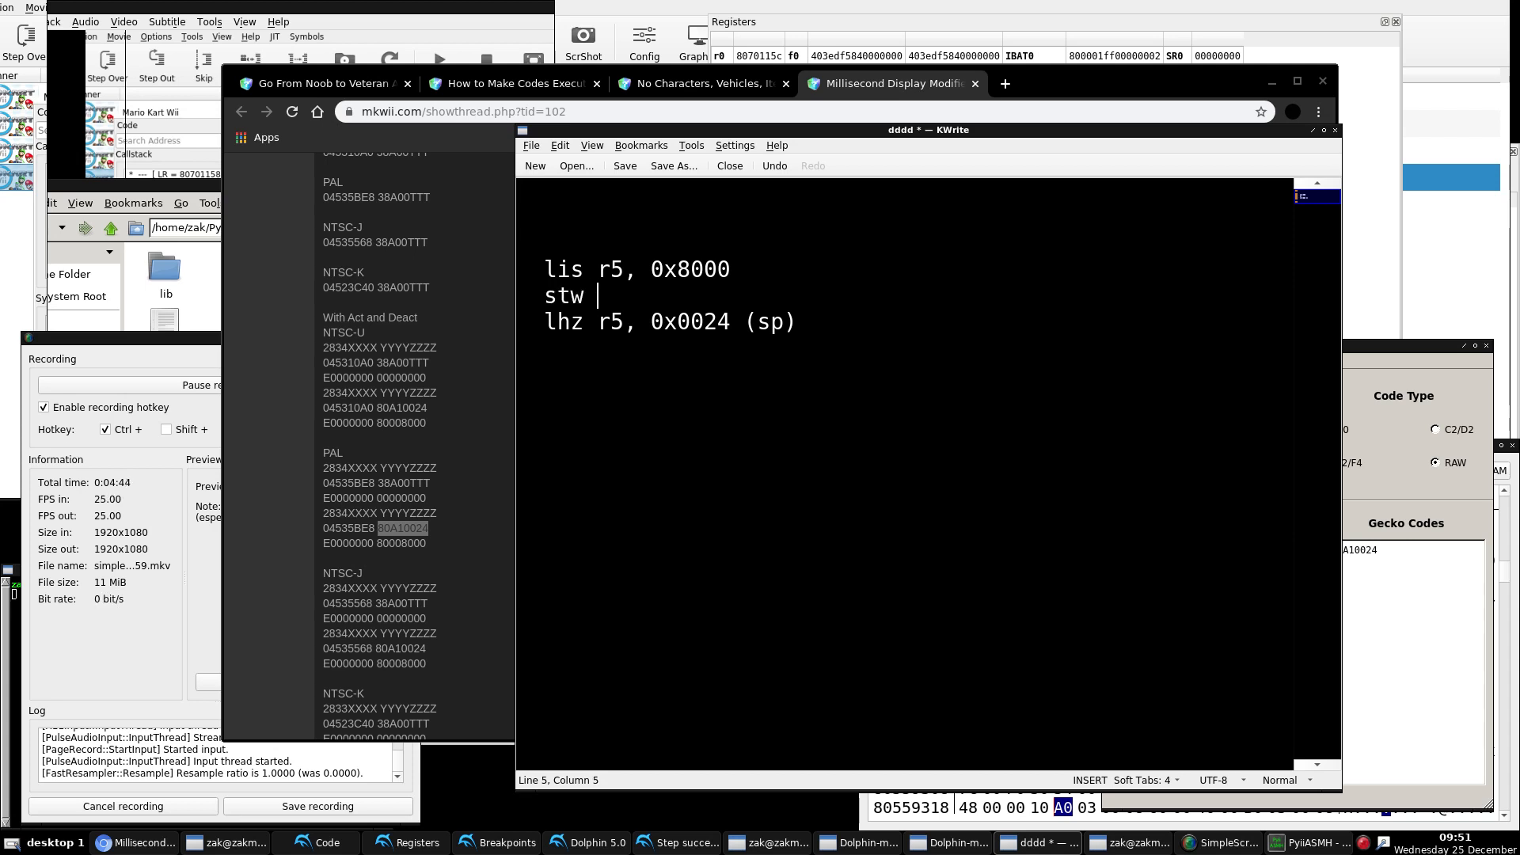
type("r28, 0x")
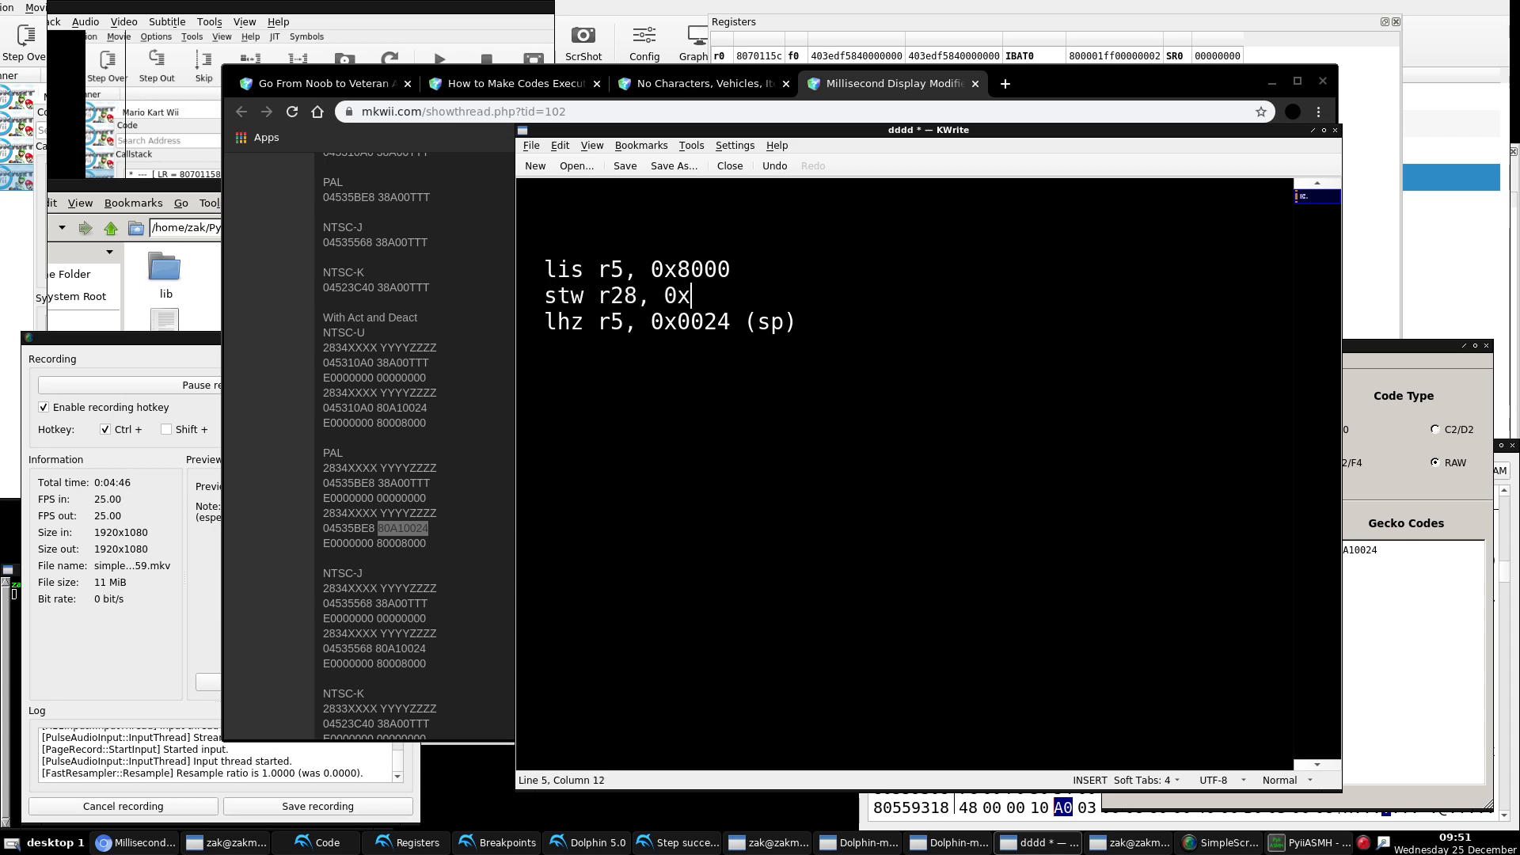
type("1398 (")
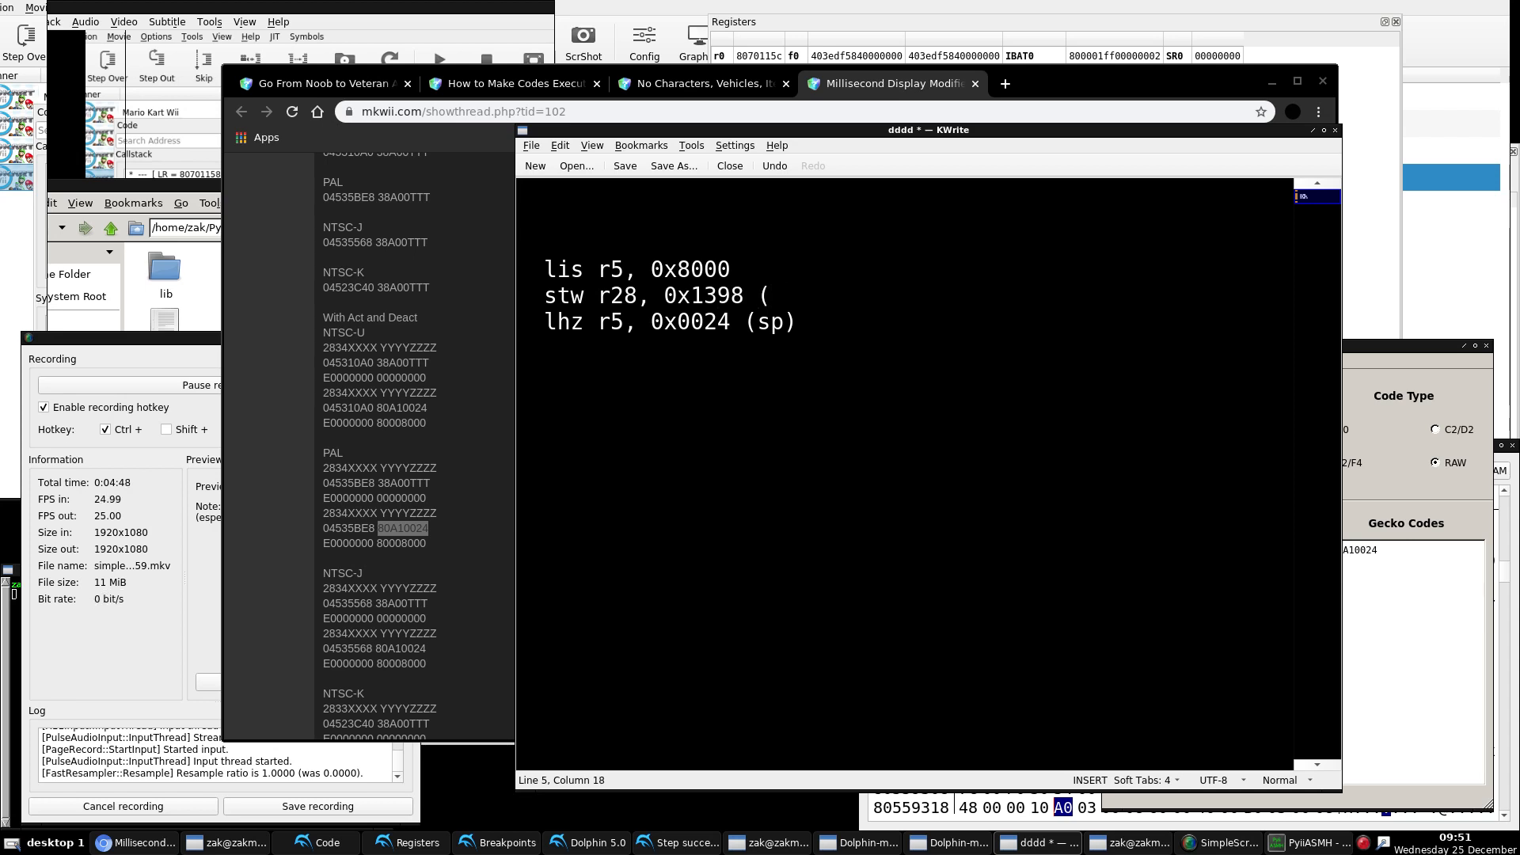
type("r5)")
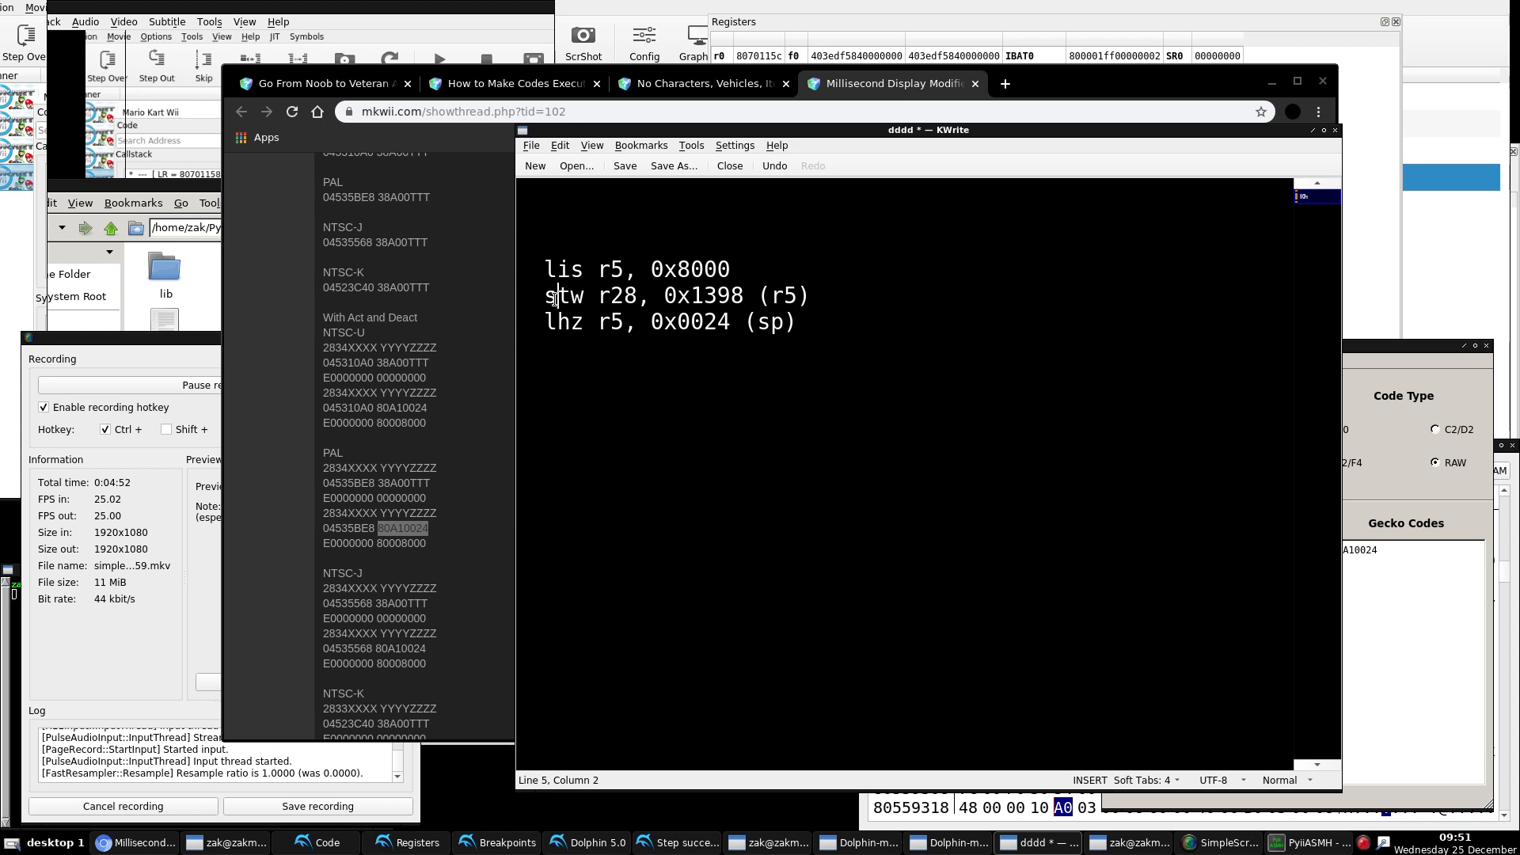
left_click(776, 321)
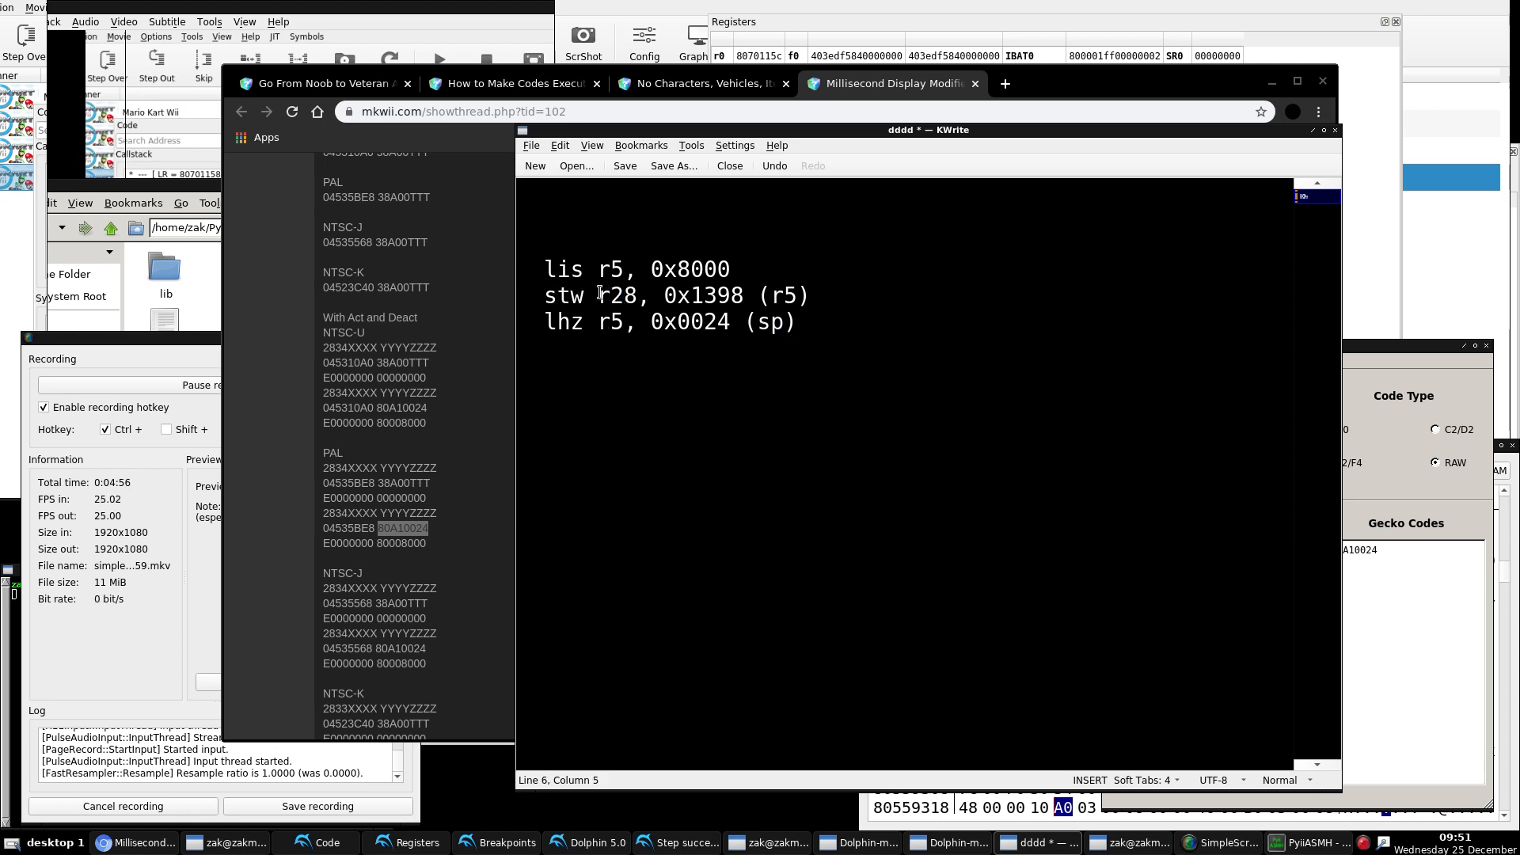
double_click(616, 296)
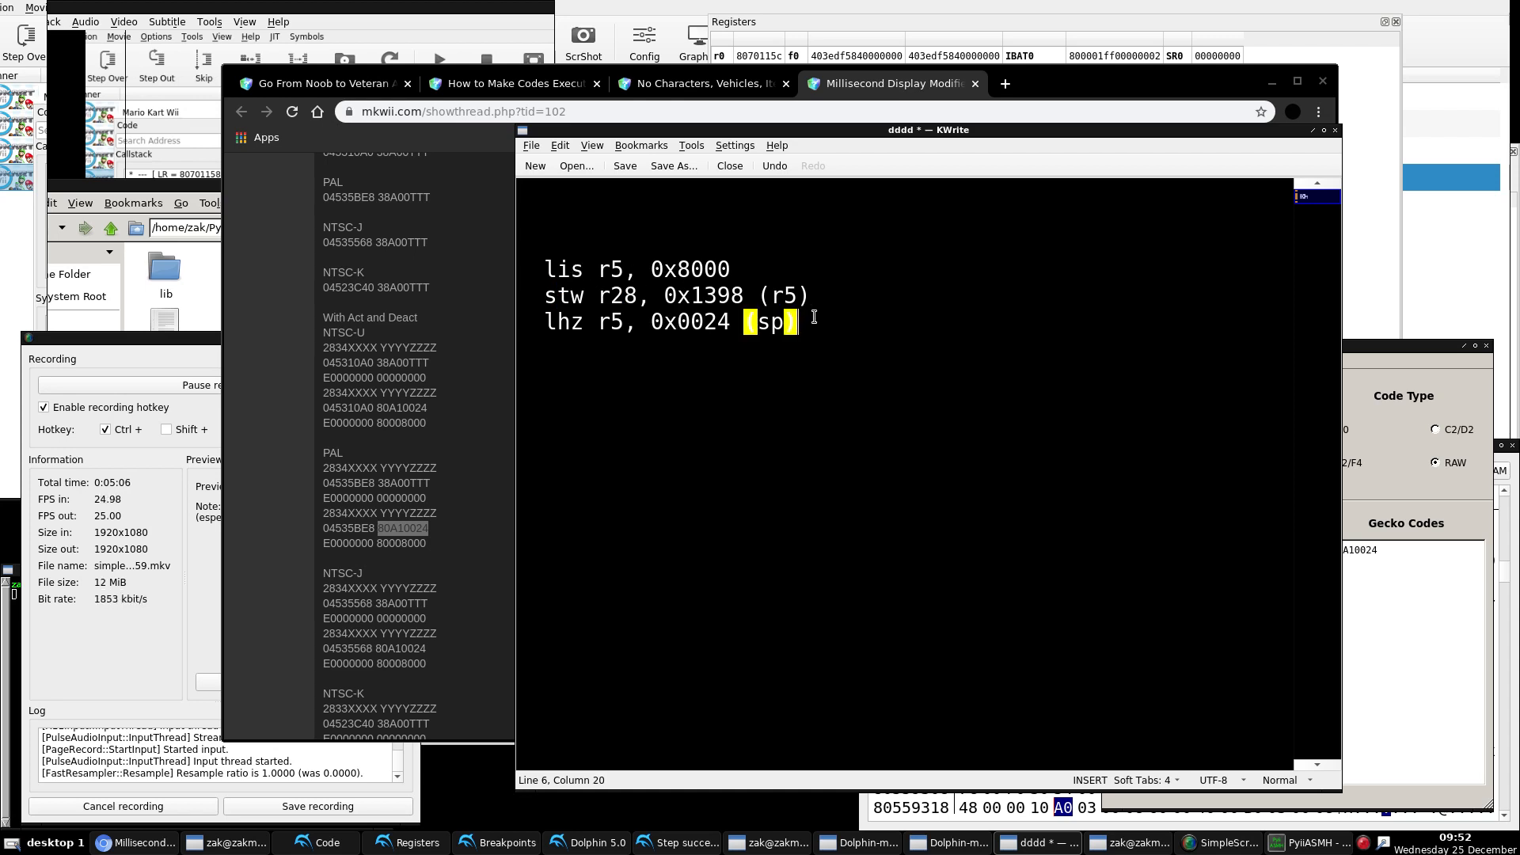
Step: Note '80001398 = seconds!!!!!' and a '2nd asm!' heading, then select the NTSC-U invisible racing address
type("8")
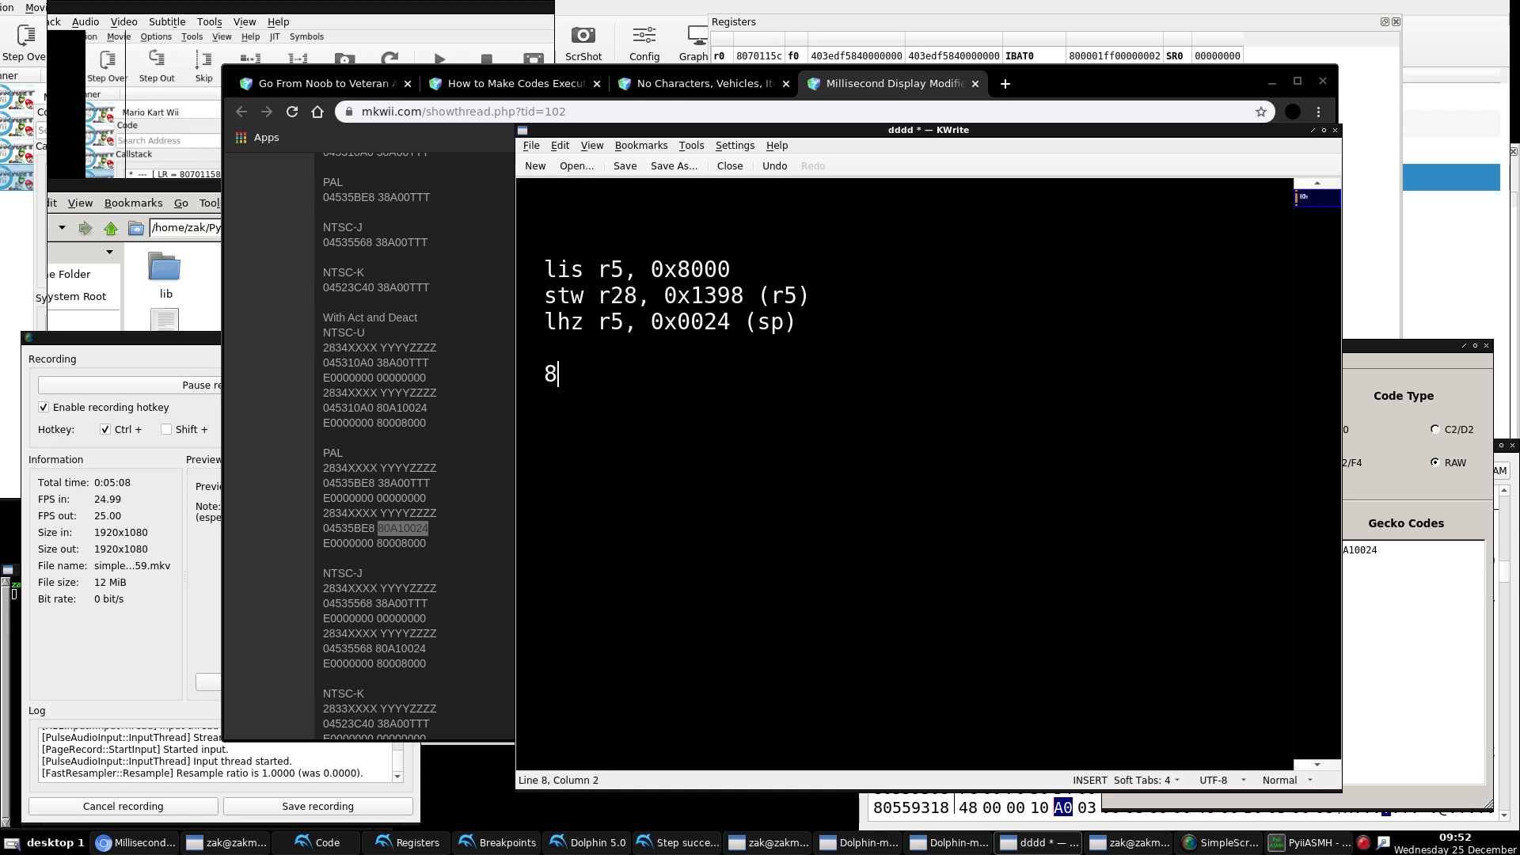
type("0001398 = seconds")
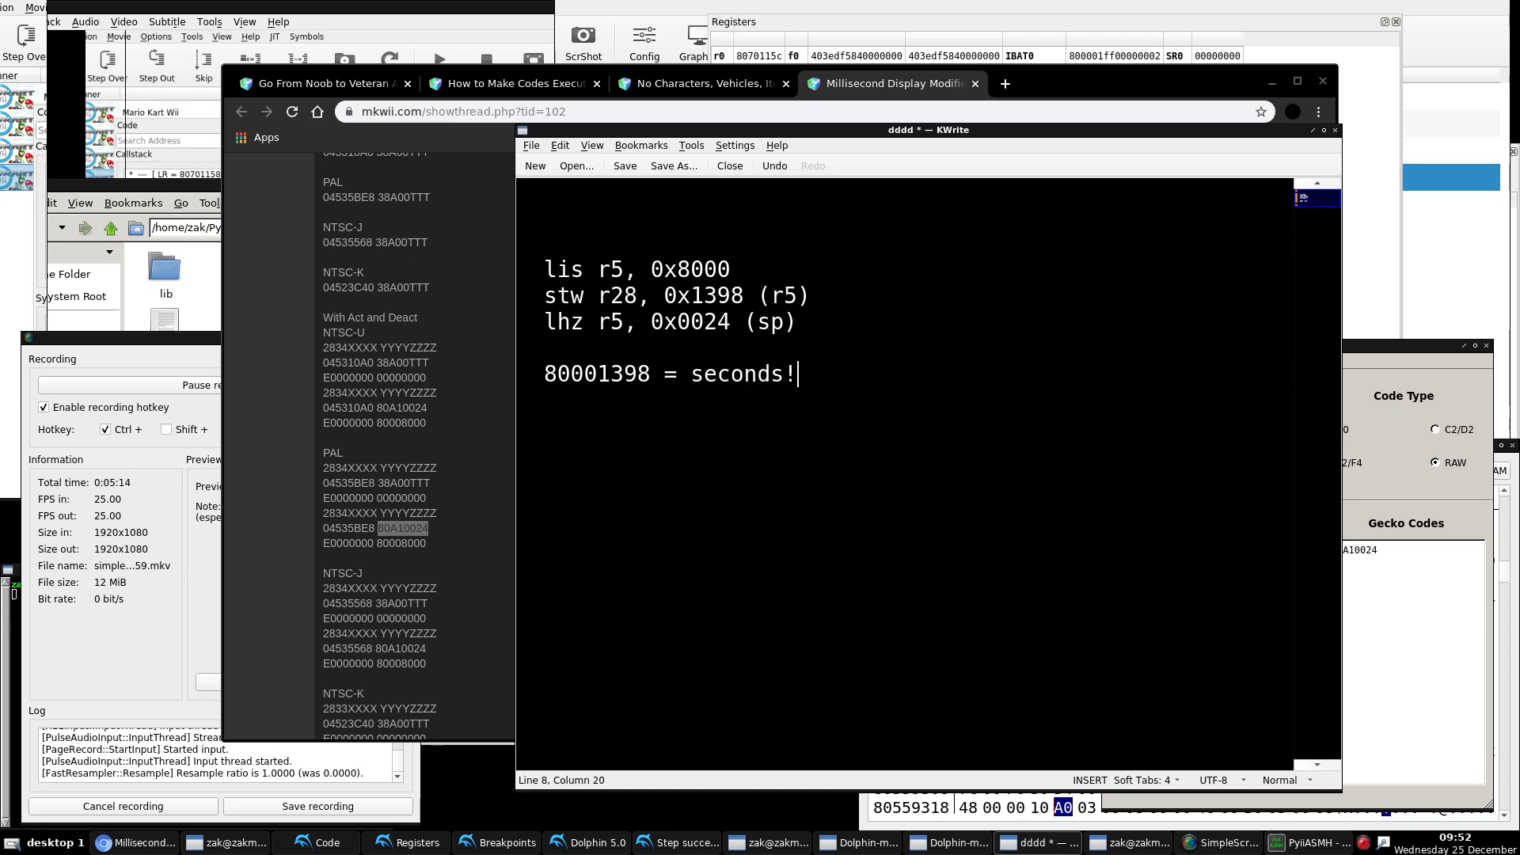
type("!!!!!")
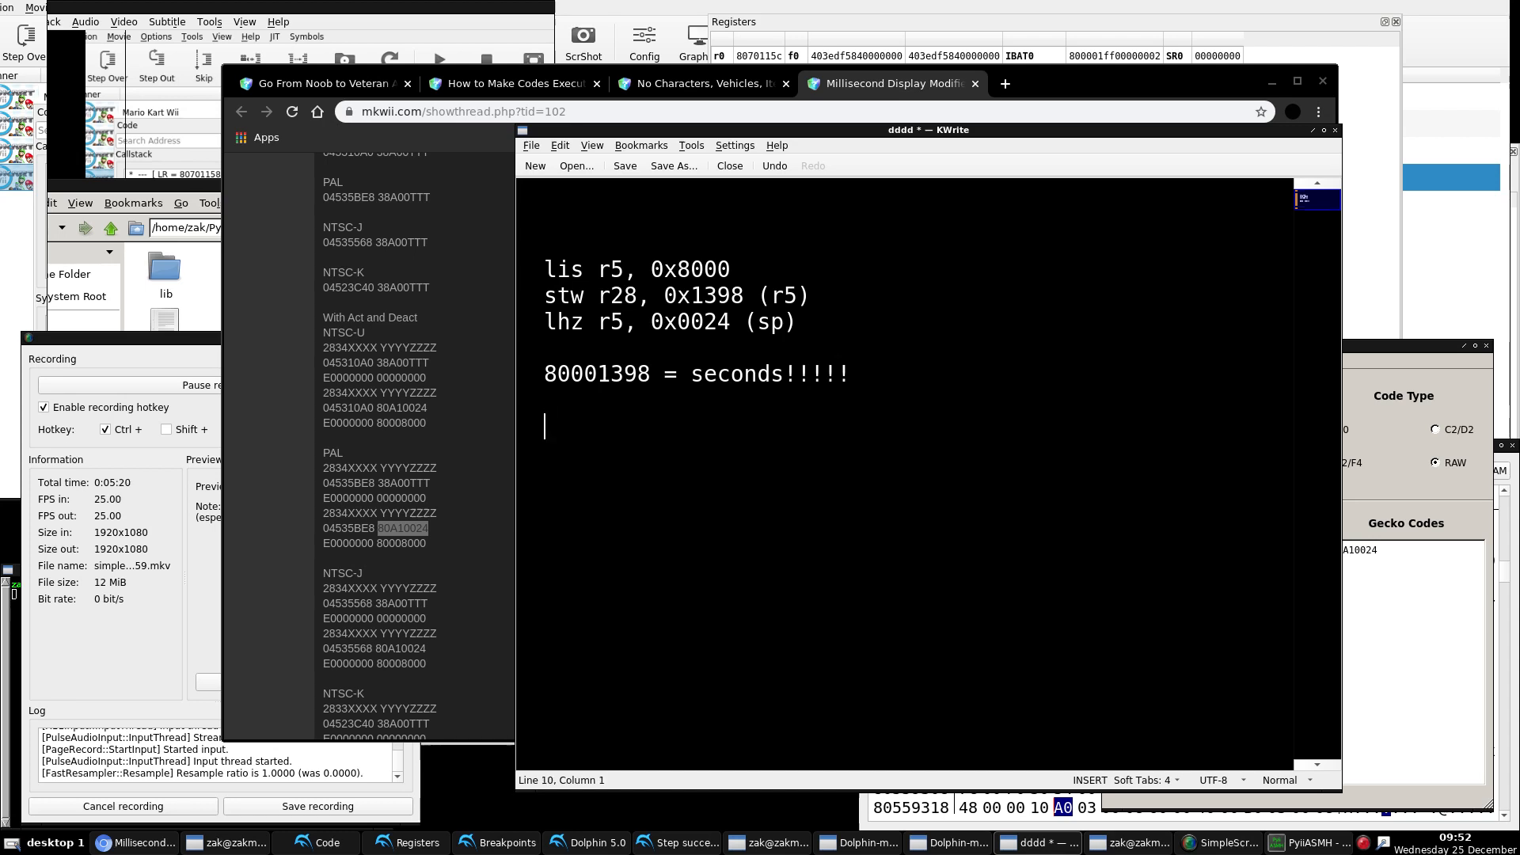
type("2nd asm!")
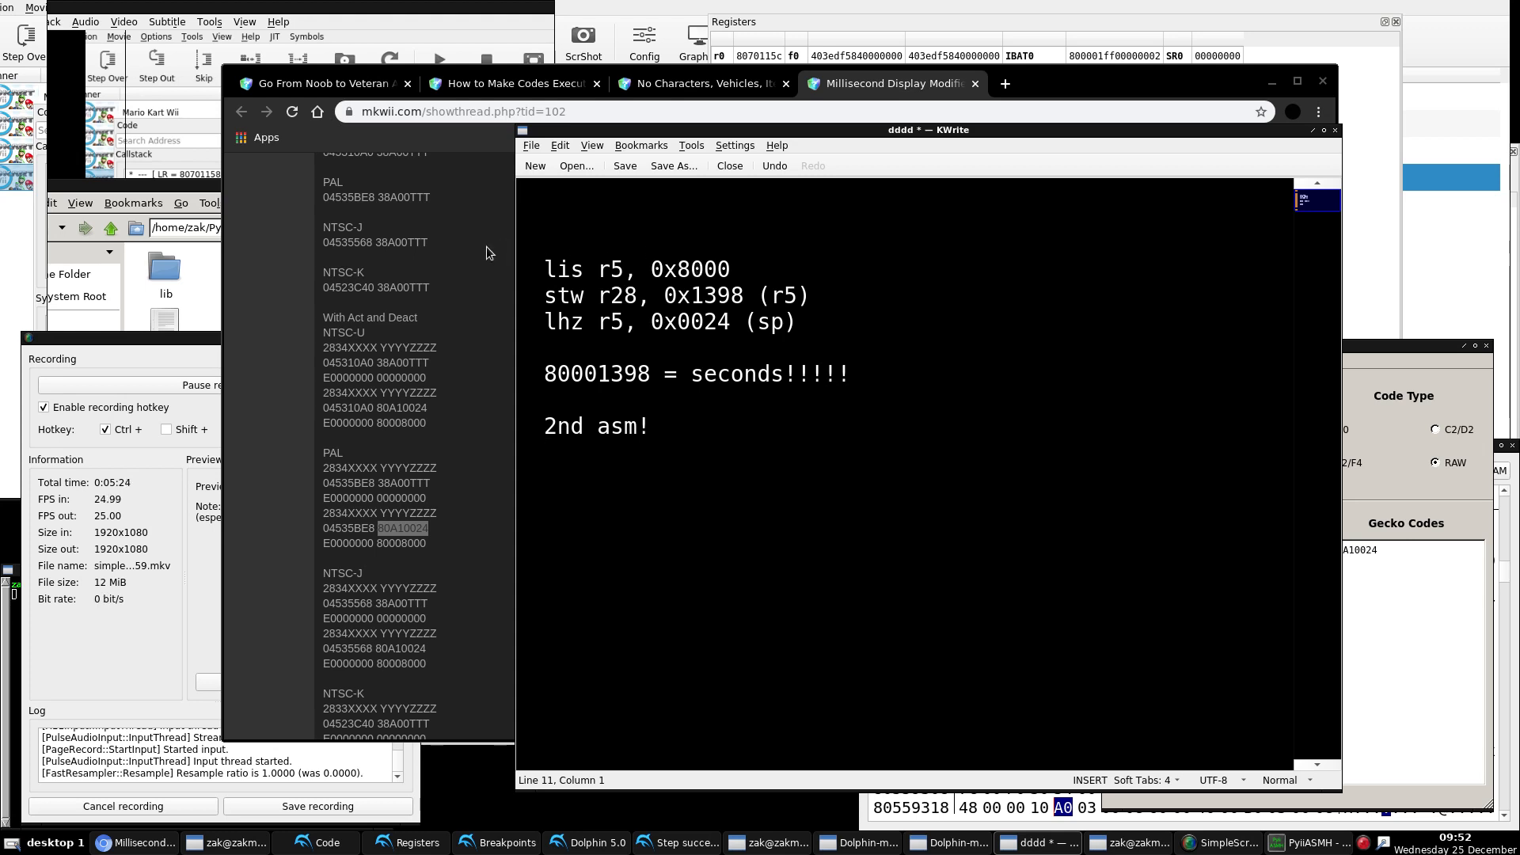
left_click(698, 84)
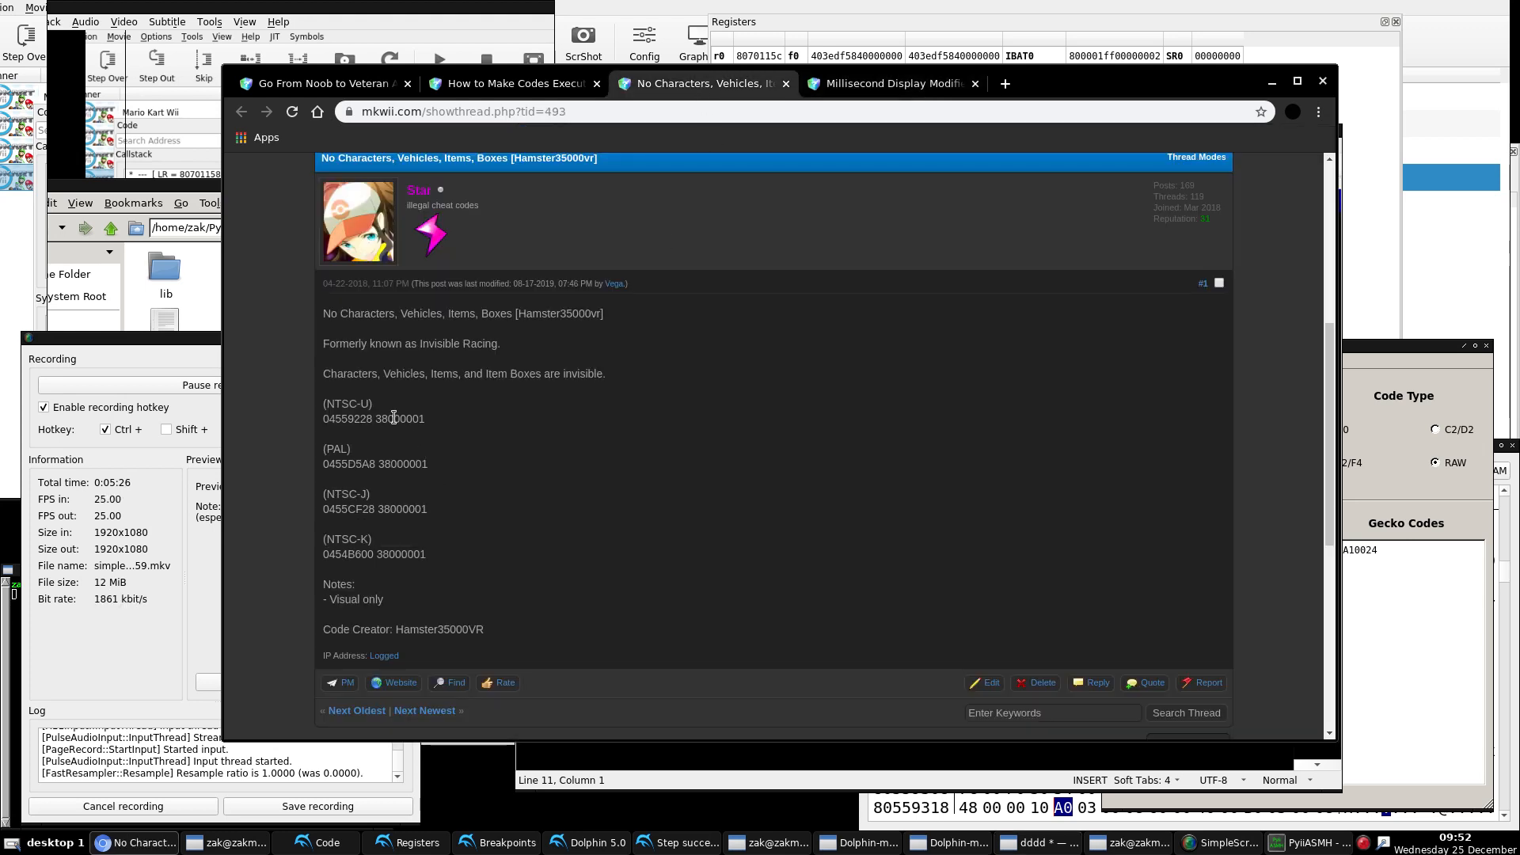
double_click(397, 418)
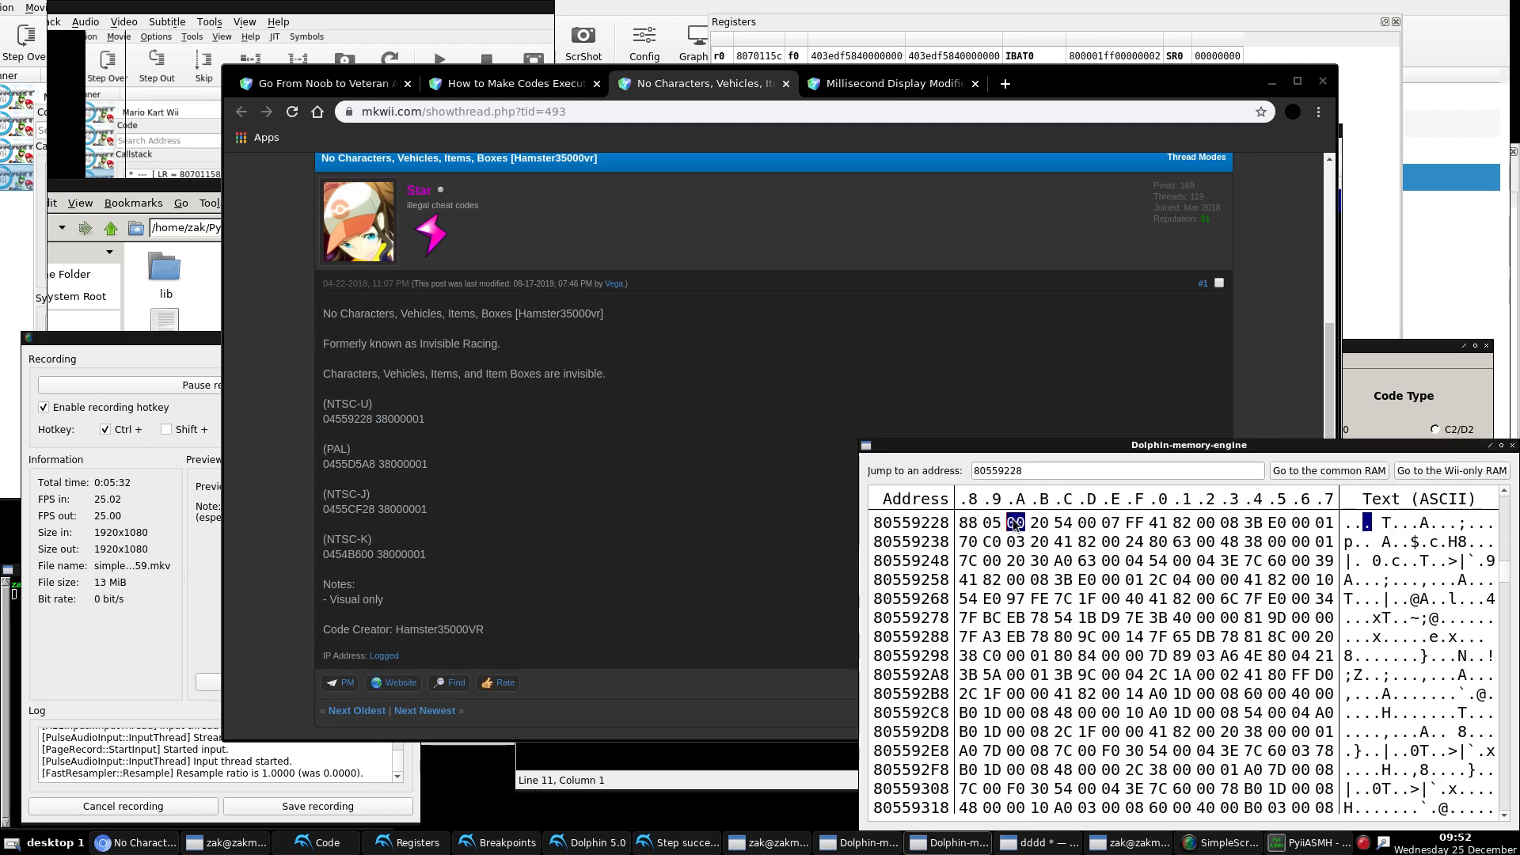
Step: Disassemble 88050020 into lbz r0,32(r5), check it against the tutorial, and return to the notes
left_click(964, 522)
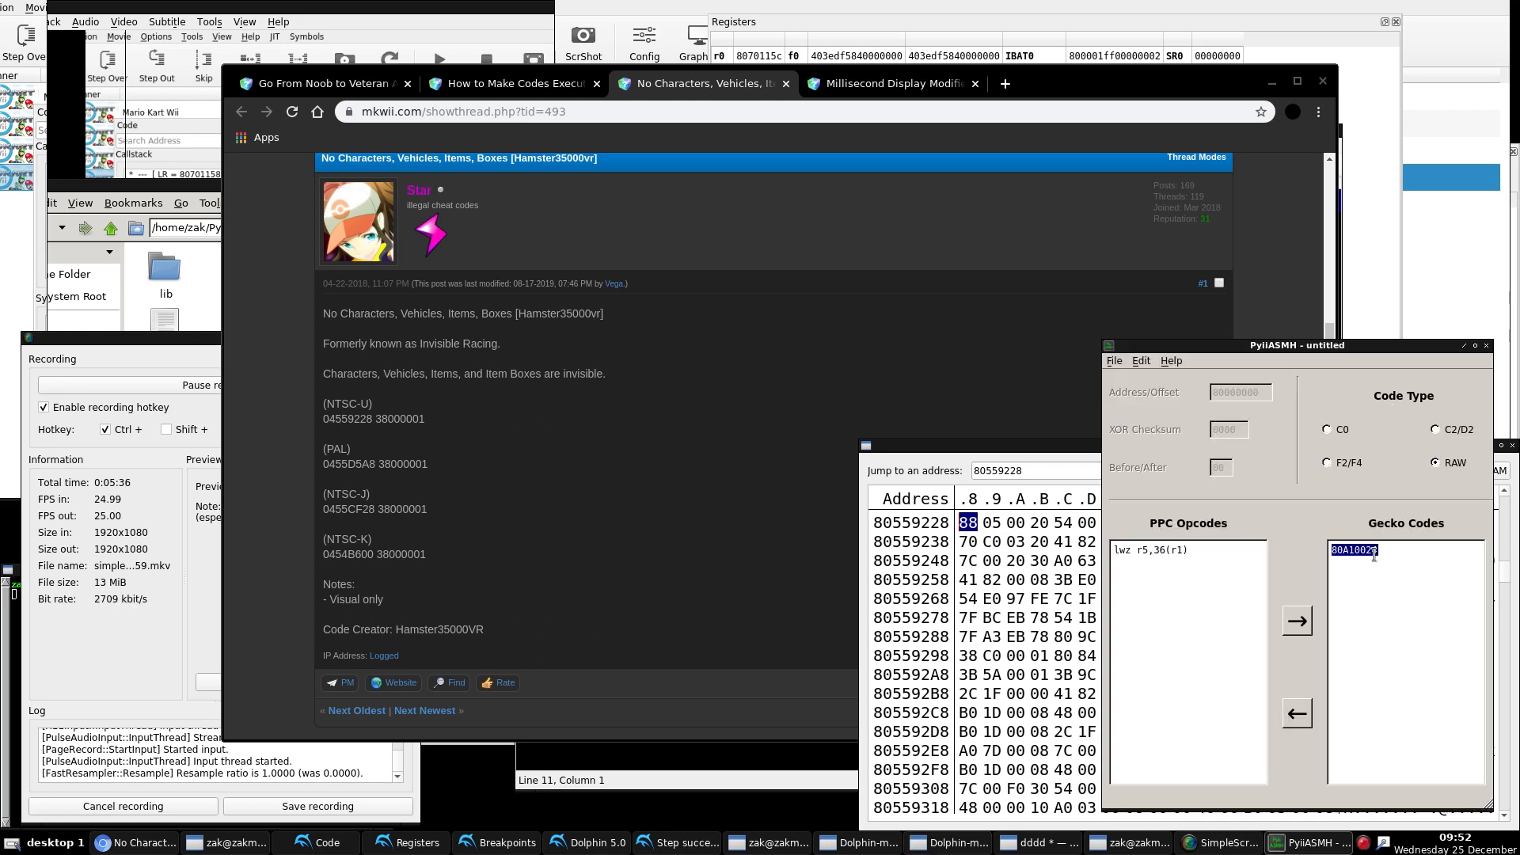
type("8805")
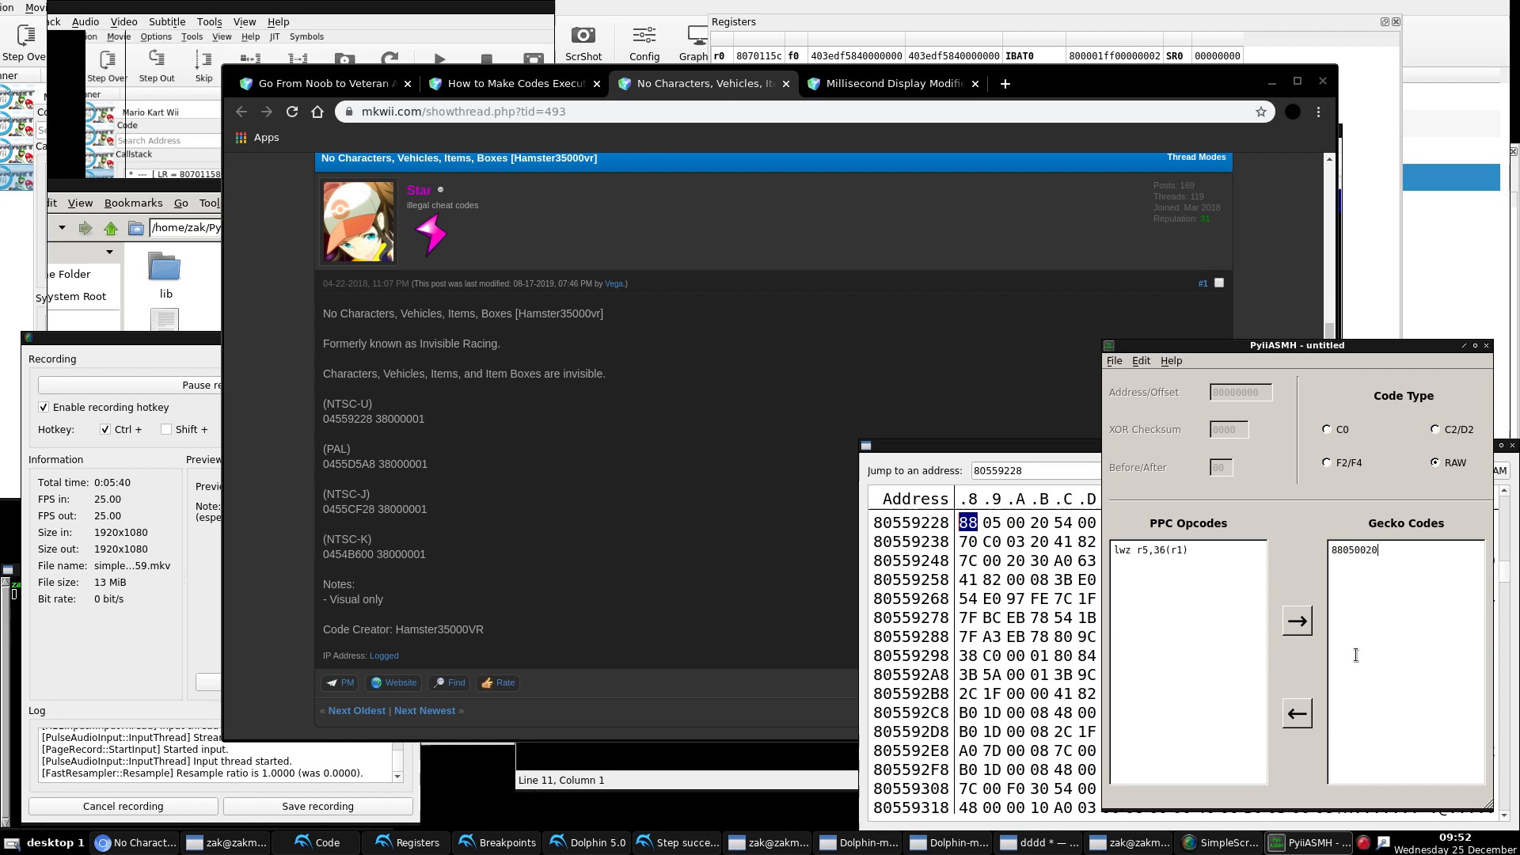
left_click(1296, 714)
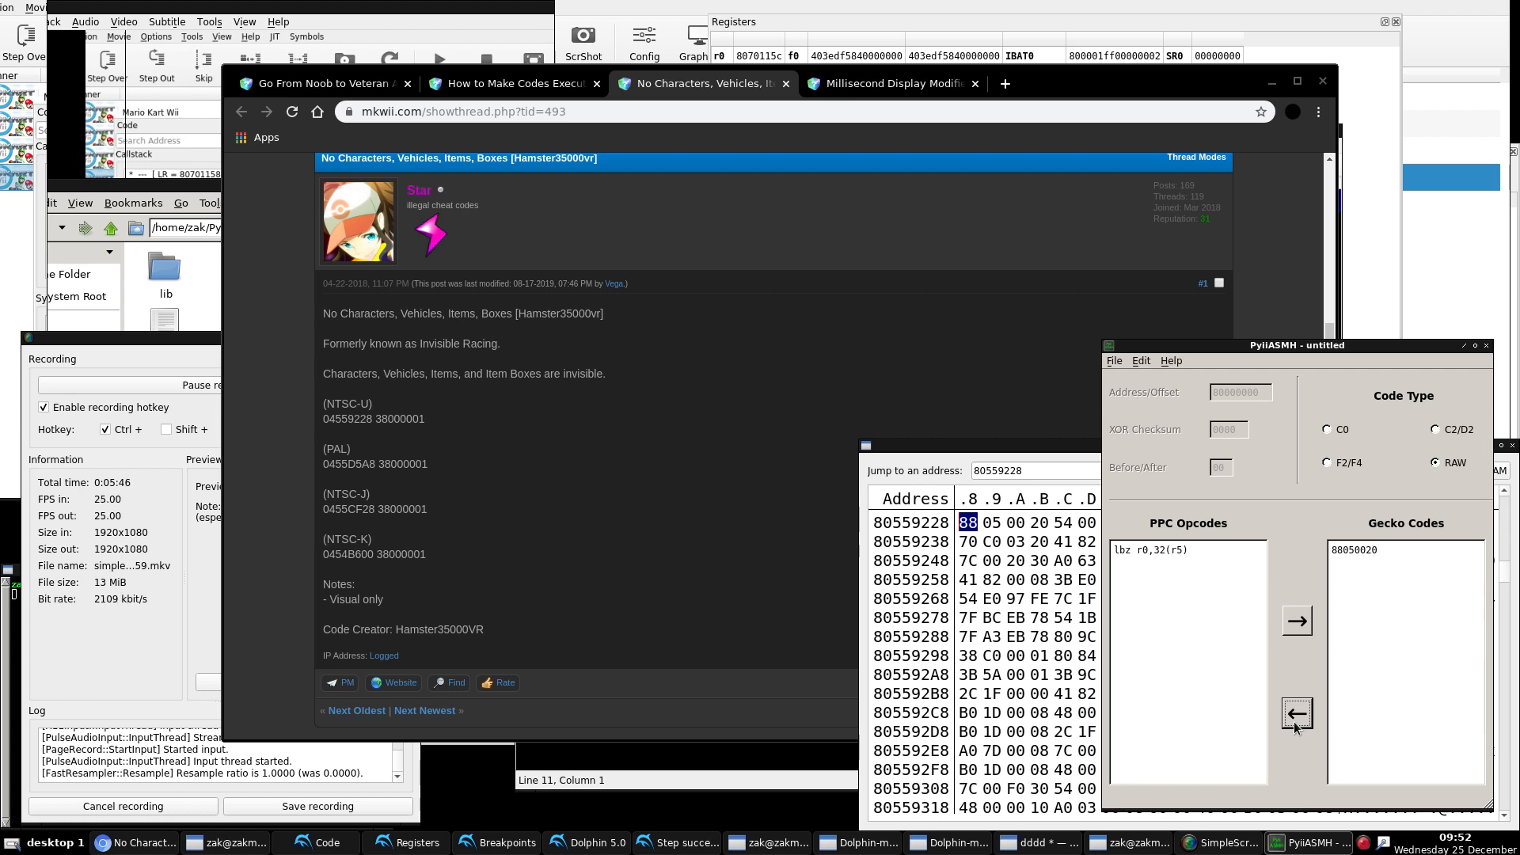
left_click(511, 84)
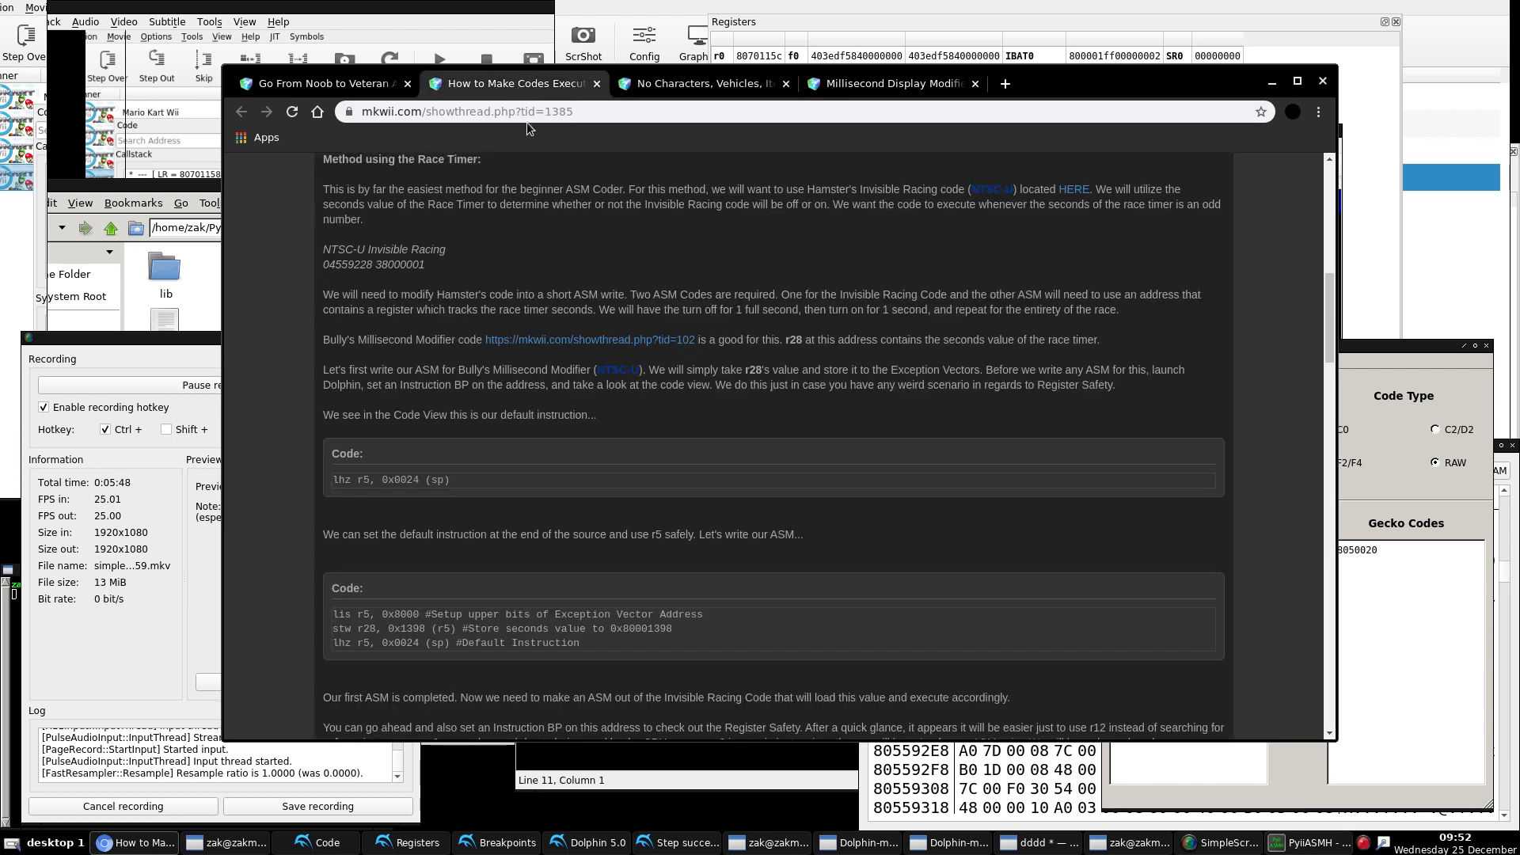
scroll("down", 3)
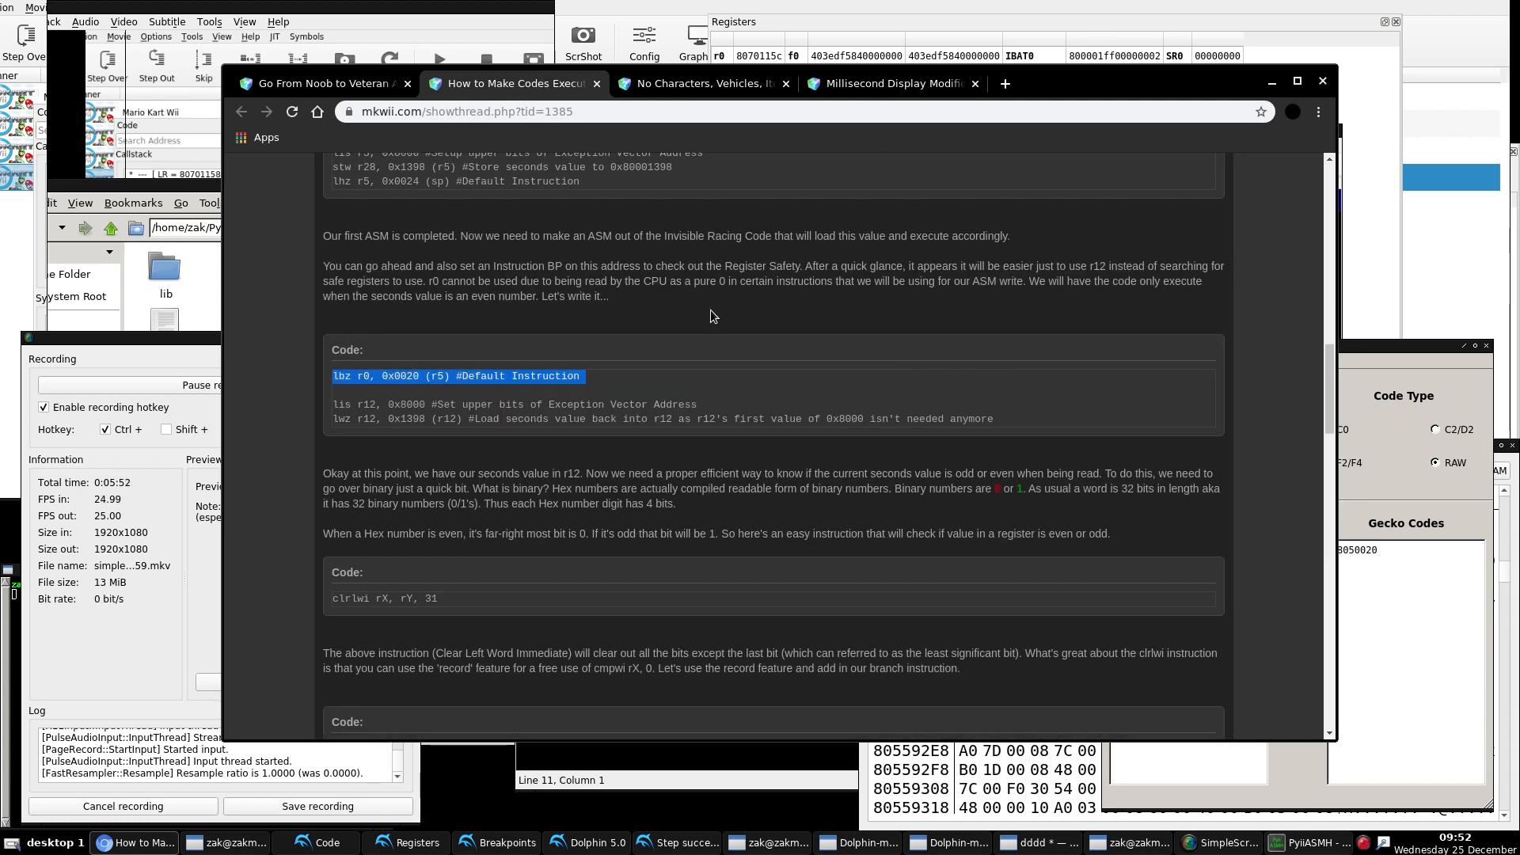
left_click(1032, 841)
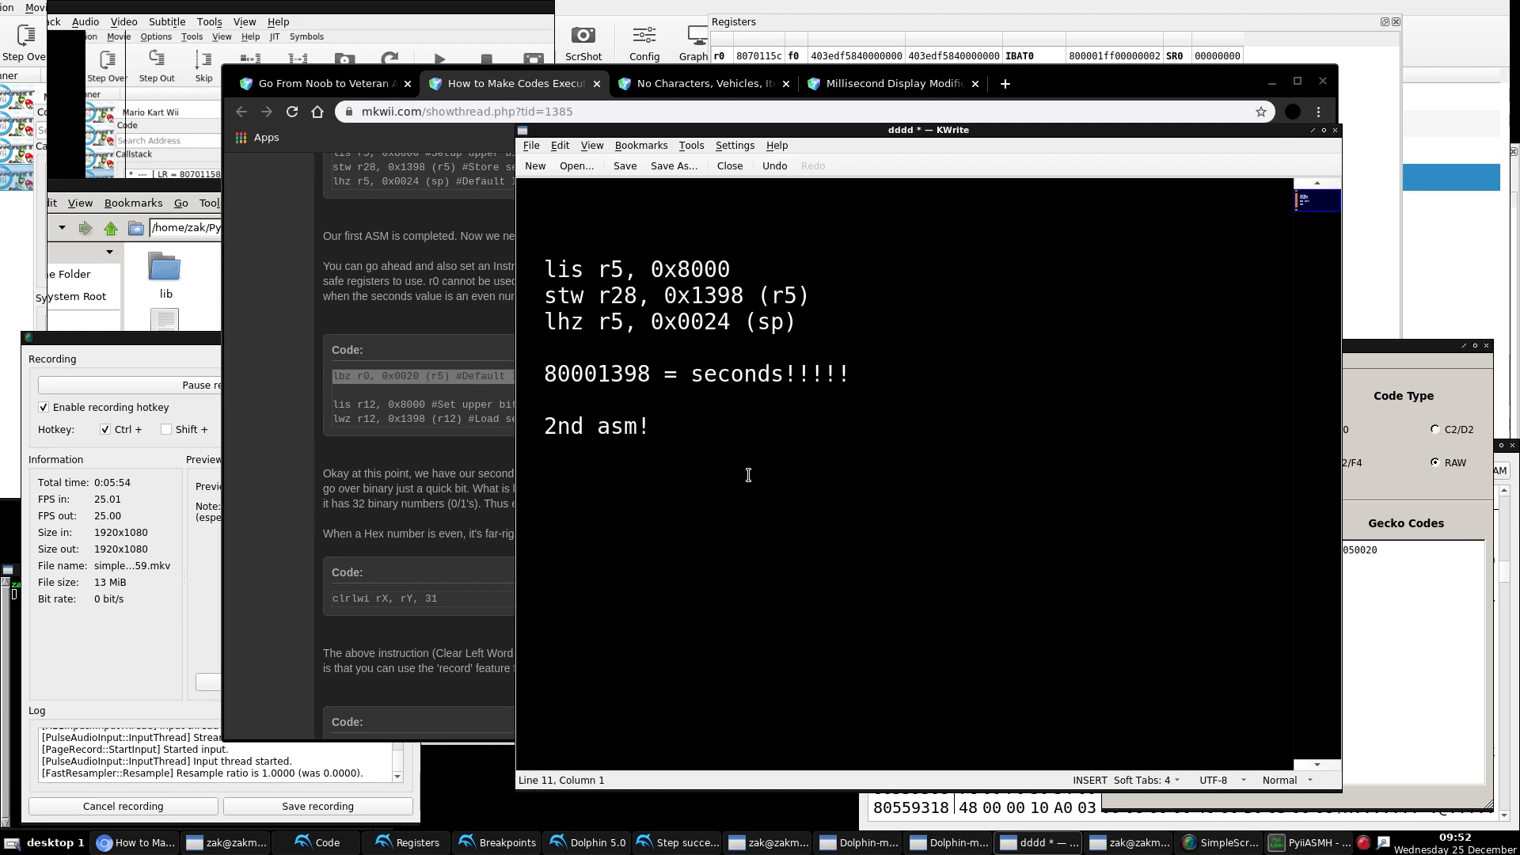
Step: Write lbz r0, 0x0020 (r5) #Default Instruction, lis r12, 0x8000 and lwz r12, 0x1398 (r12)
type("lbz r0, 0x0020 (r5) #Default Instruction")
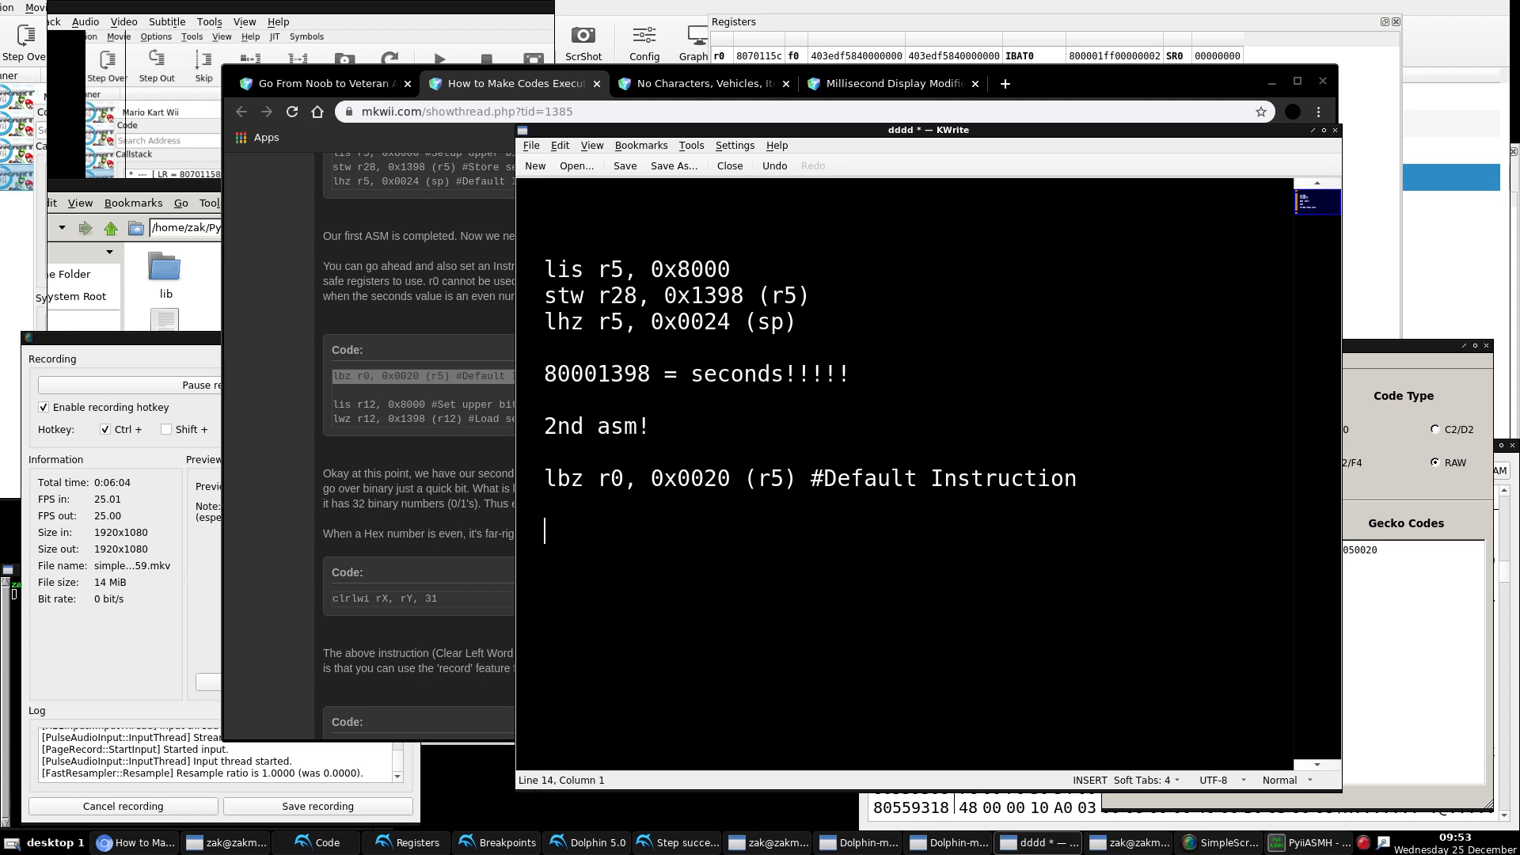
type("lis r12,")
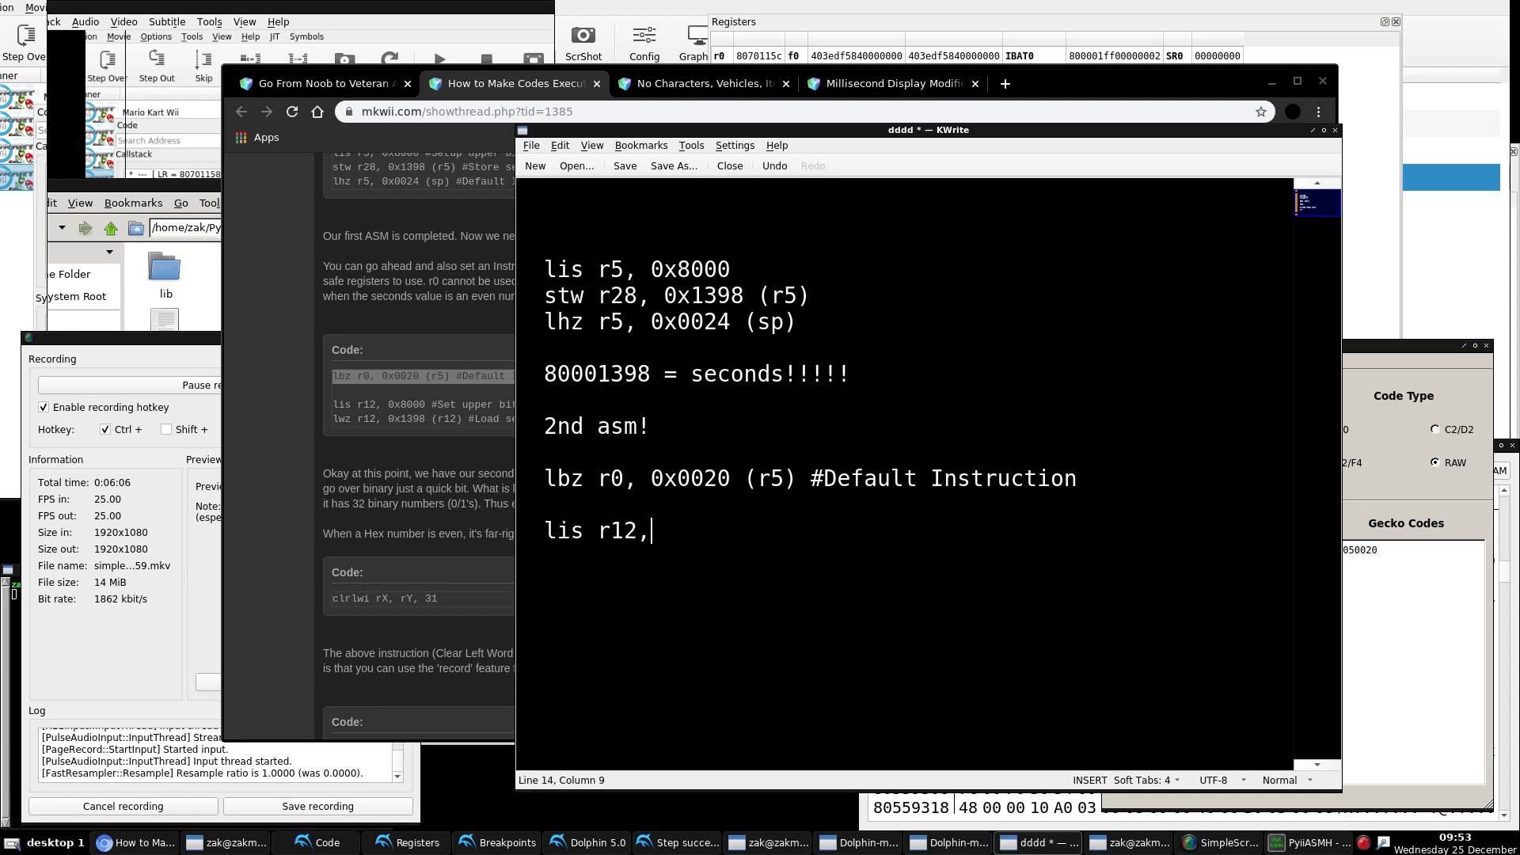
type("0x8000")
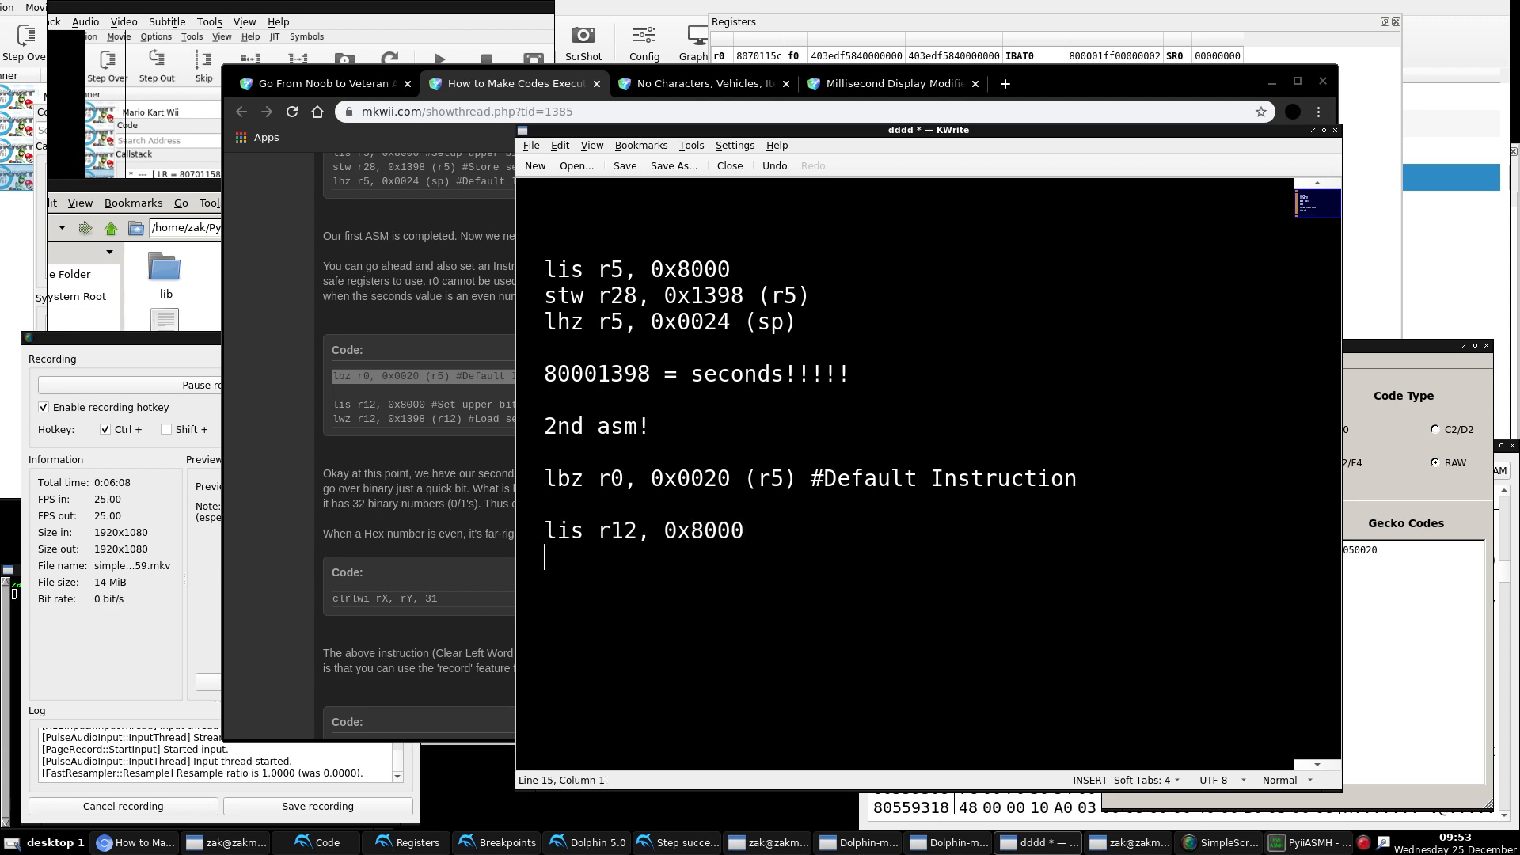
type("lwz r")
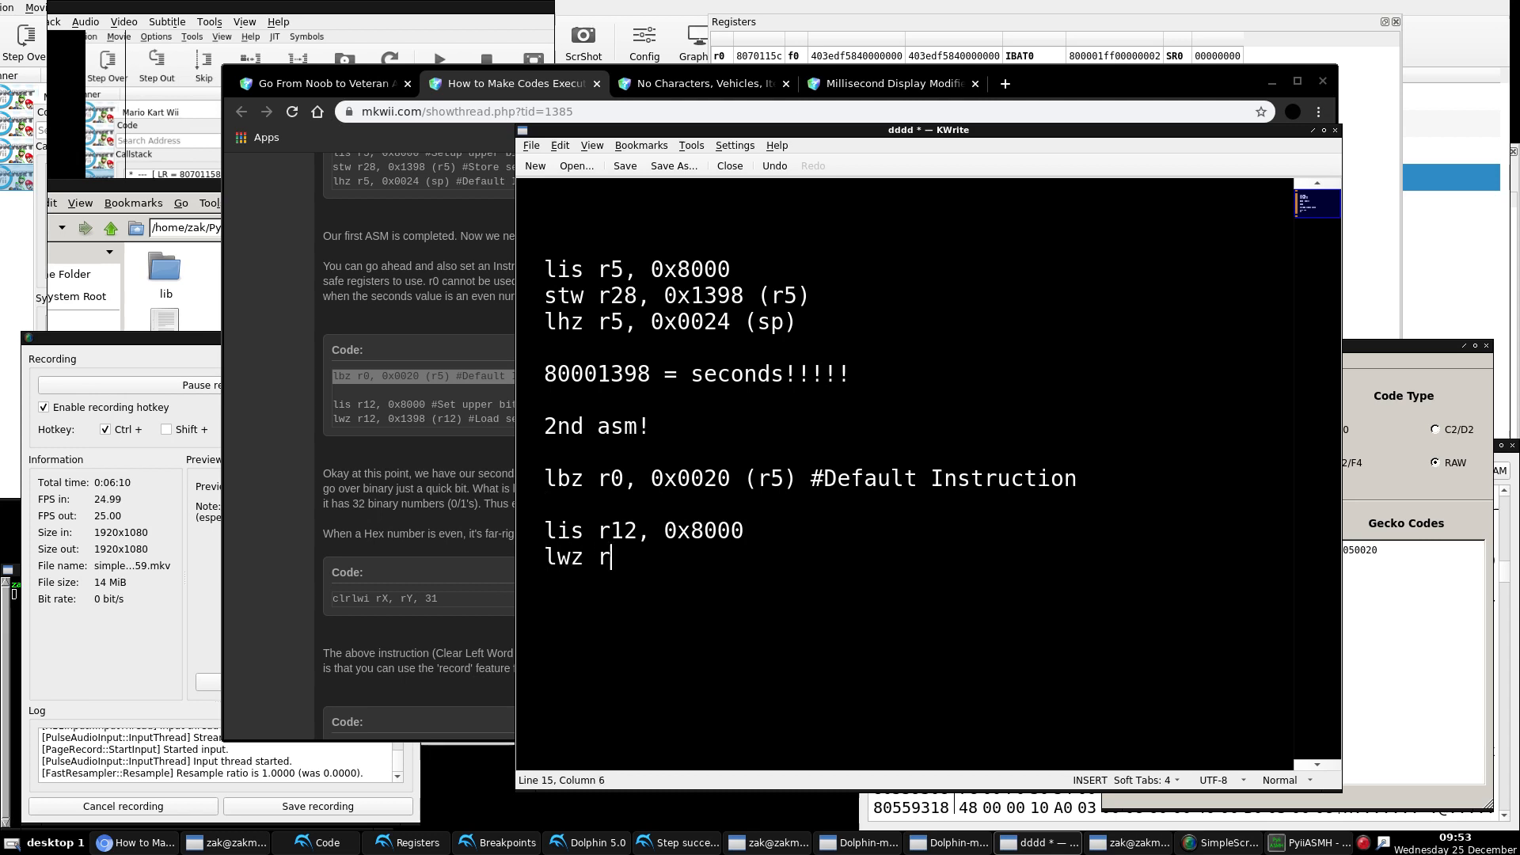
type("12, 0x1398 (r12")
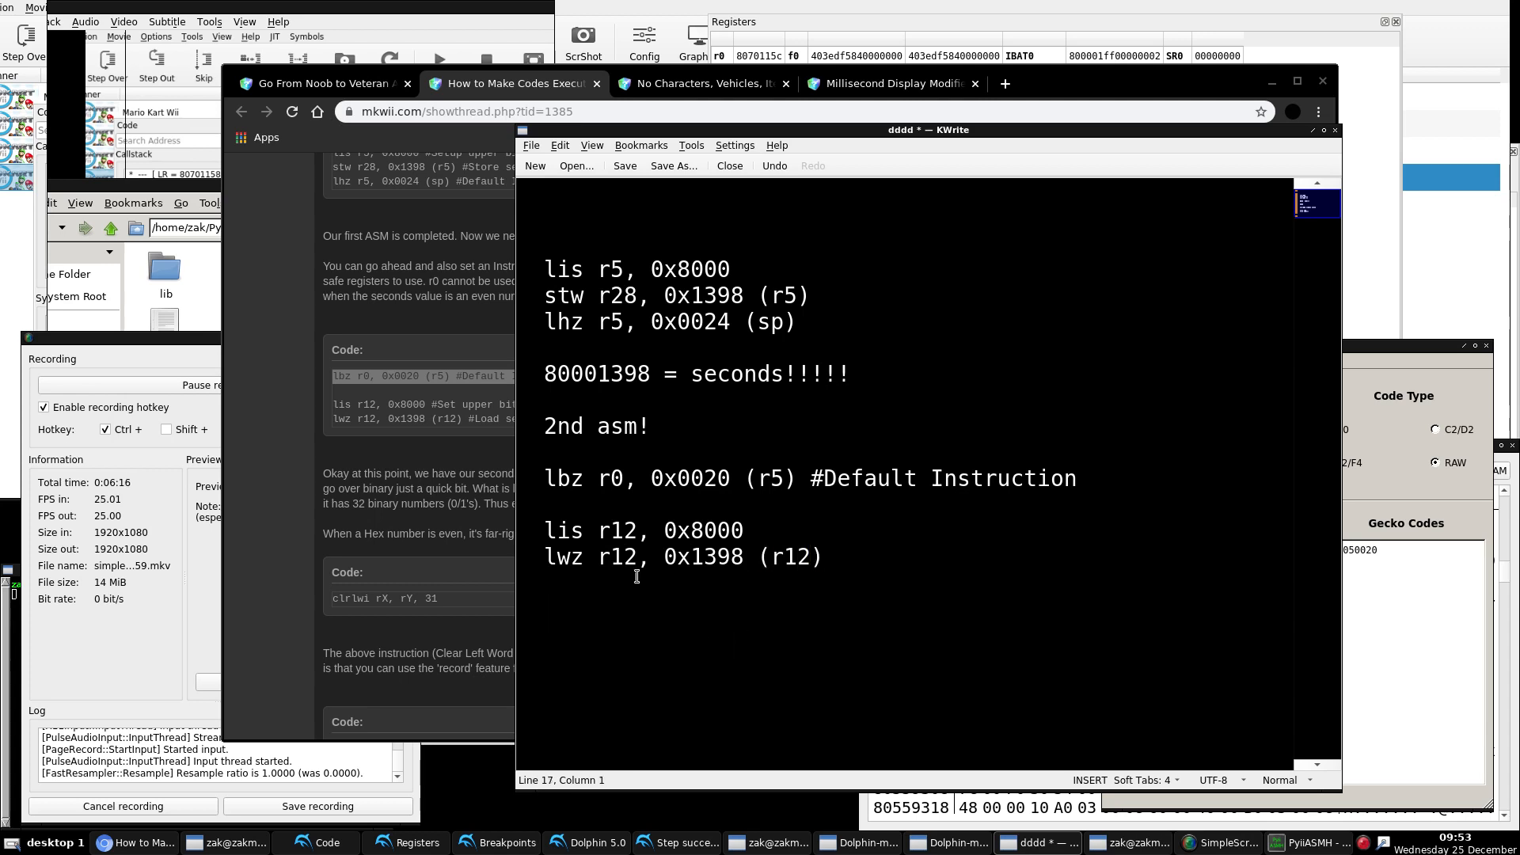
Step: Comment the lwz line that r12 now holds the seconds, and start the next line
left_click_drag(598, 556, 693, 556)
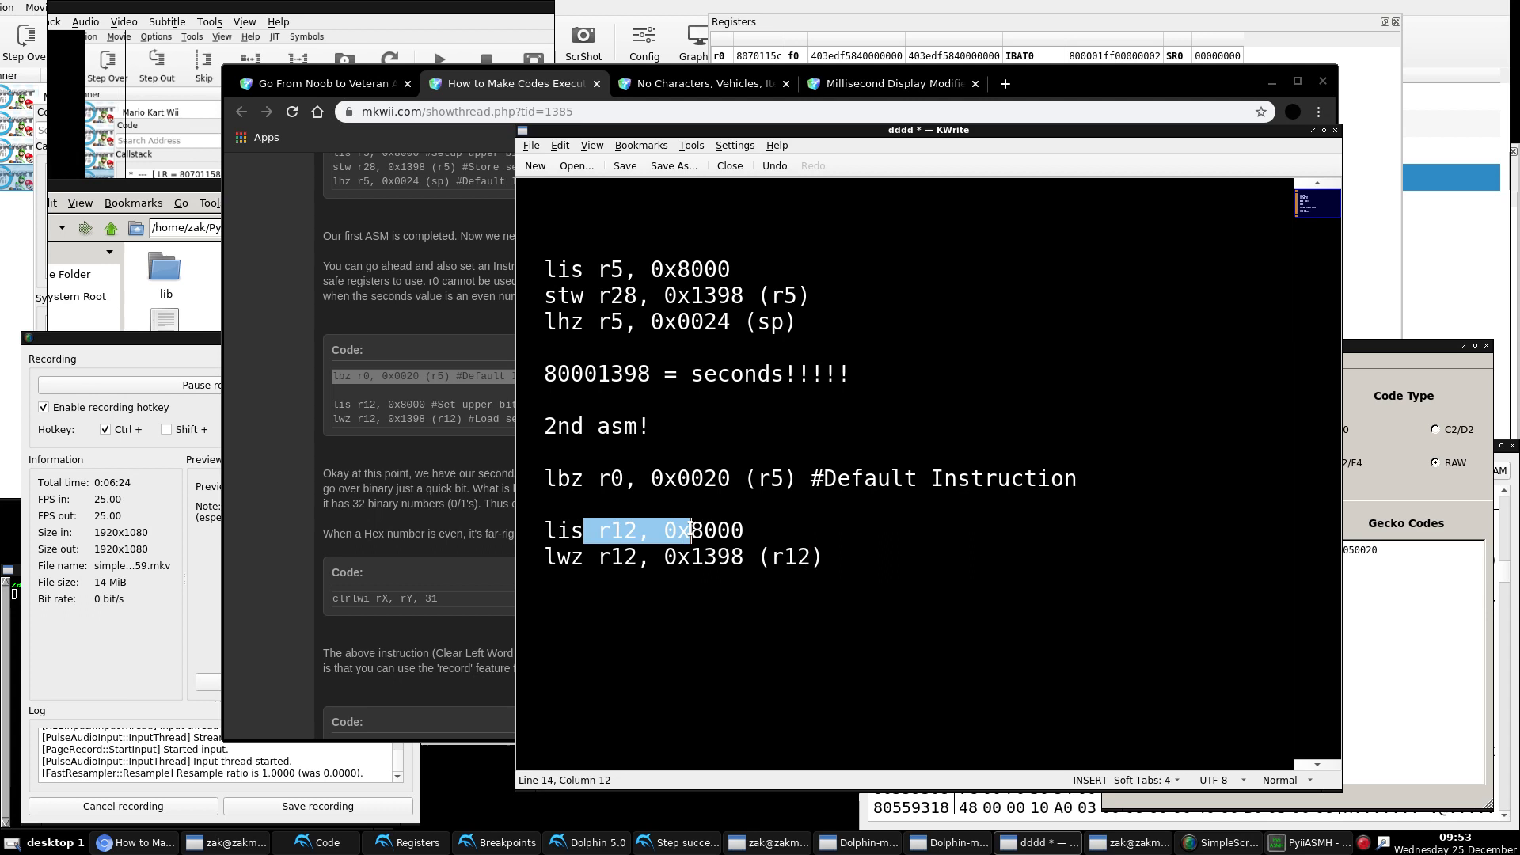
double_click(608, 556)
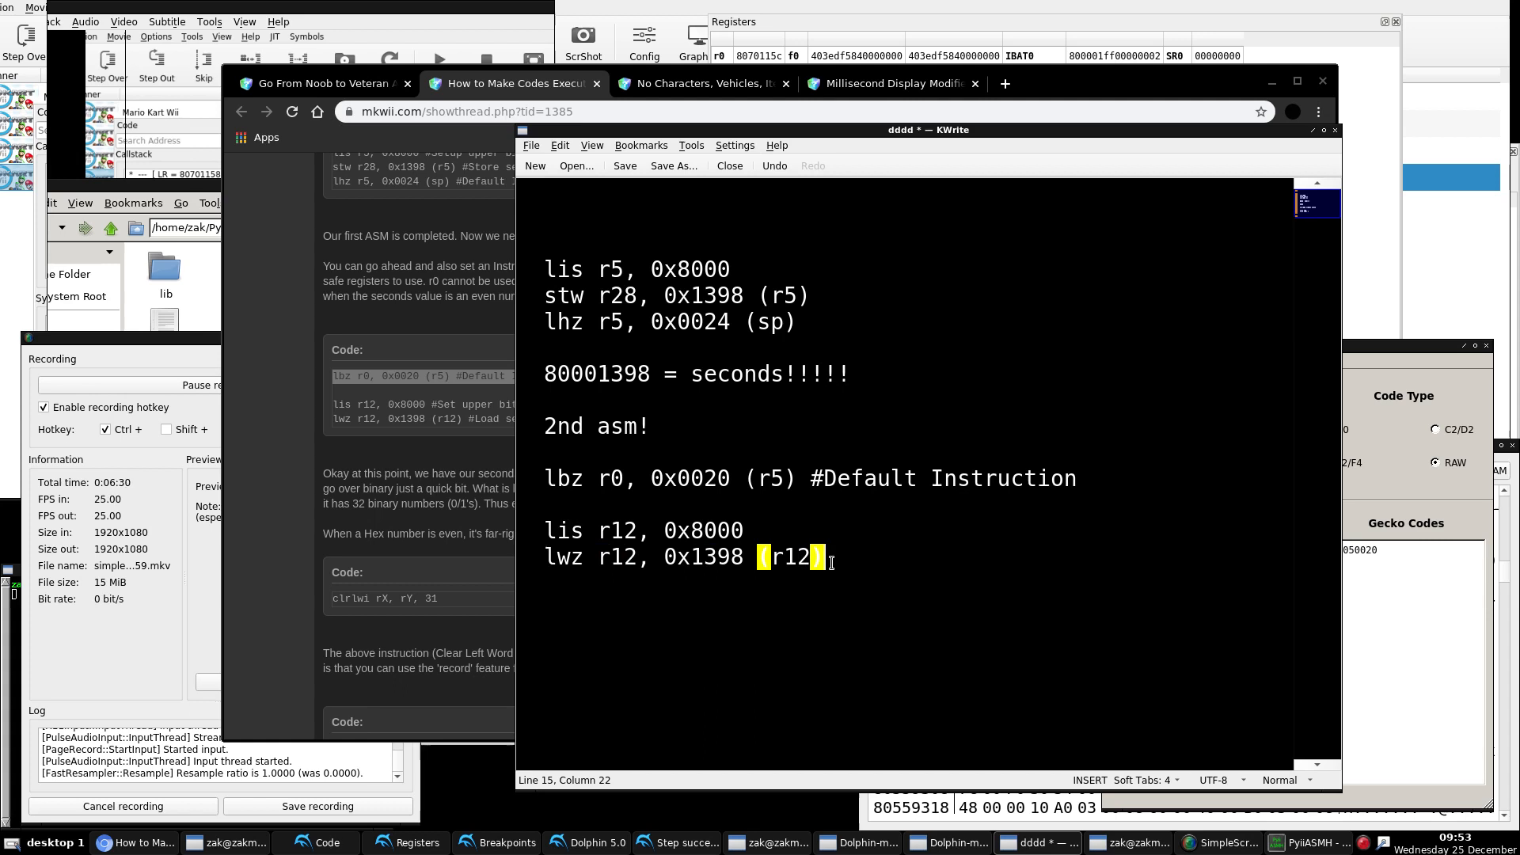
type("#r12 = seconds!!!! what was in")
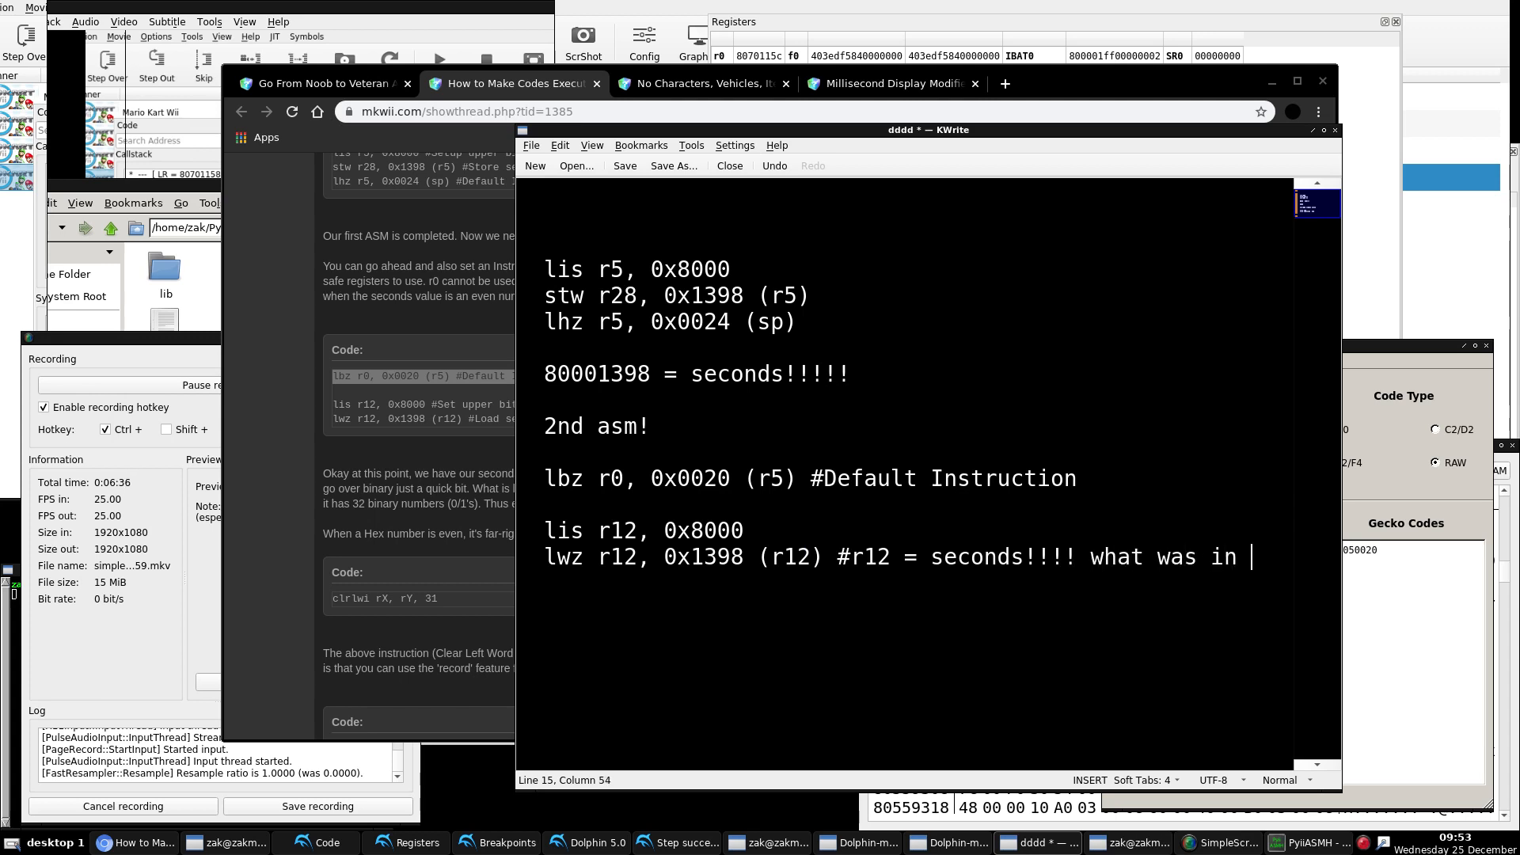
type("r28")
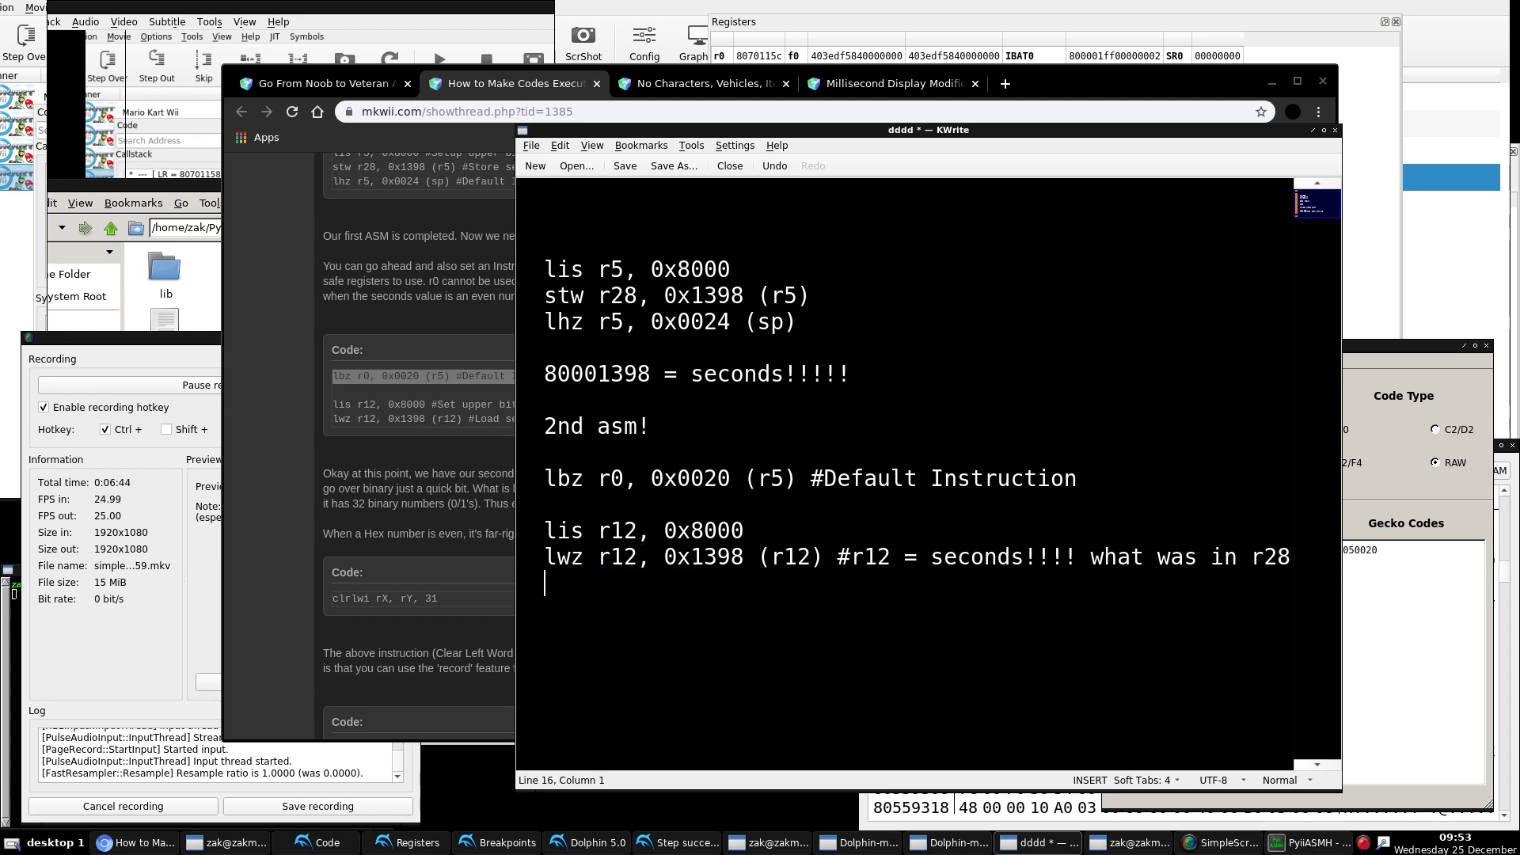
key("Return")
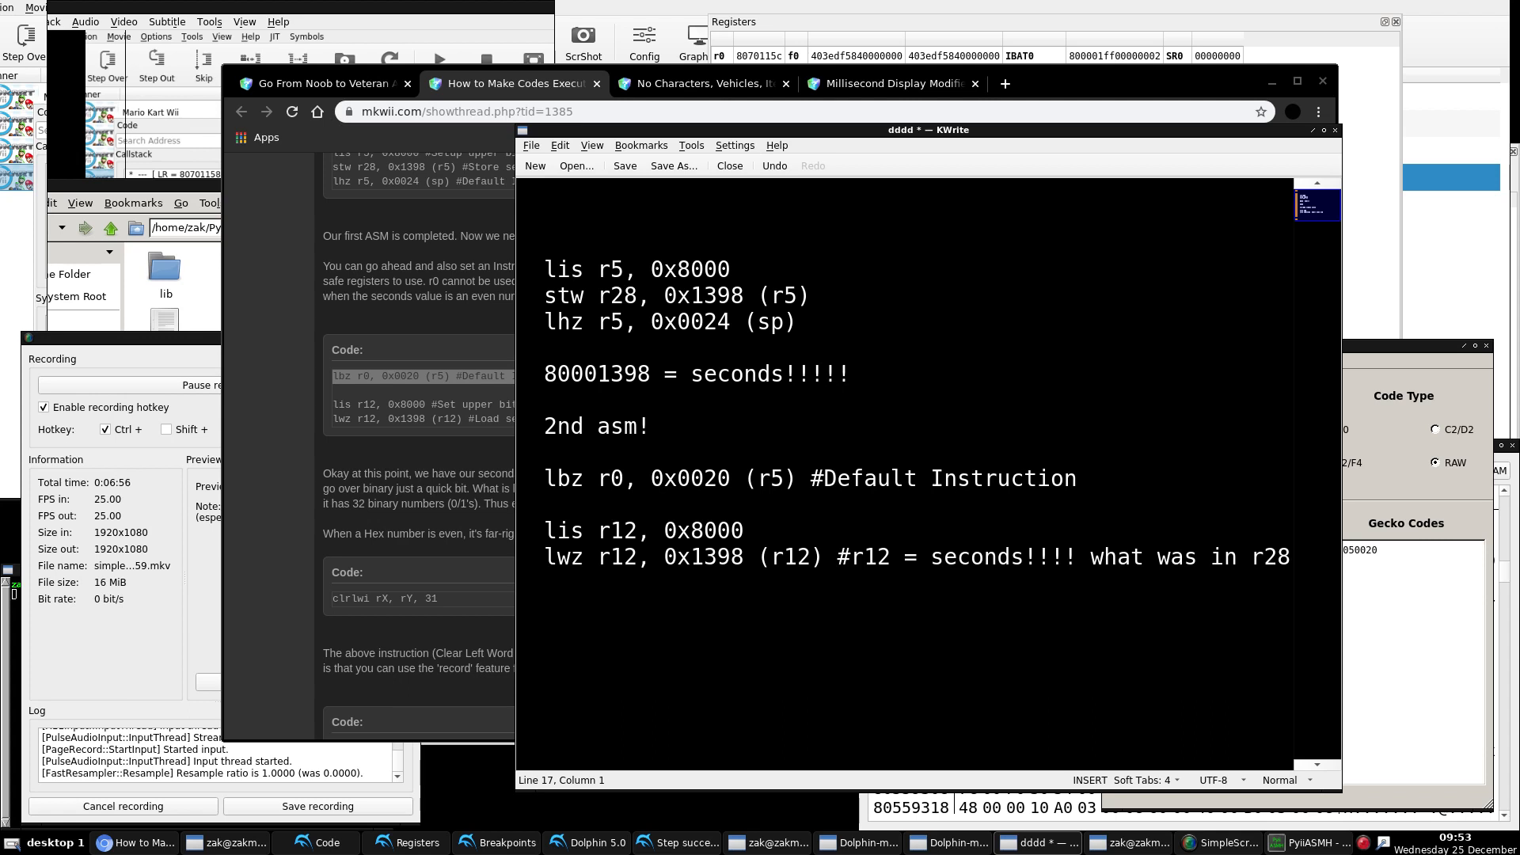
type("c")
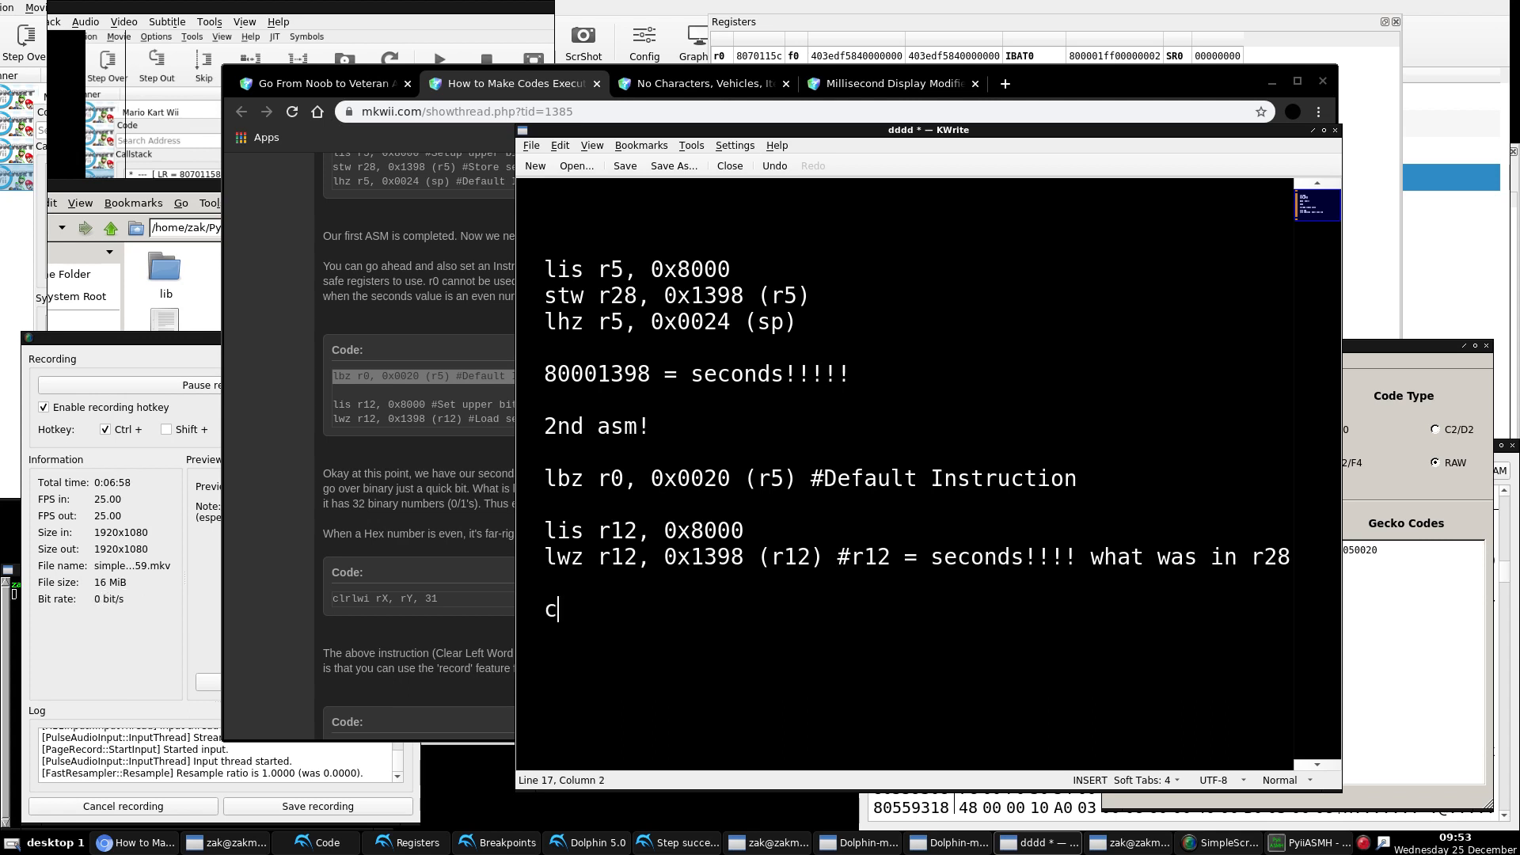
Step: Write clrlwi r12, 12, 31 from the rX, rY template, followed by a cmpwi r12, 0 check
type("lrlwi rX")
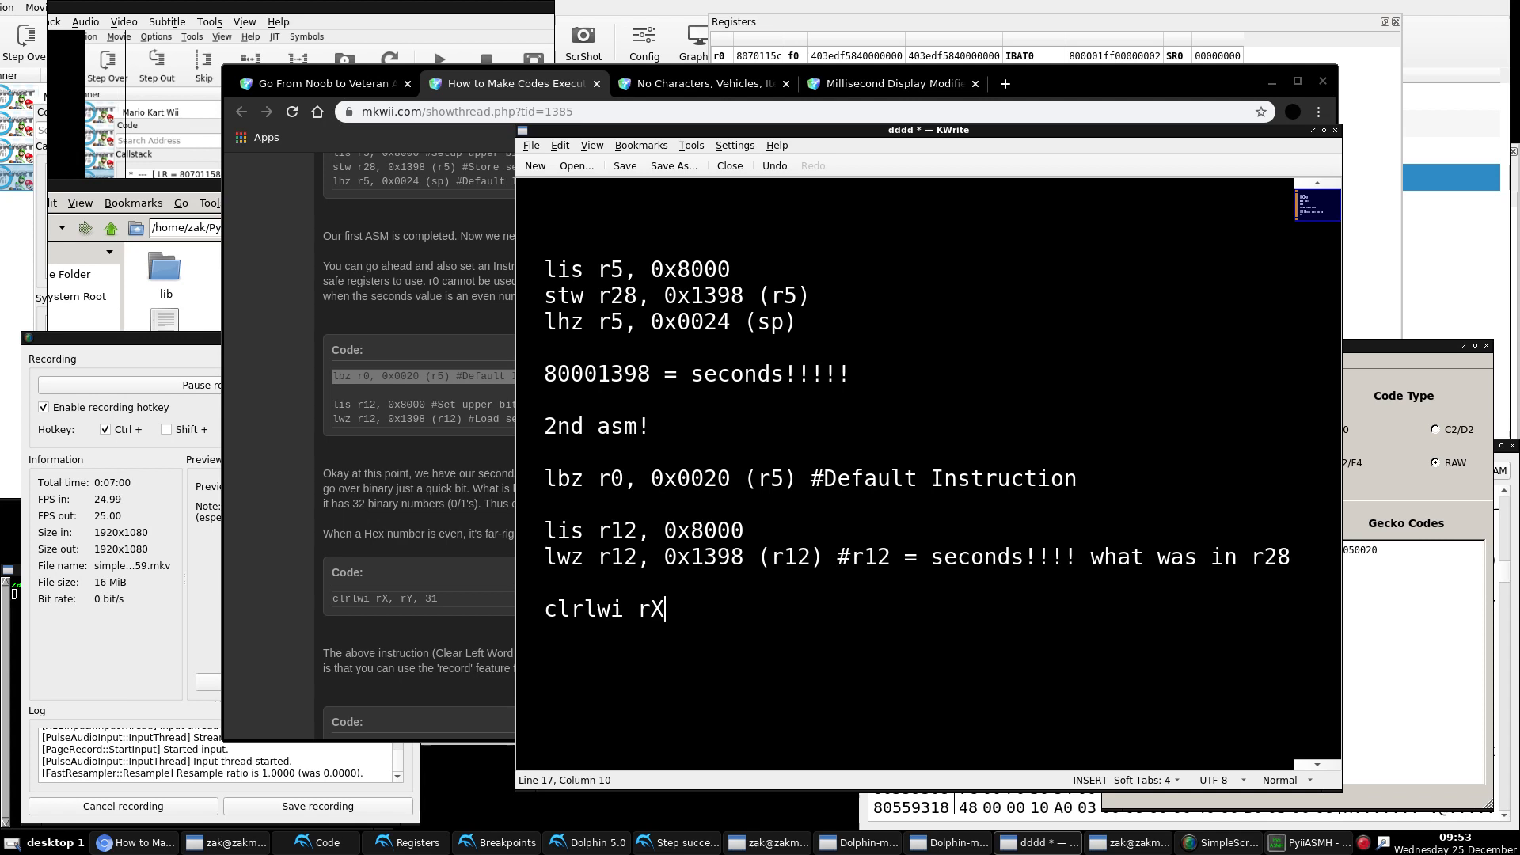
type(", rY, 31")
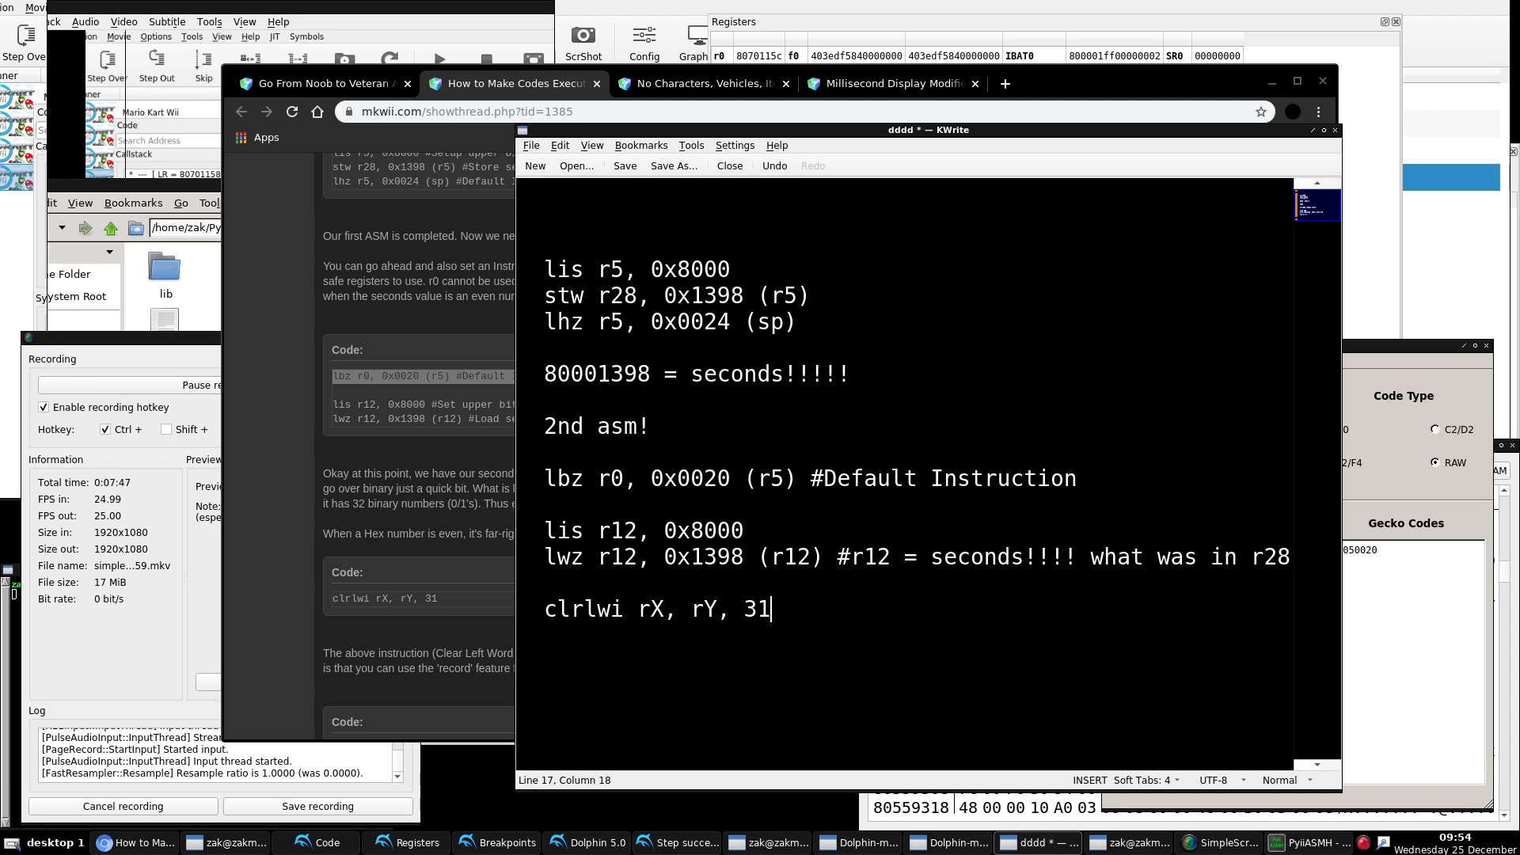
key("BackSpace")
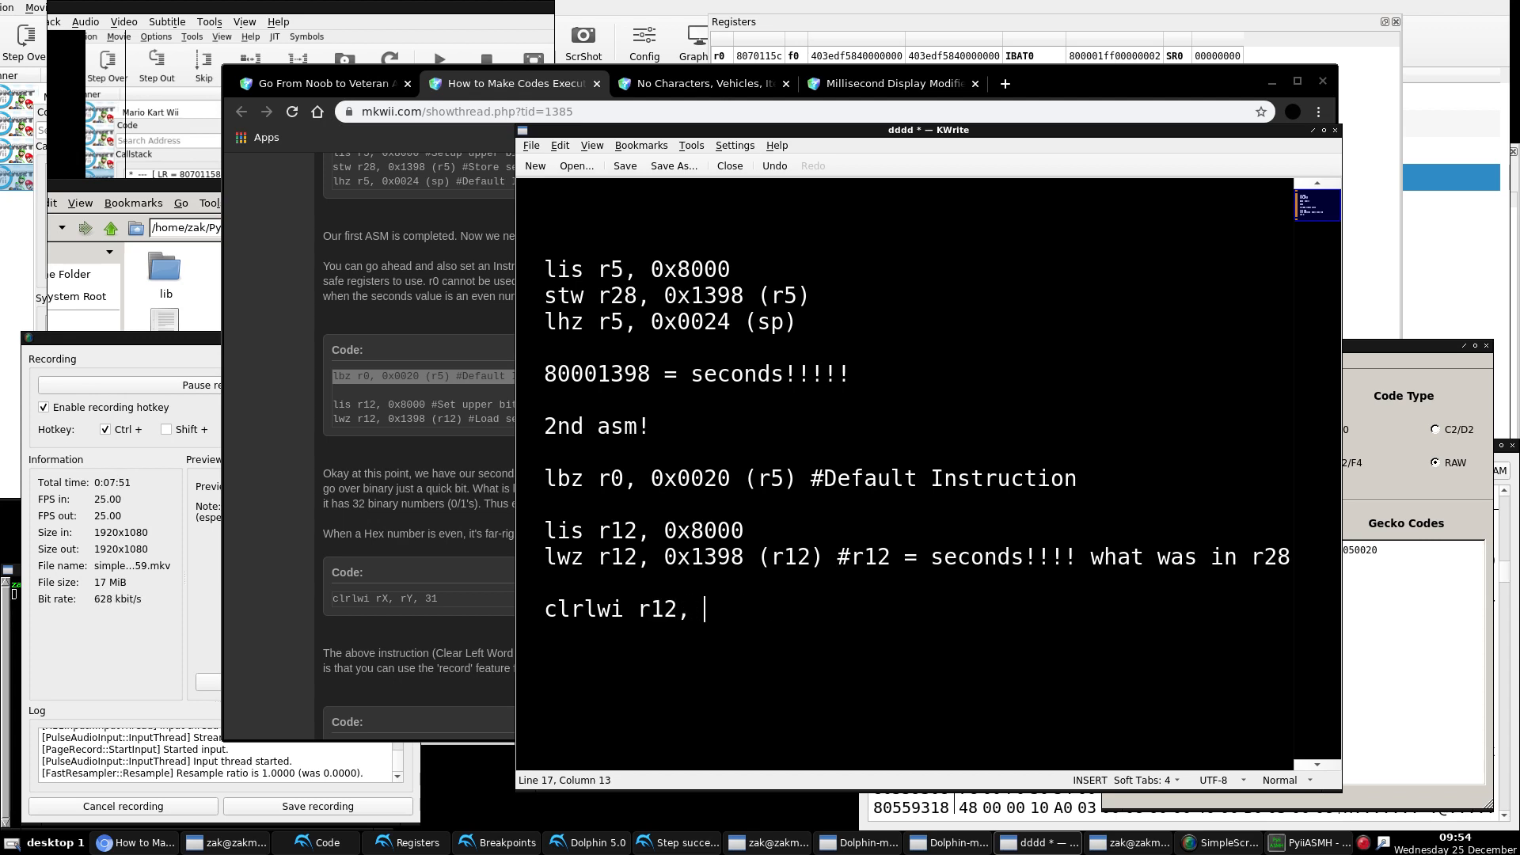
type("12, 31")
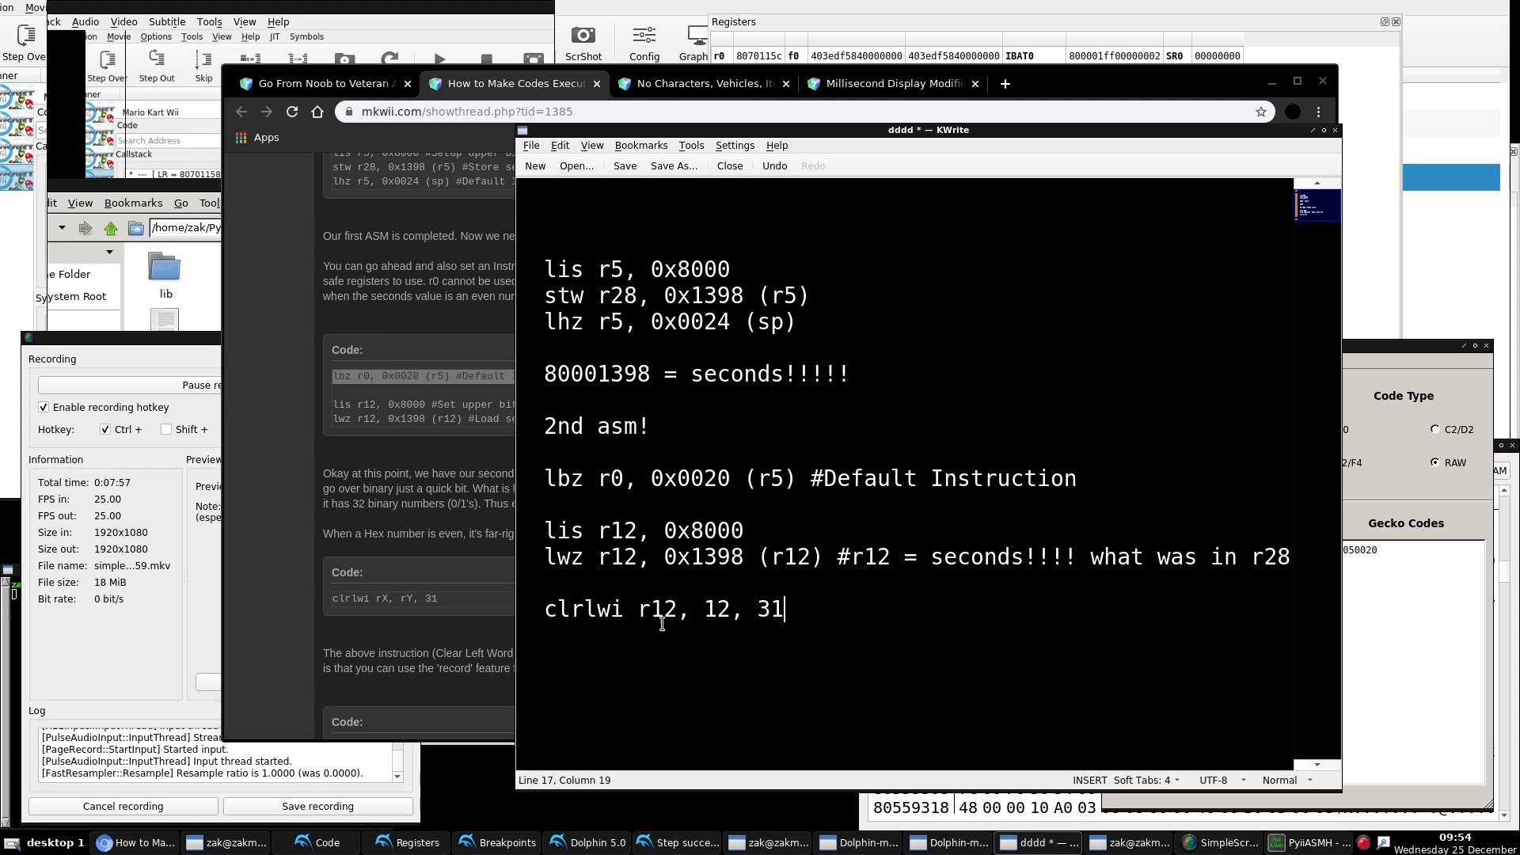
type("cmpwi")
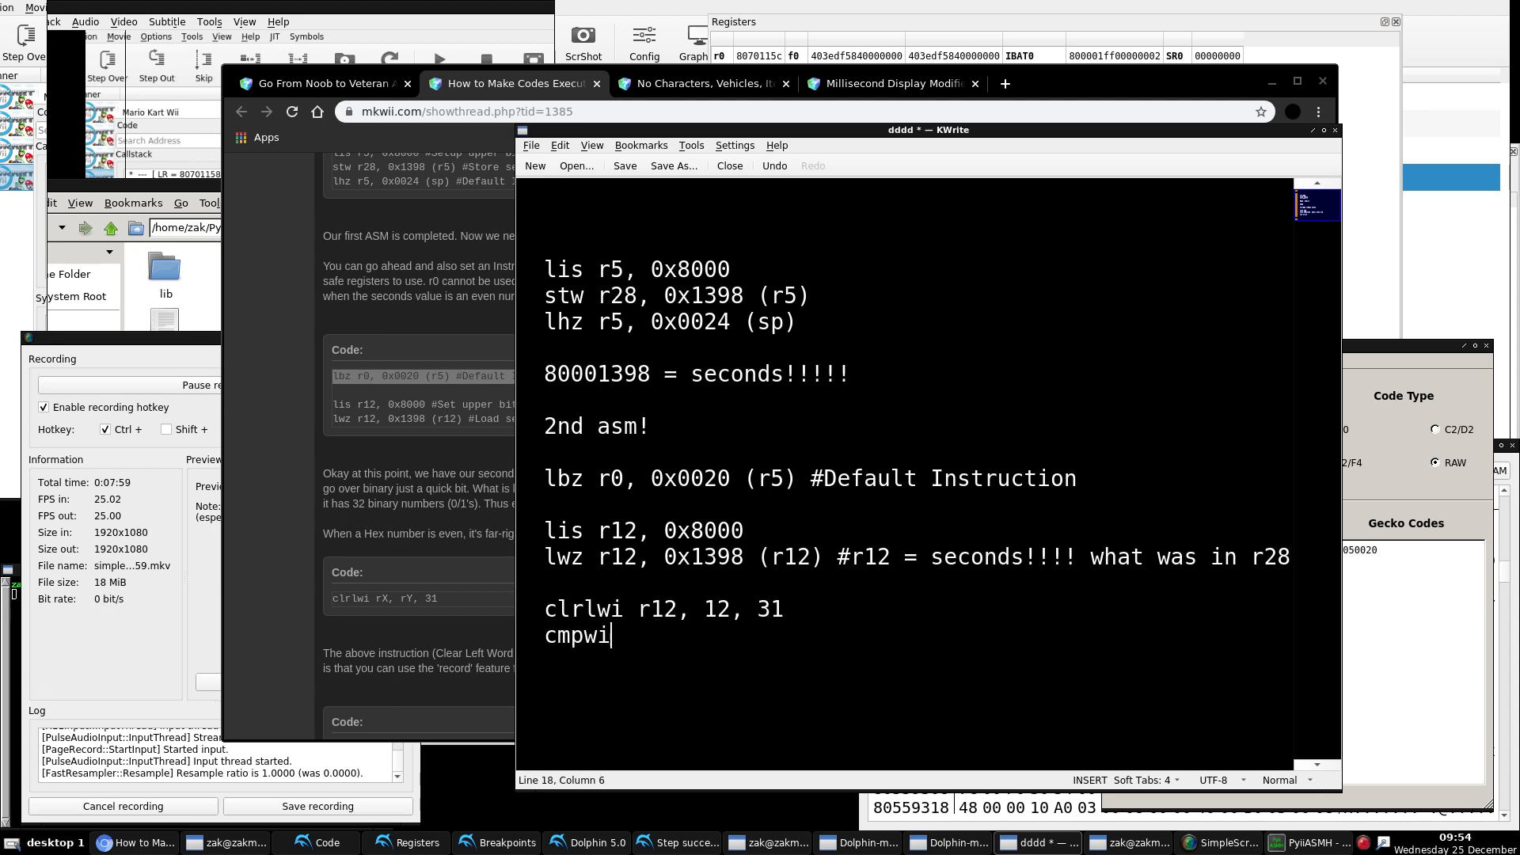
type("r12, 0")
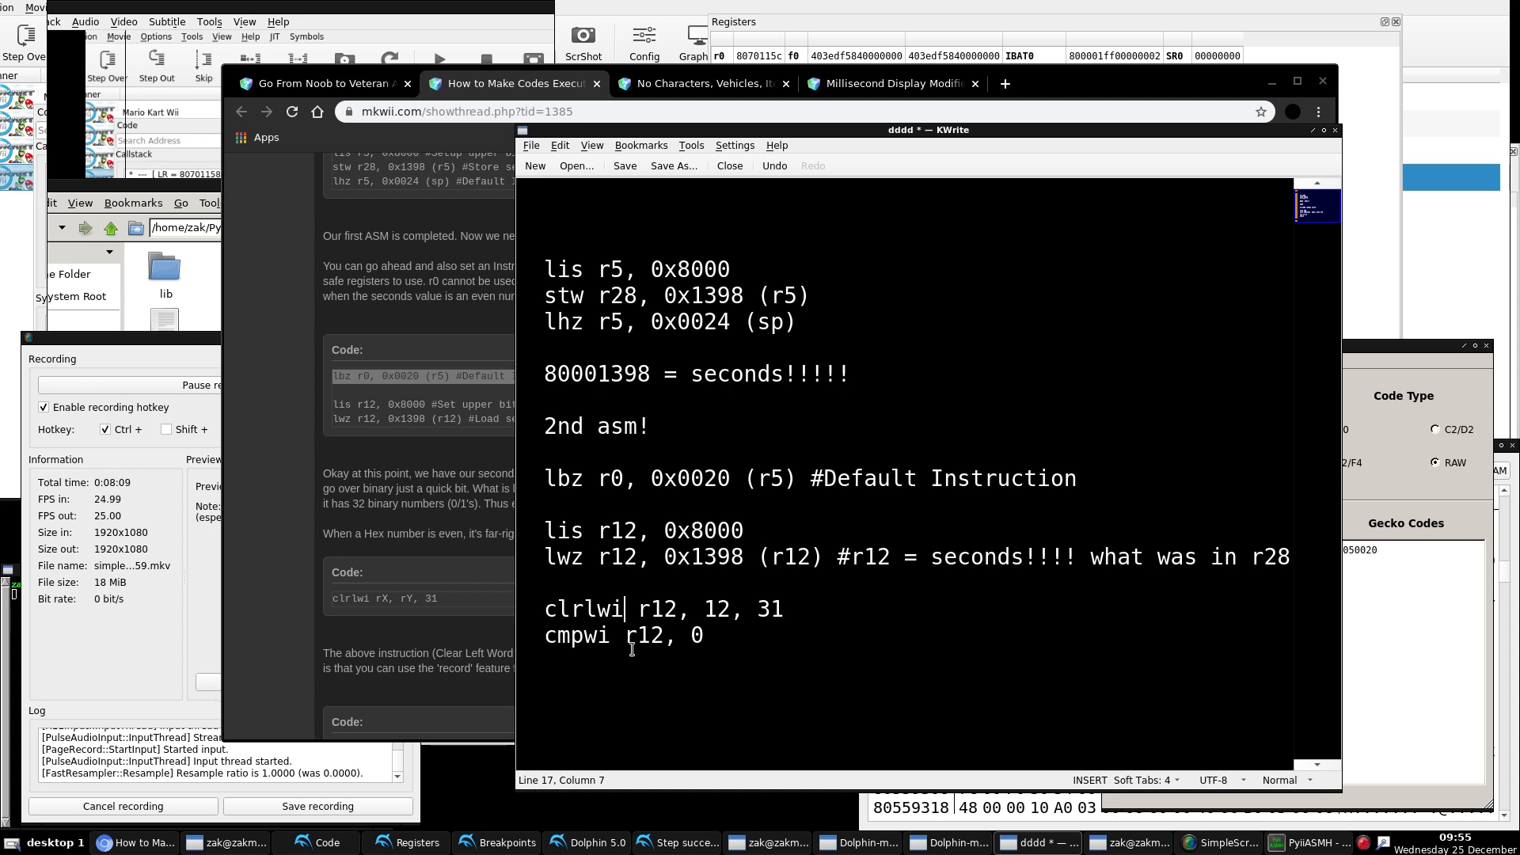
Step: Make it clrlwi. with the record dot instead of cmpwi, and add the beq- number_was_even branch
double_click(565, 637)
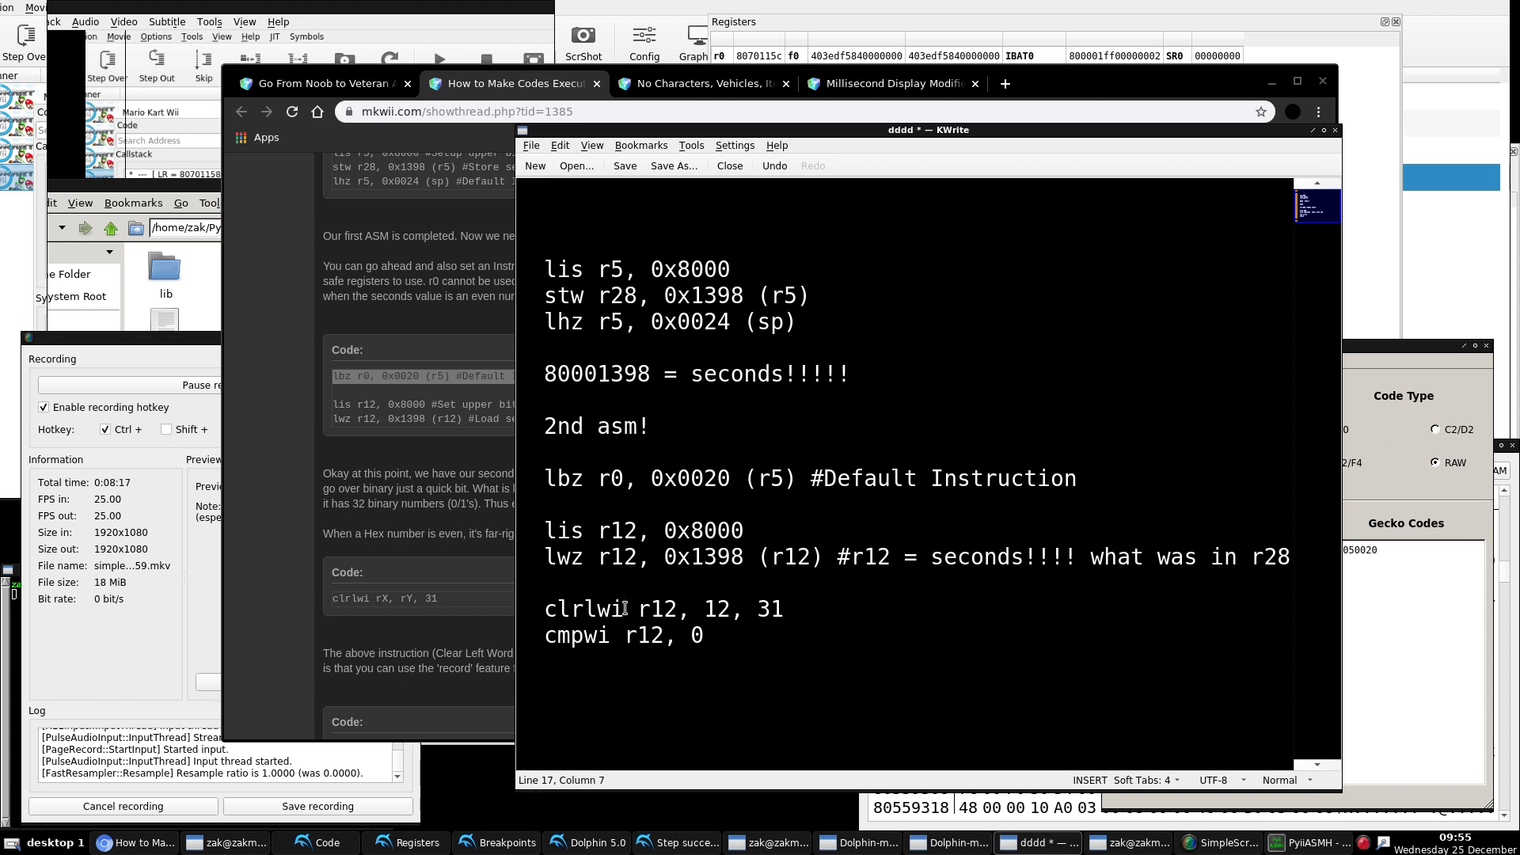
type(".")
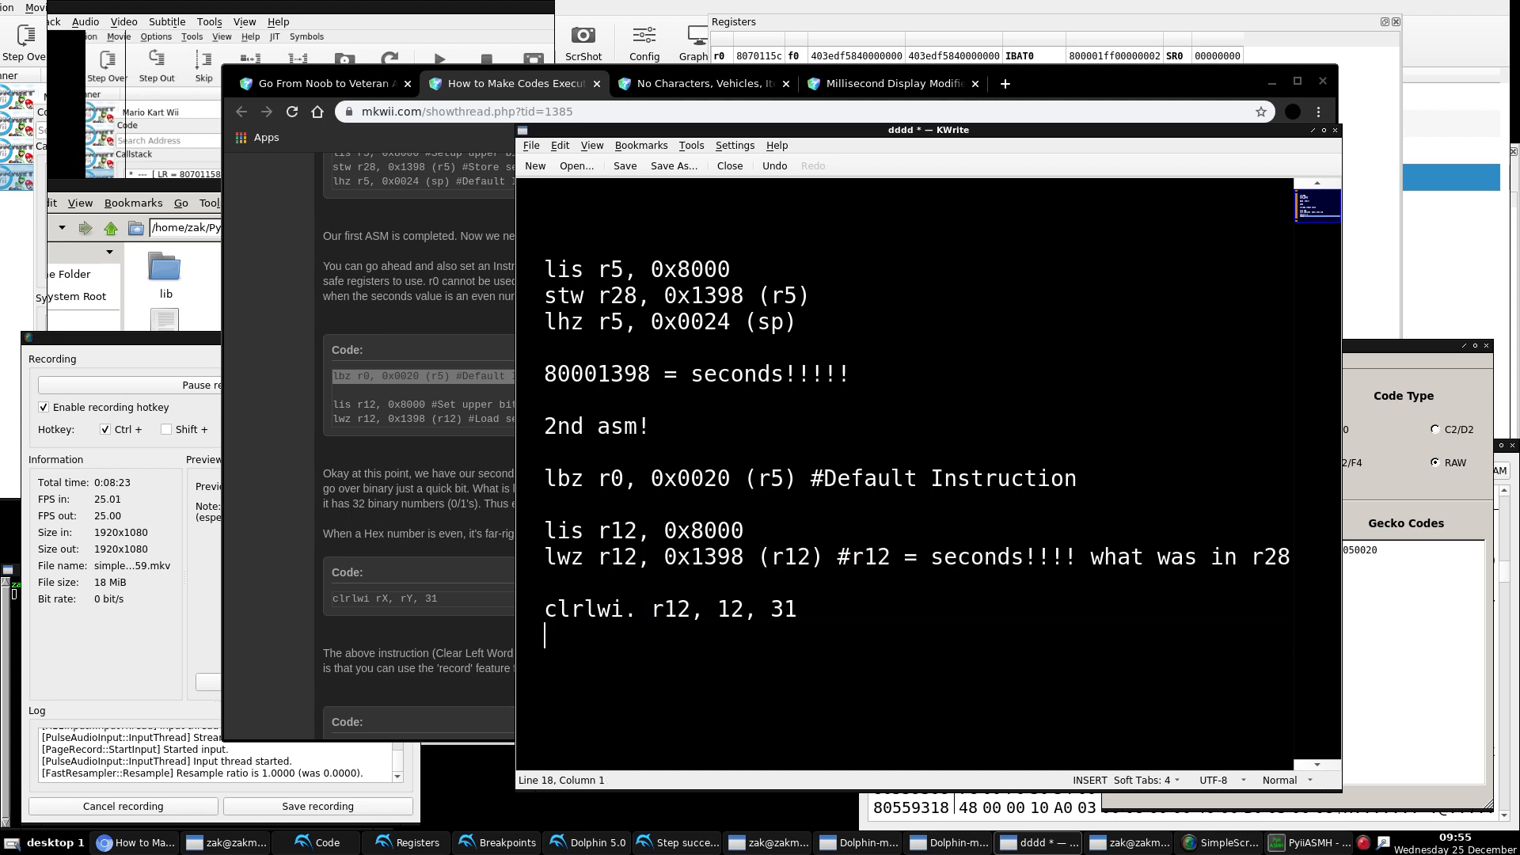
type("beq")
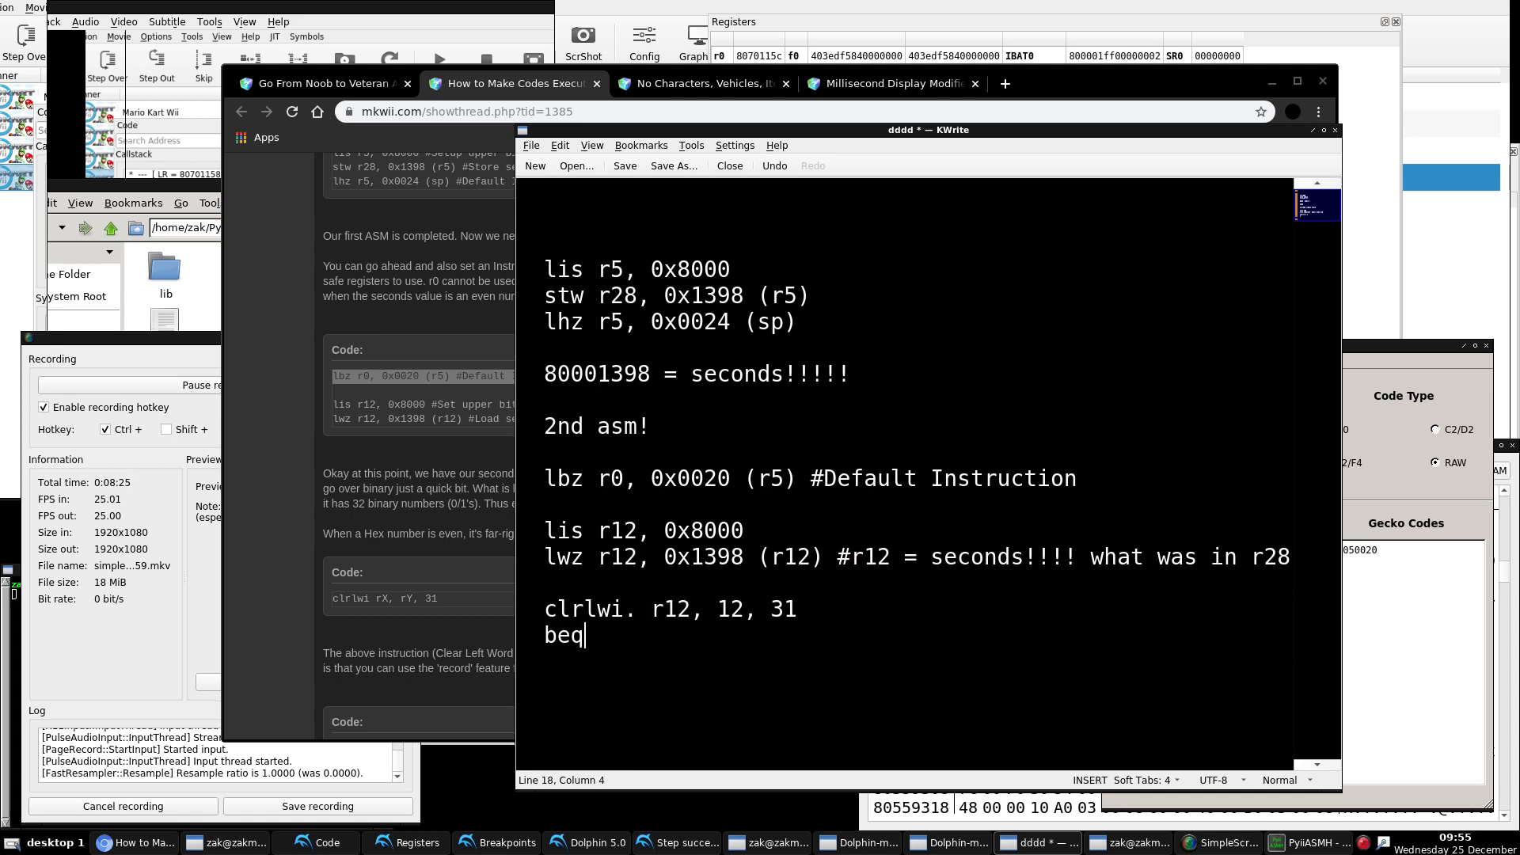
type("- numbe")
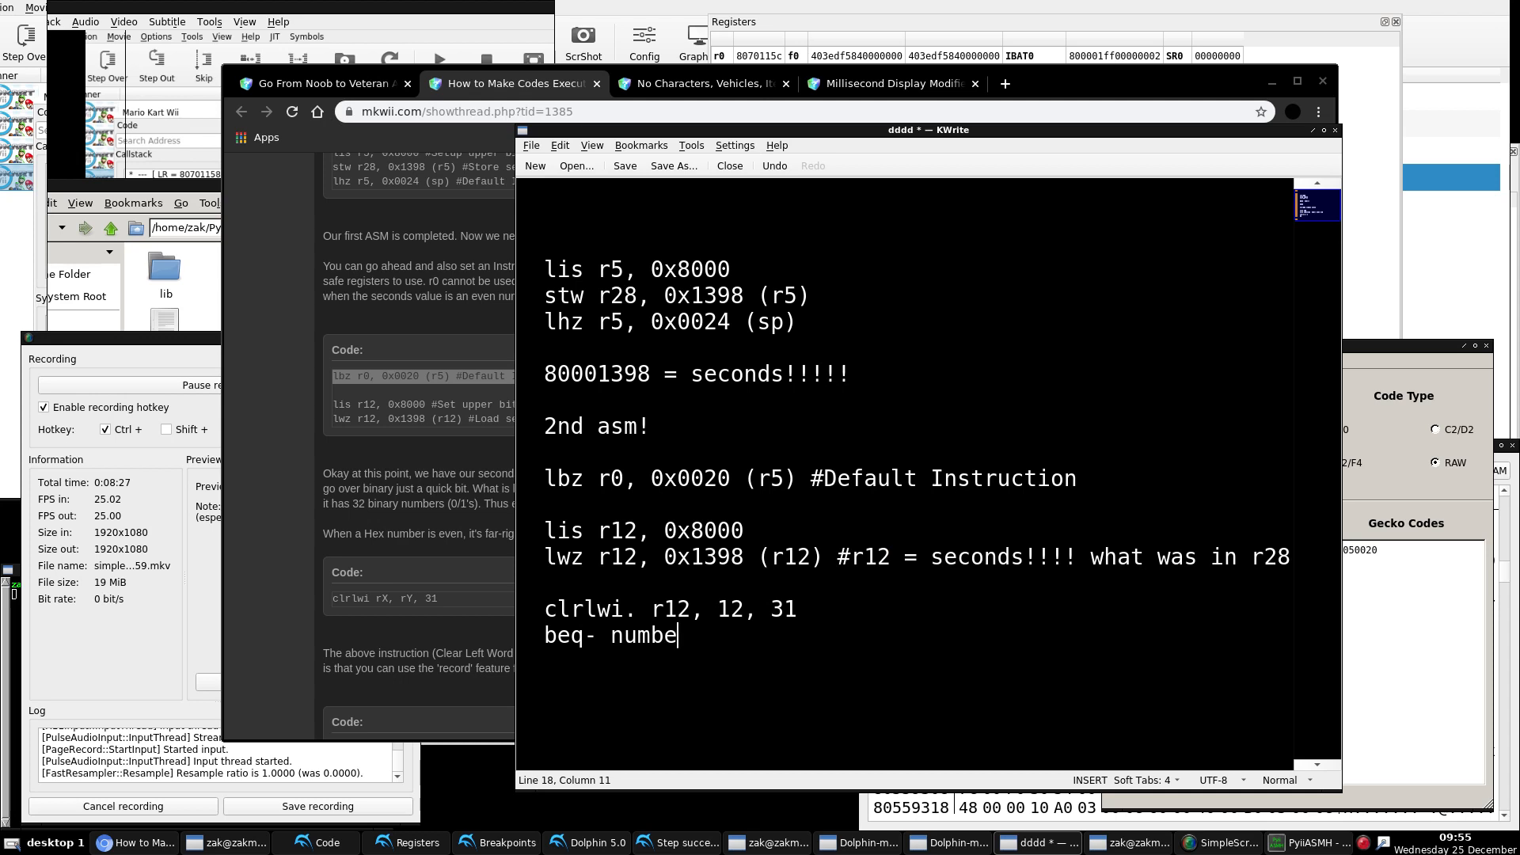
type("r_was_e")
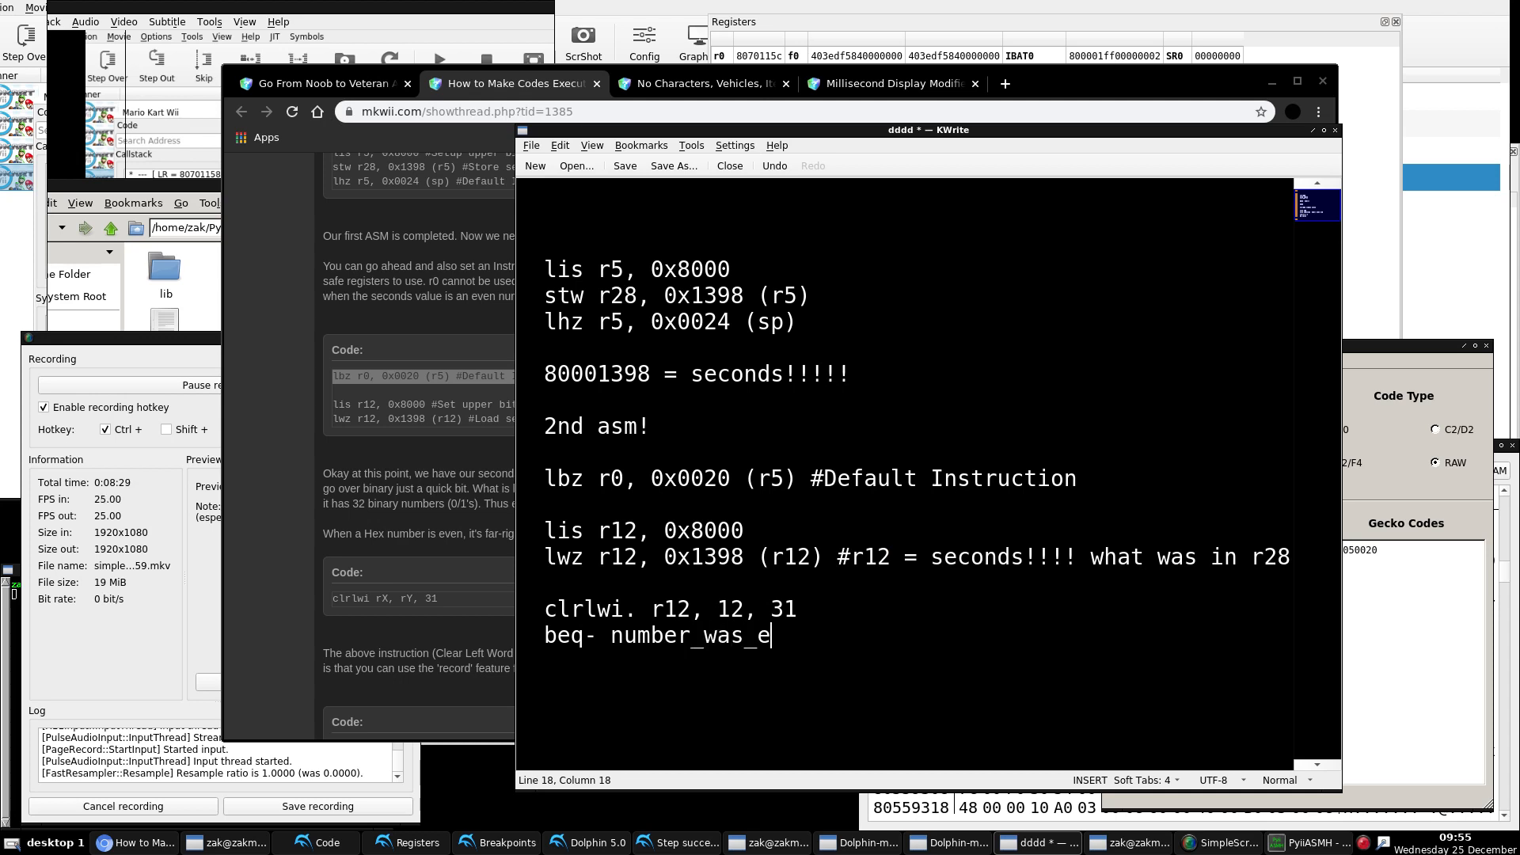
type("ven")
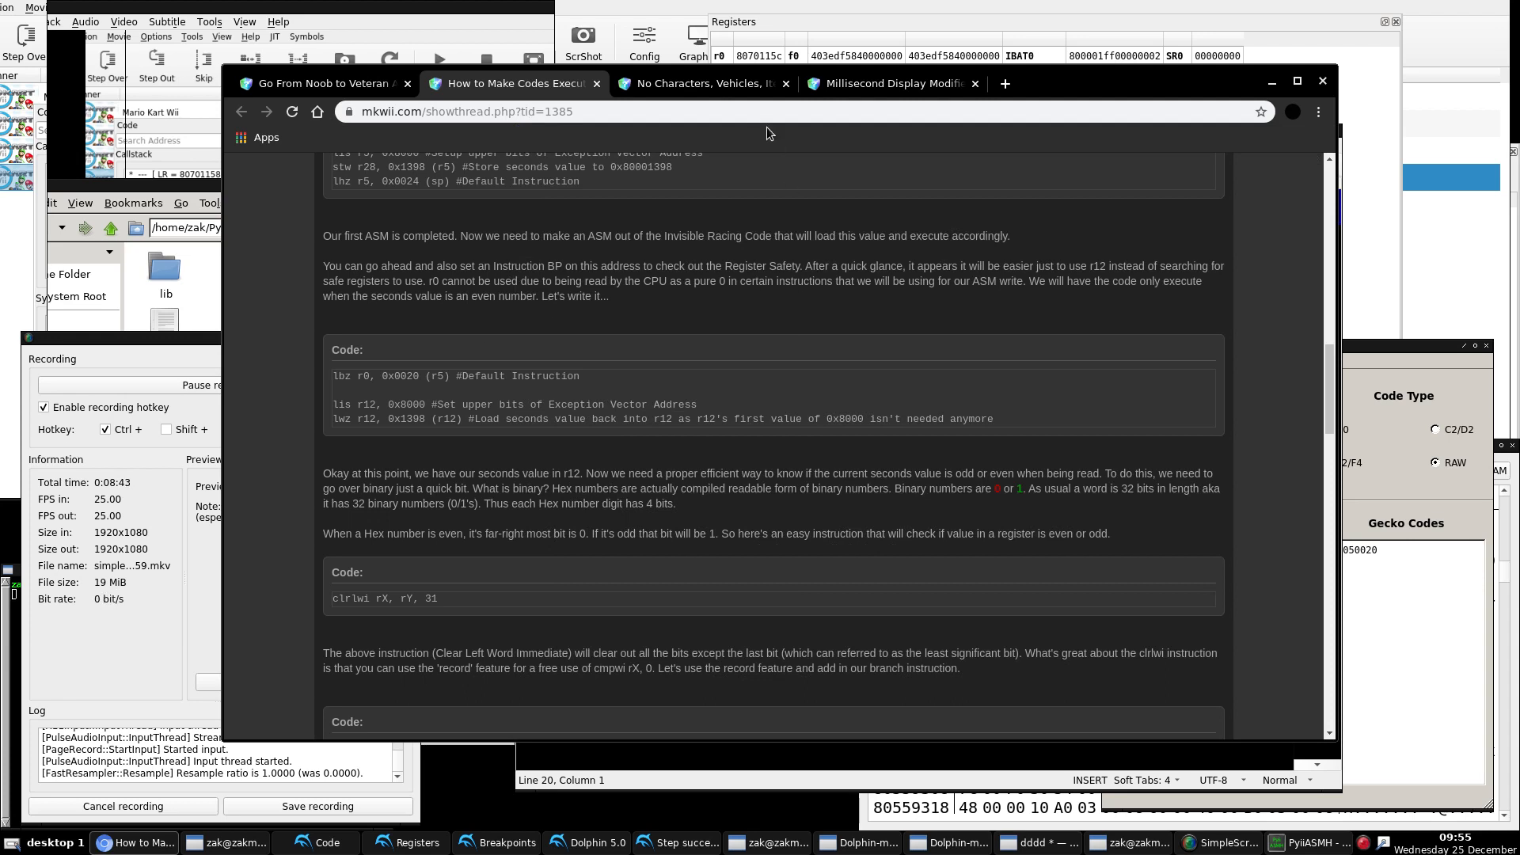
Step: Select the invisible racing value 38000001 to confirm it is li r0,1, then return to the notes
left_click(698, 84)
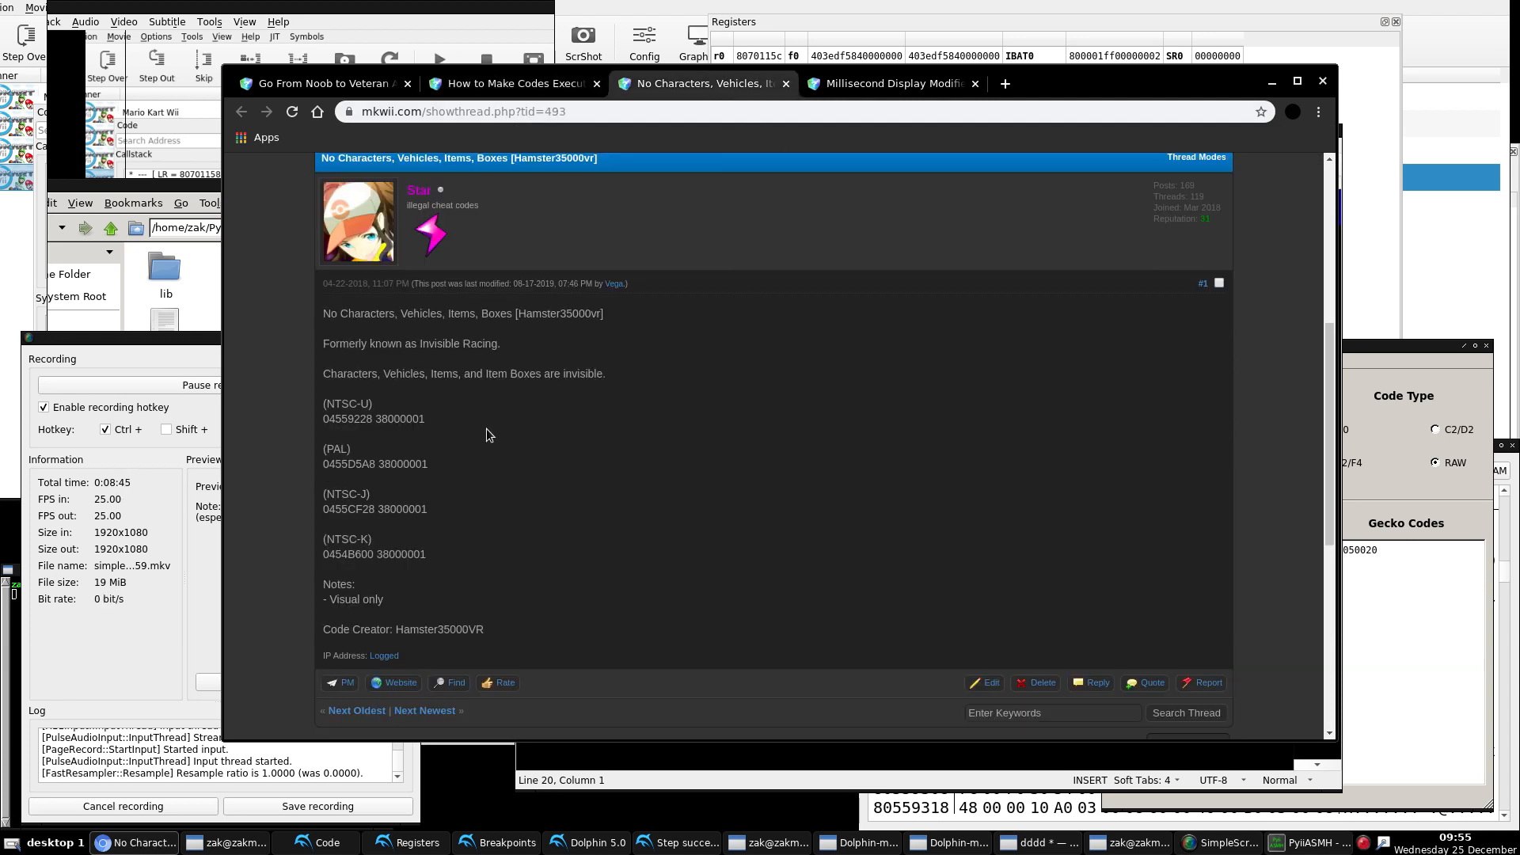
double_click(395, 417)
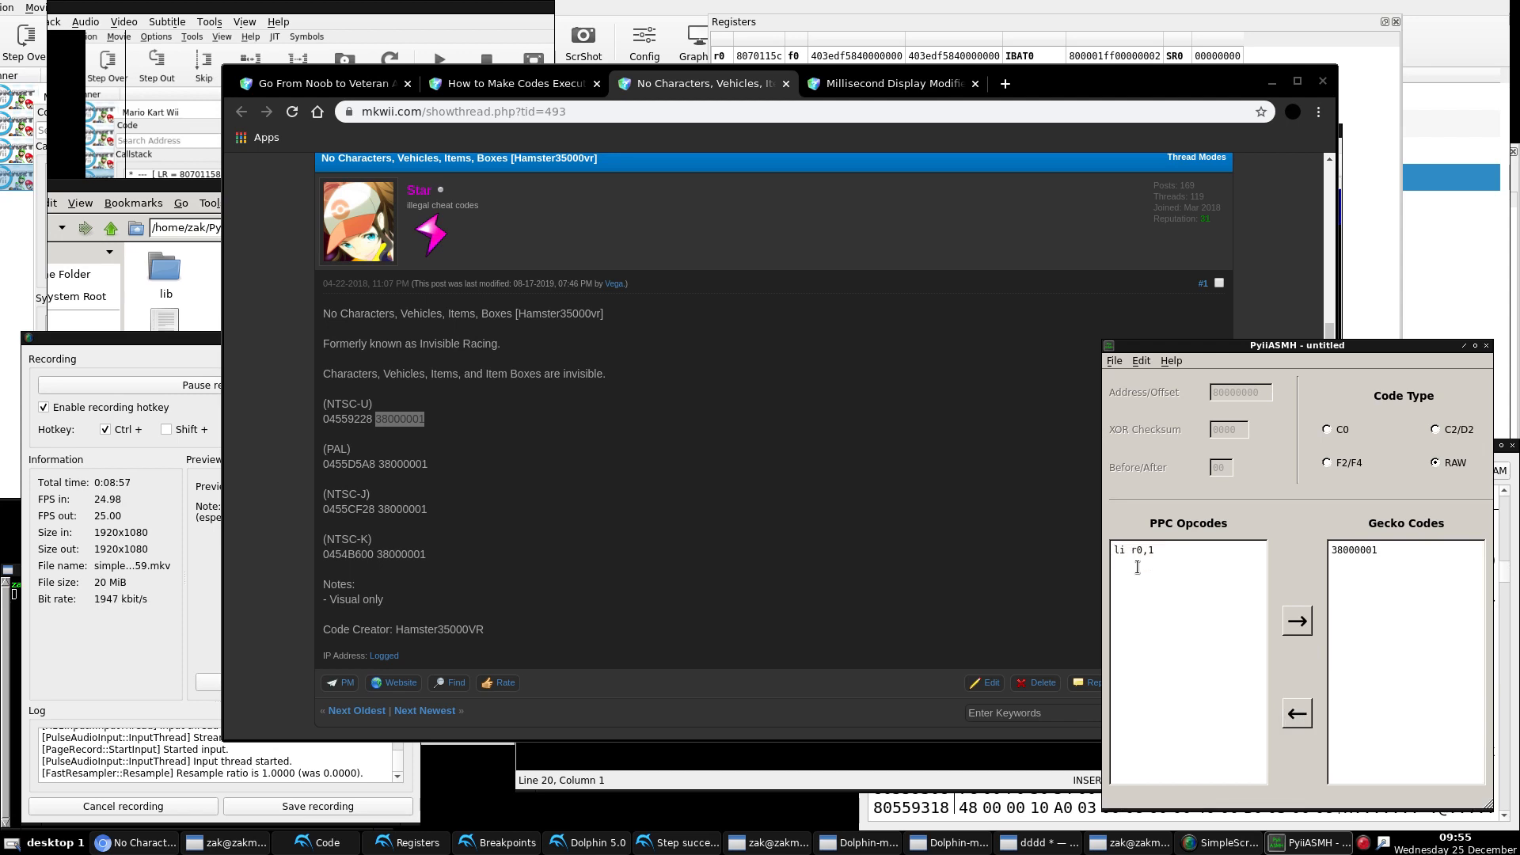
left_click(701, 84)
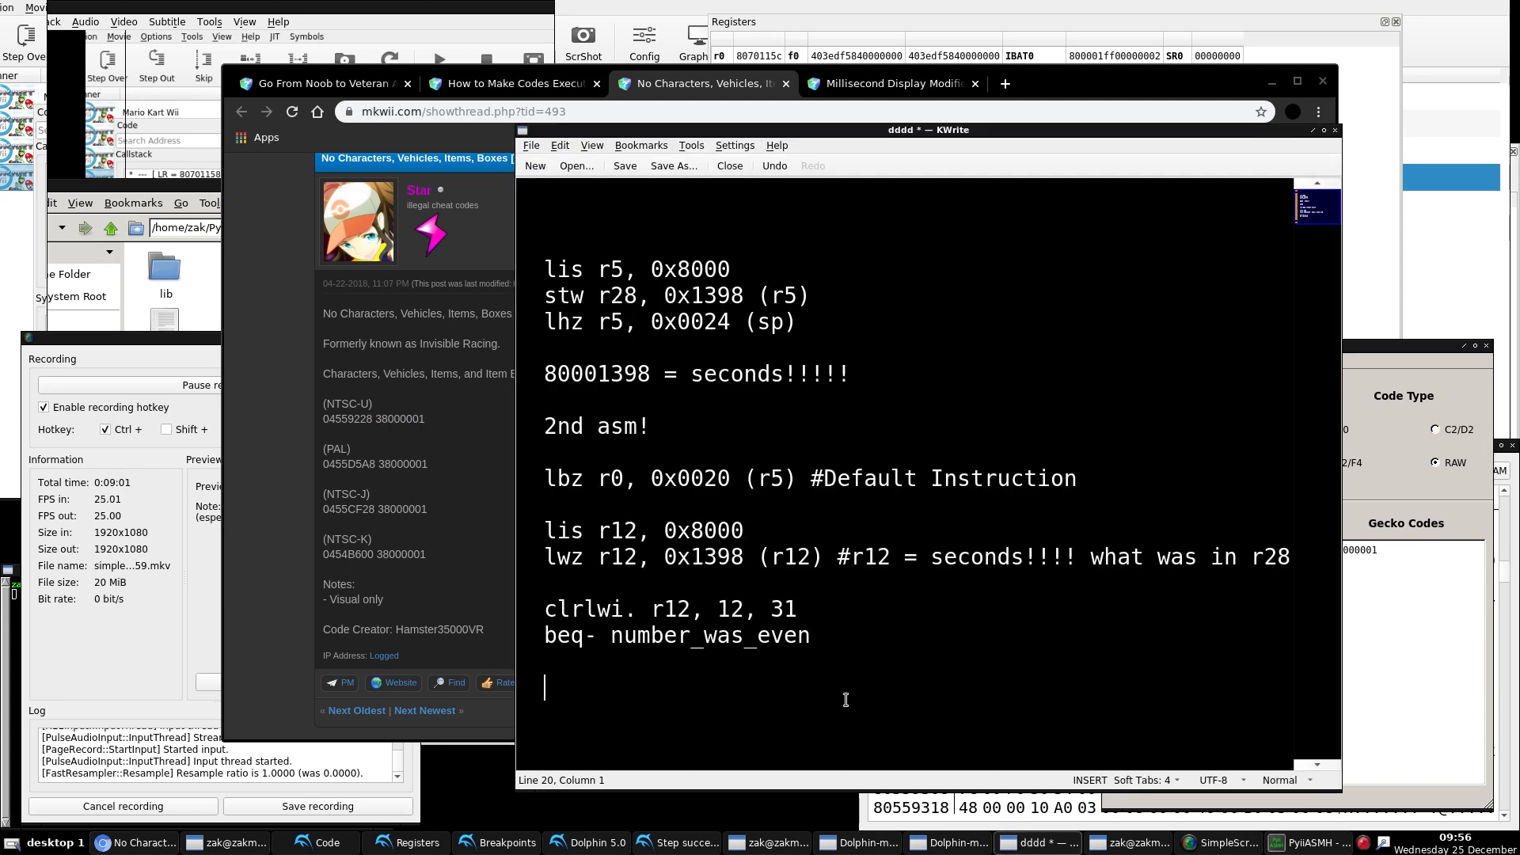
Step: Add li r0, 1 #Code WILL EXECUTE!!!! and the number_was_even: label below the branch
type("li")
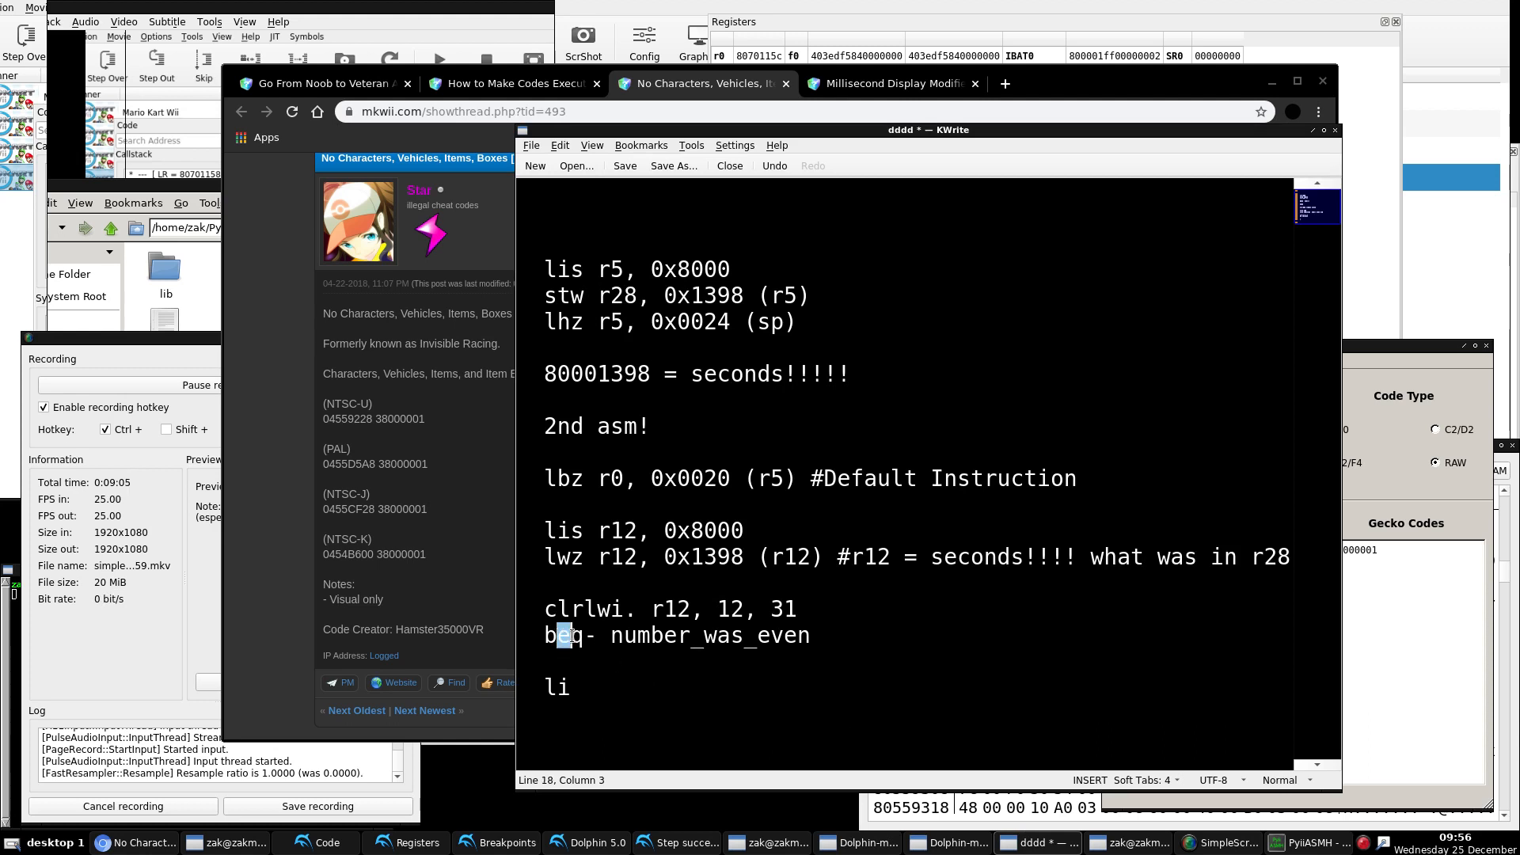
left_click_drag(564, 635, 650, 635)
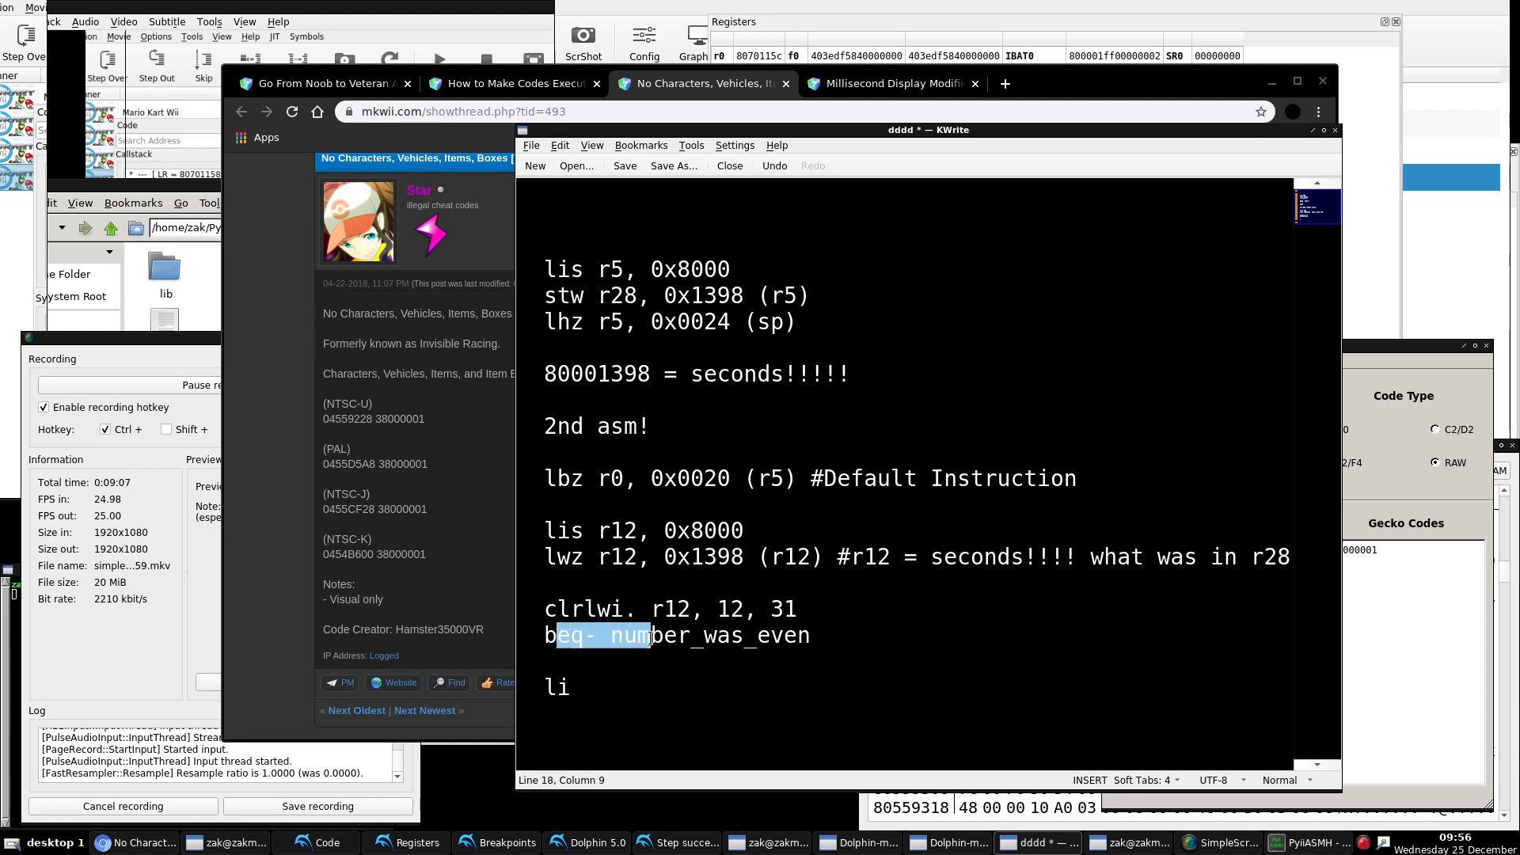
type("r0, 1")
type("numb")
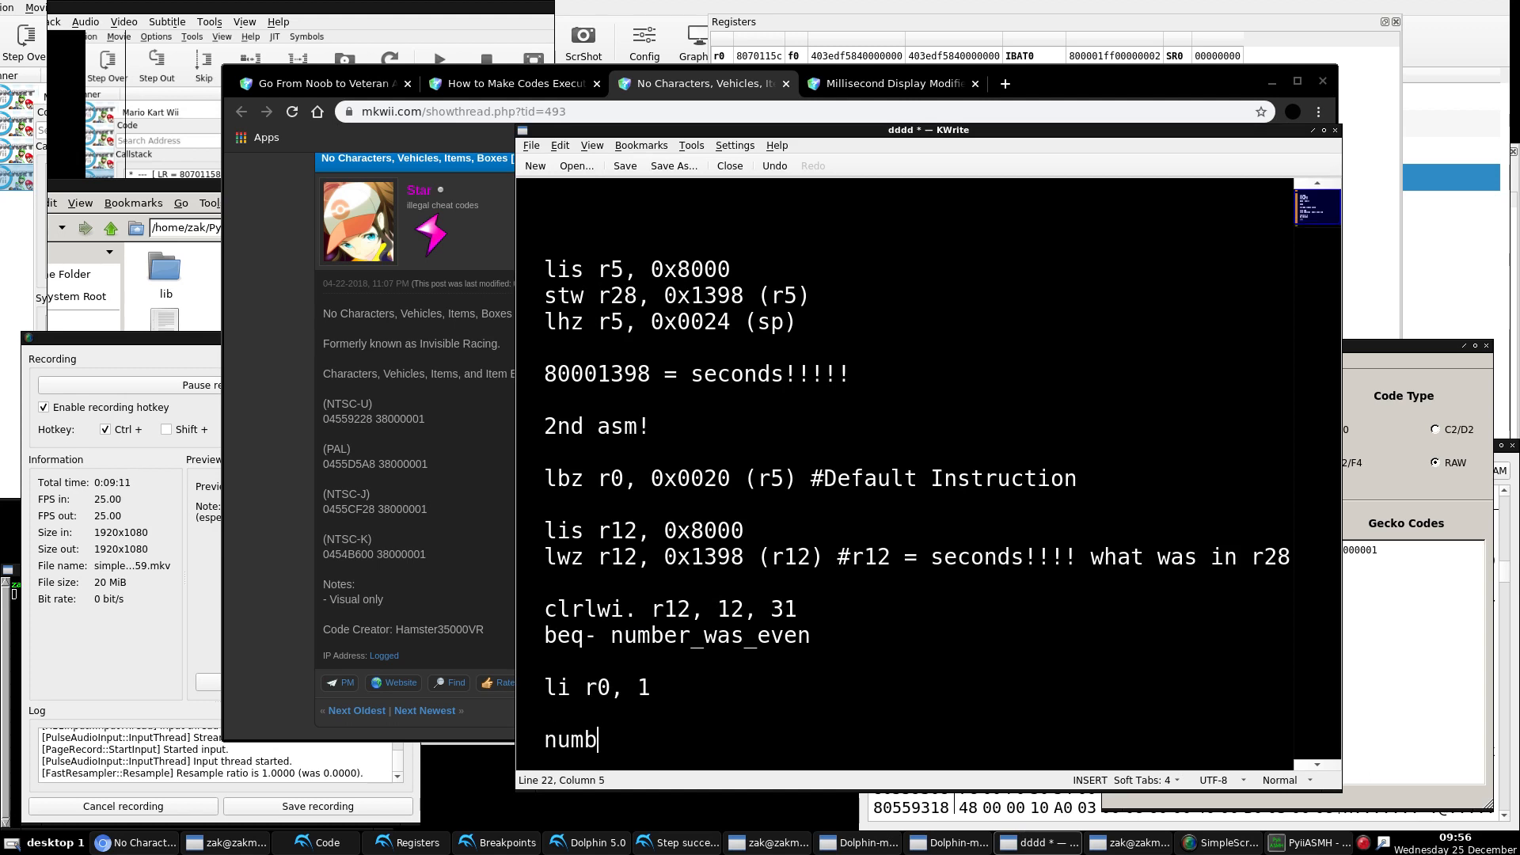
type("er_was_e")
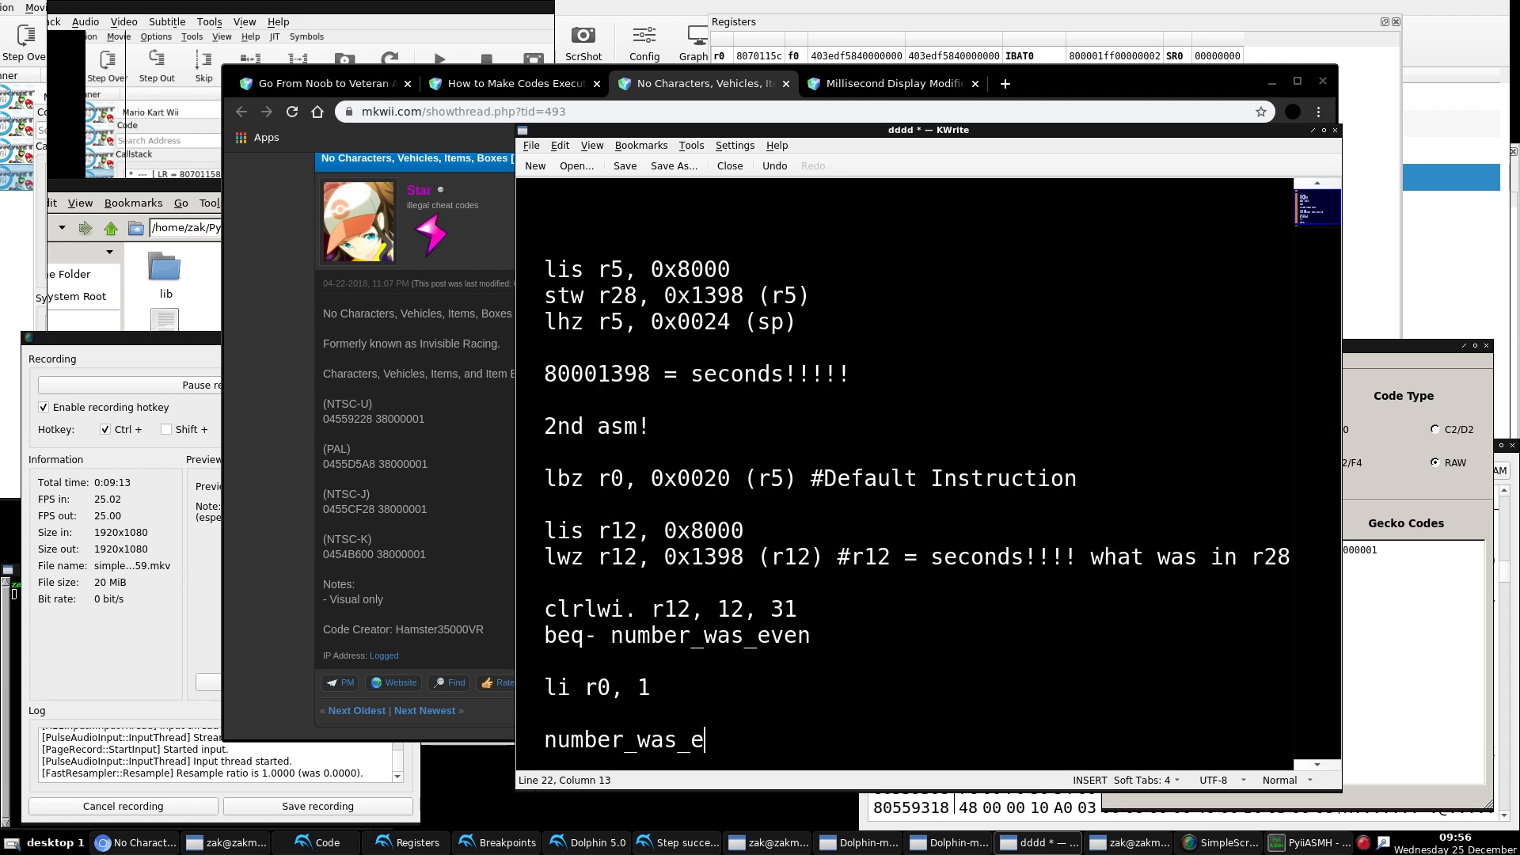
type("ven:")
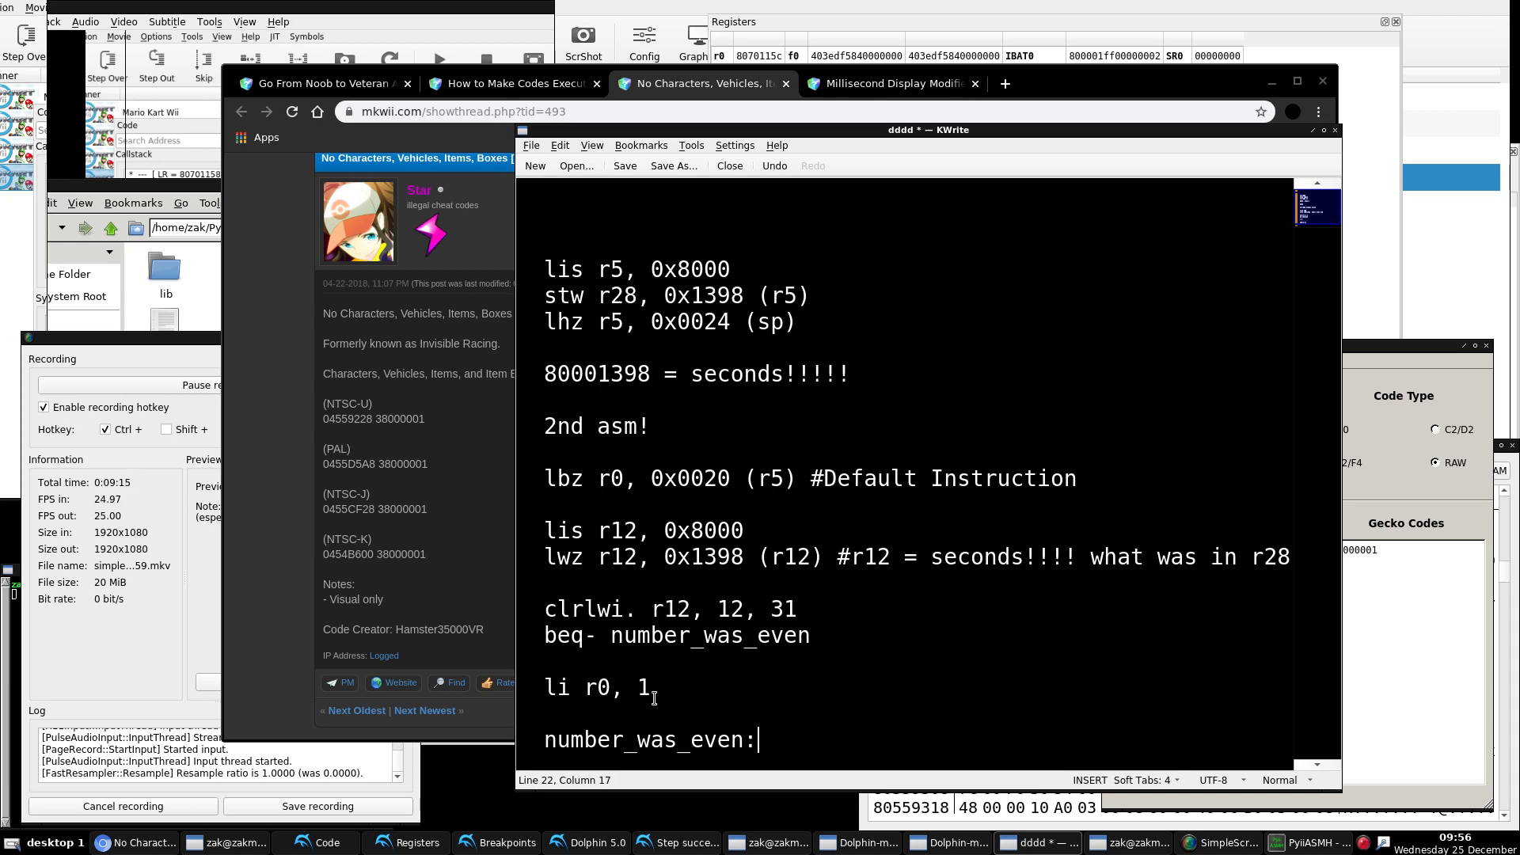
type("#Code WI")
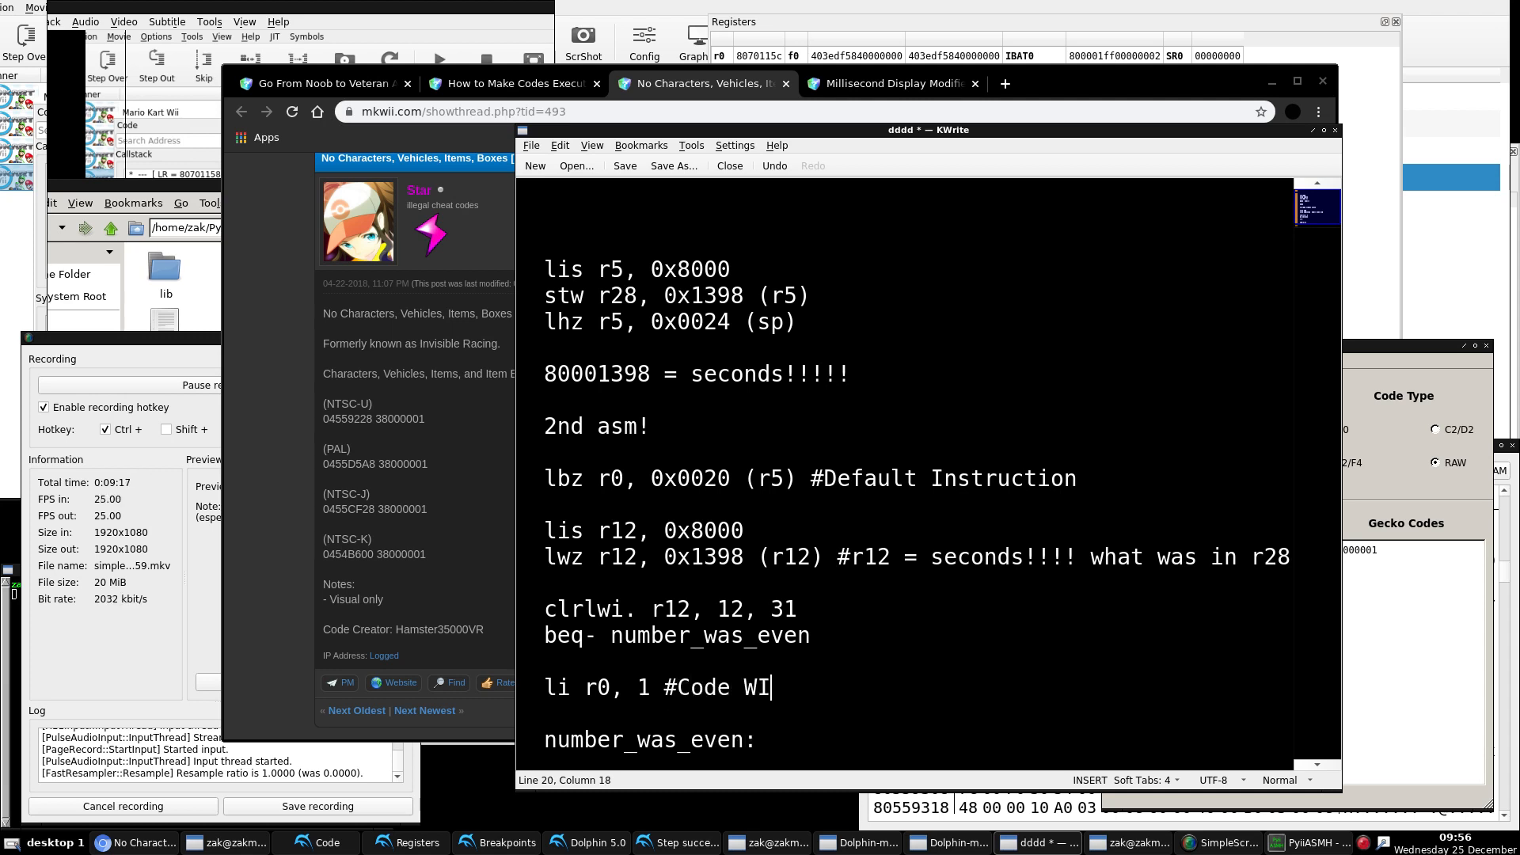
type("LL EXECUTE!!!!")
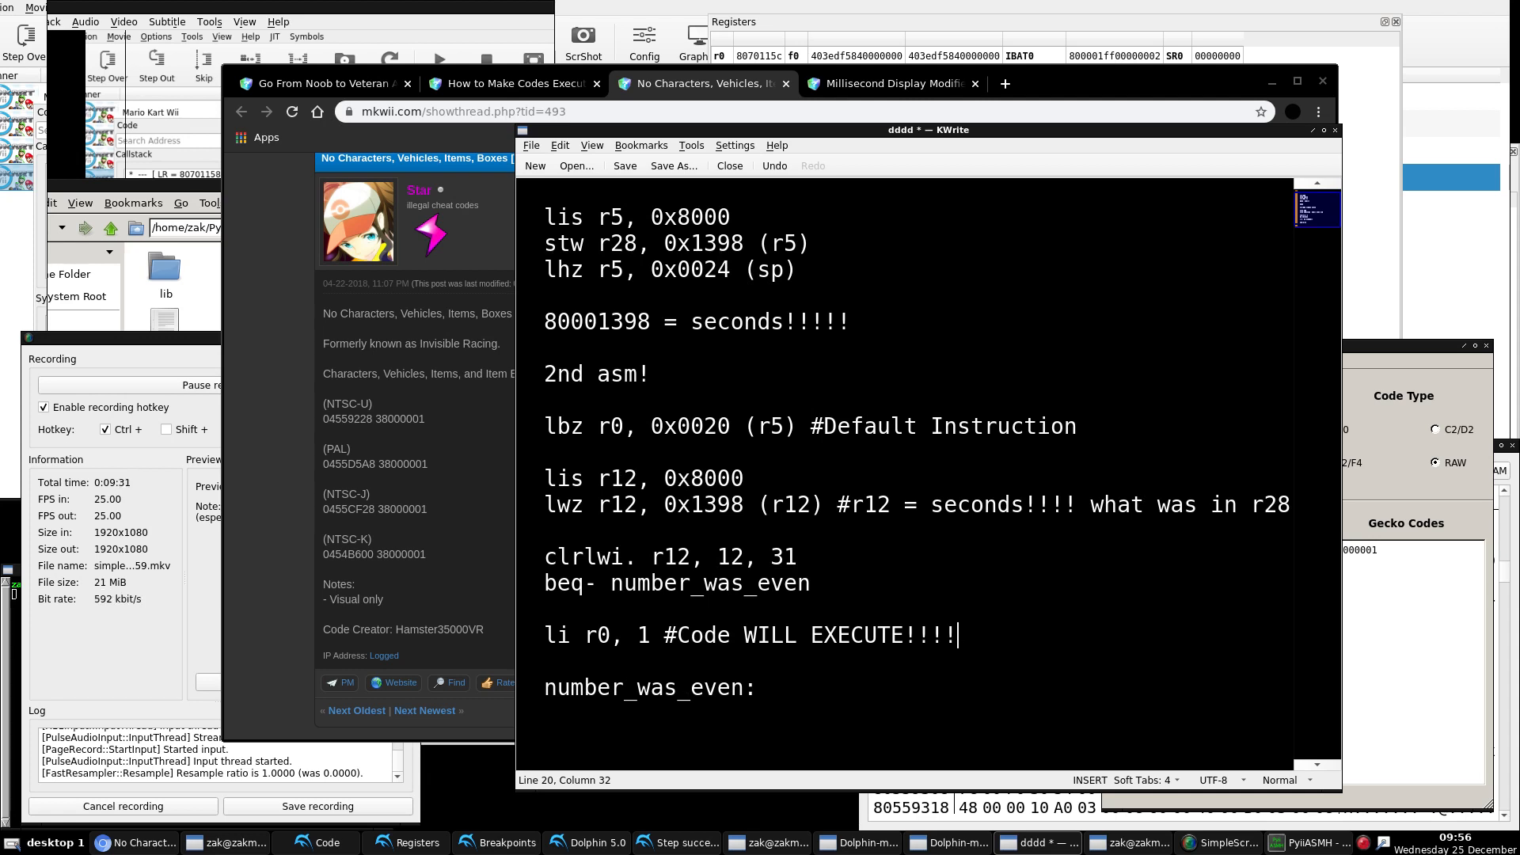
Step: Walk through the lbz load from seconds address 80001398 and its number_was_even label and r0, 1 operands
double_click(568, 426)
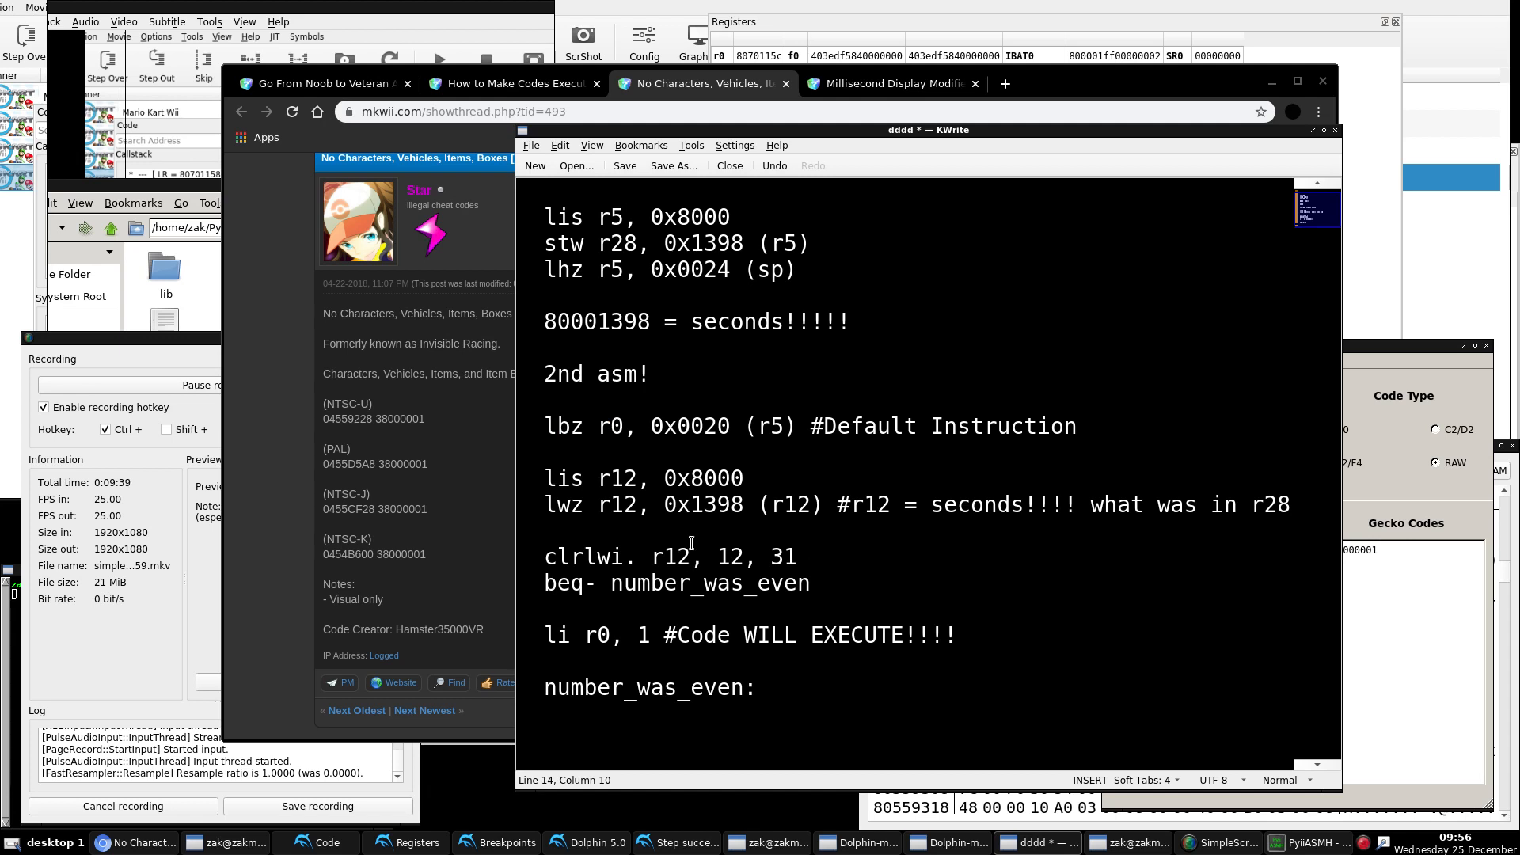
double_click(594, 426)
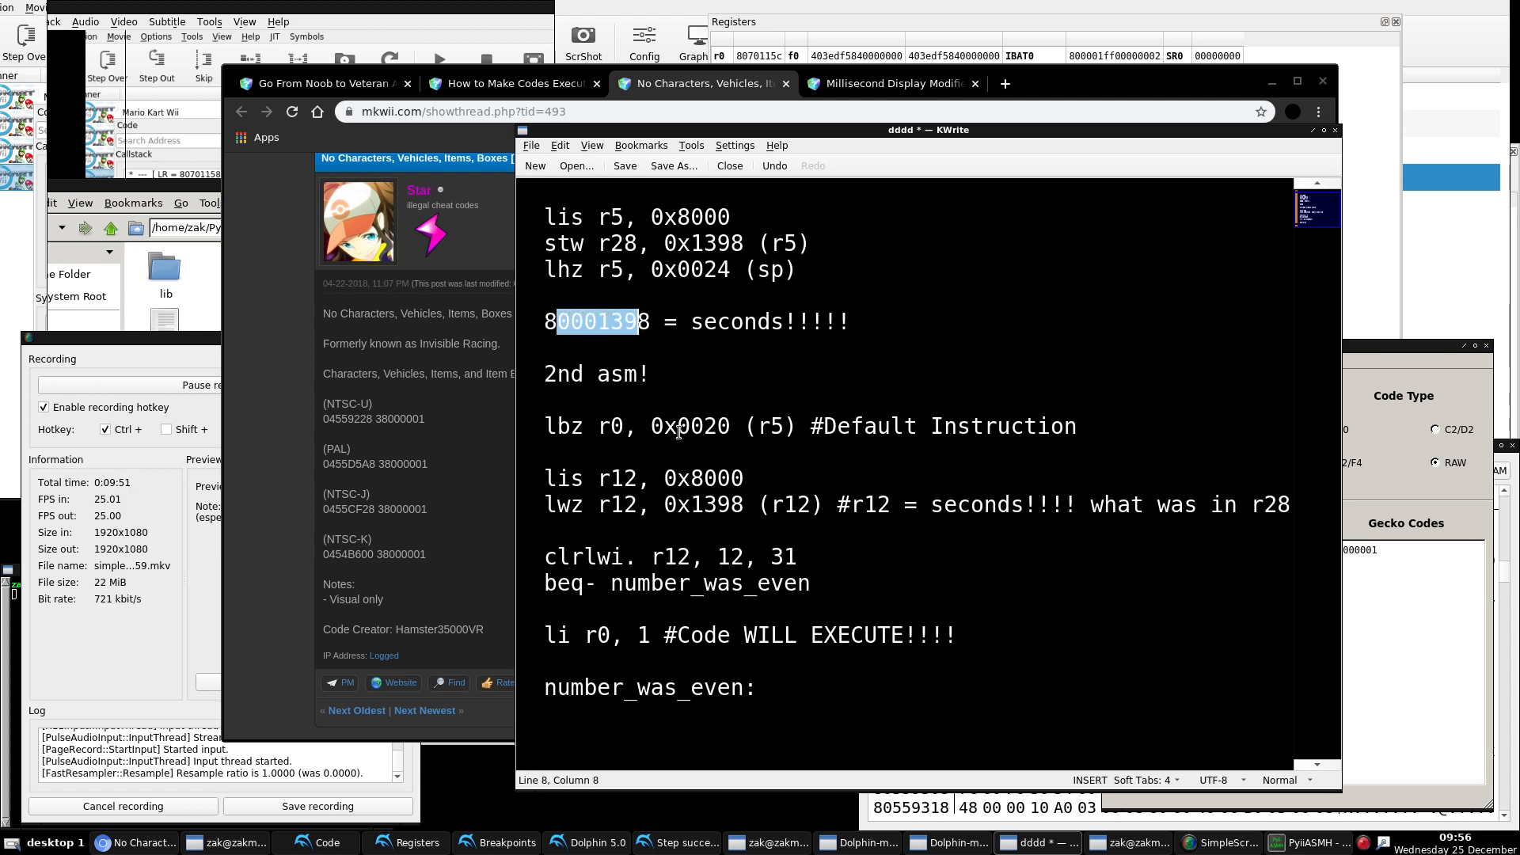
double_click(564, 425)
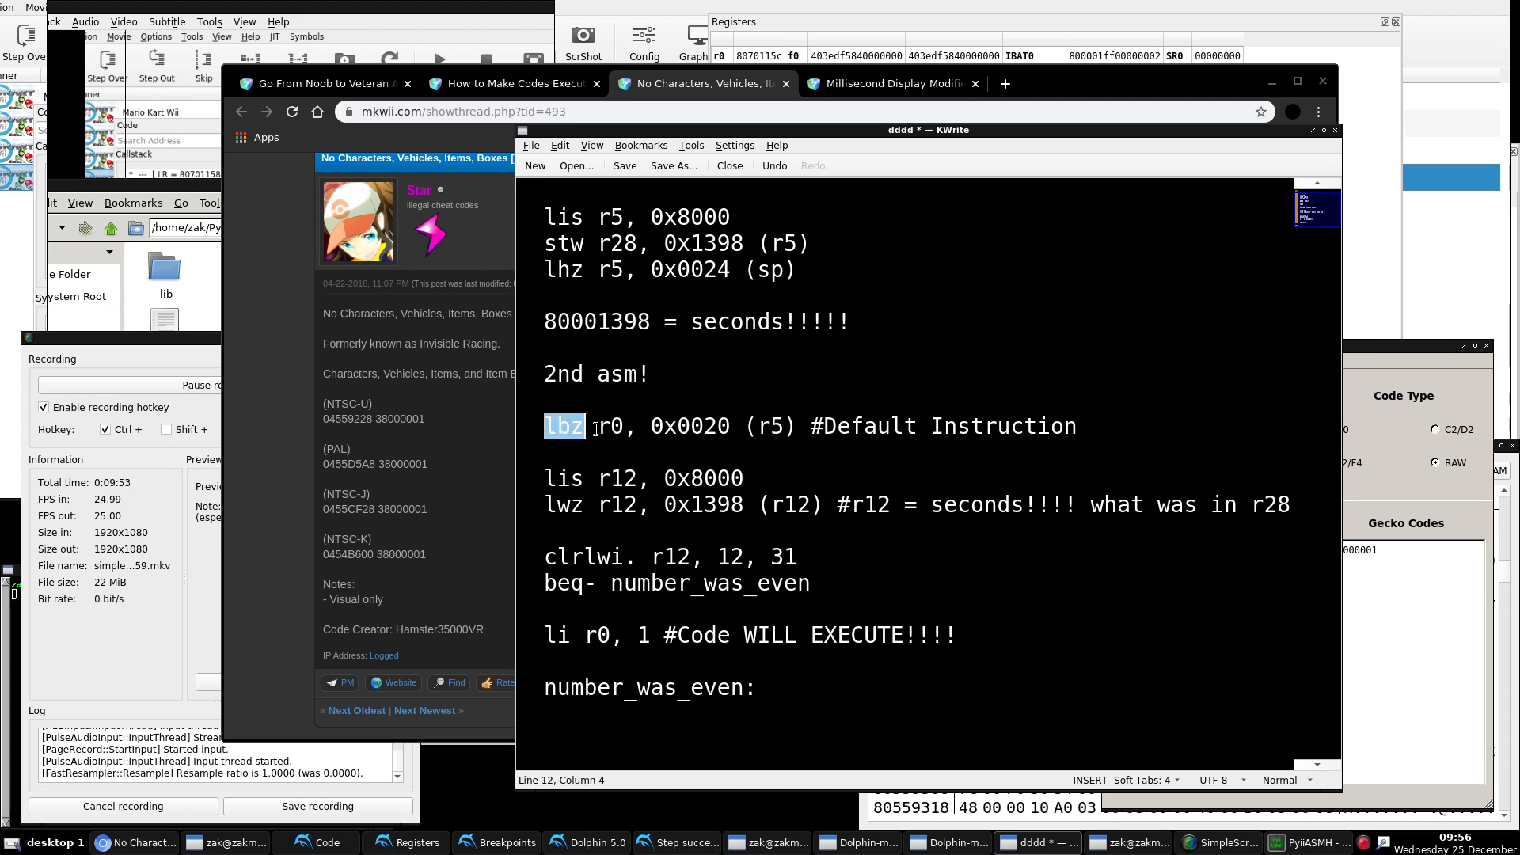
double_click(611, 426)
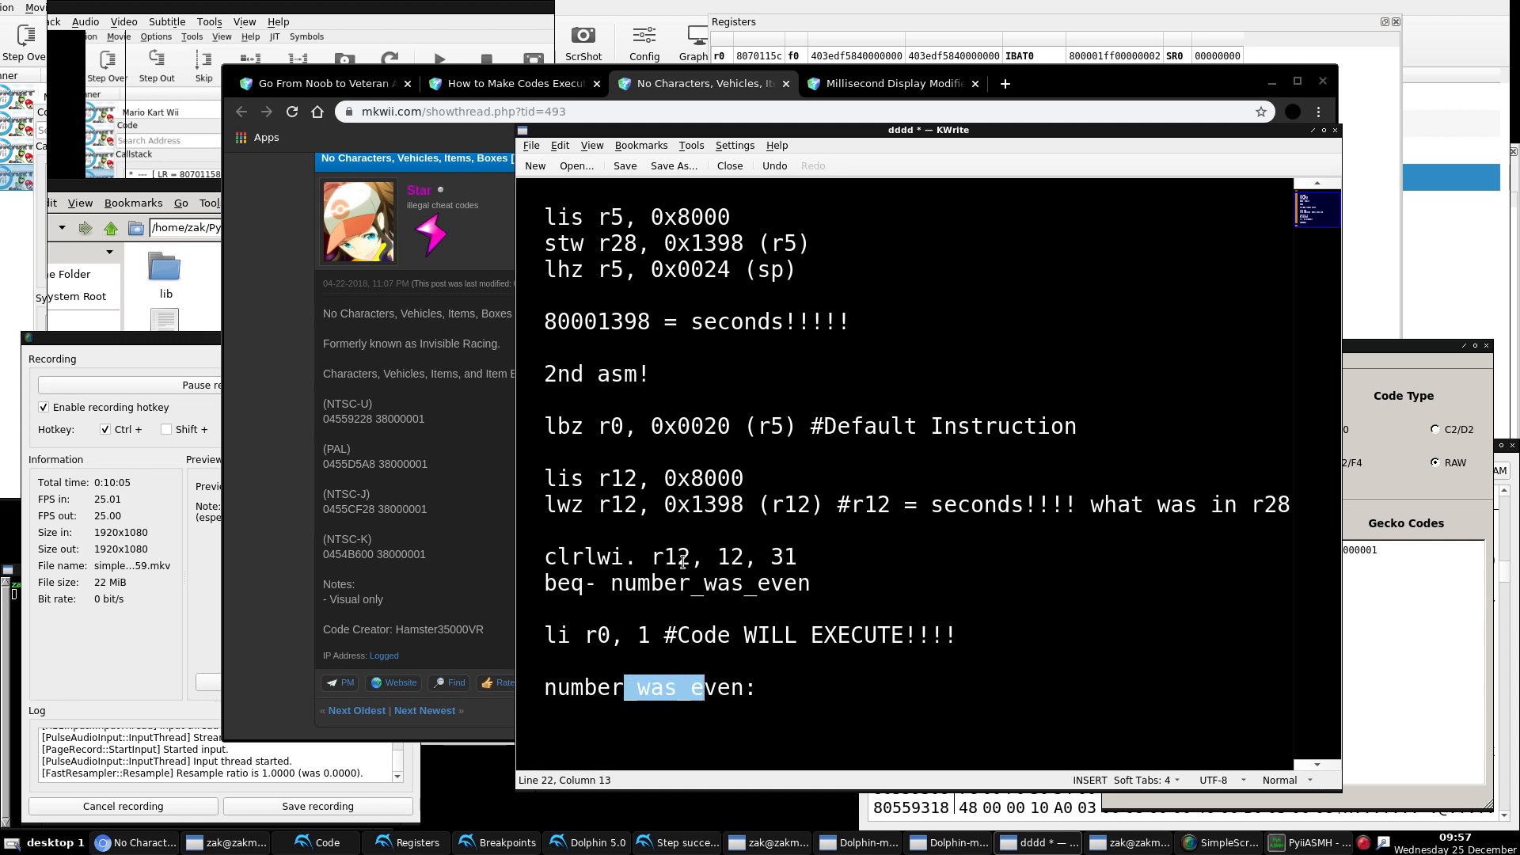
mouse_move(617, 583)
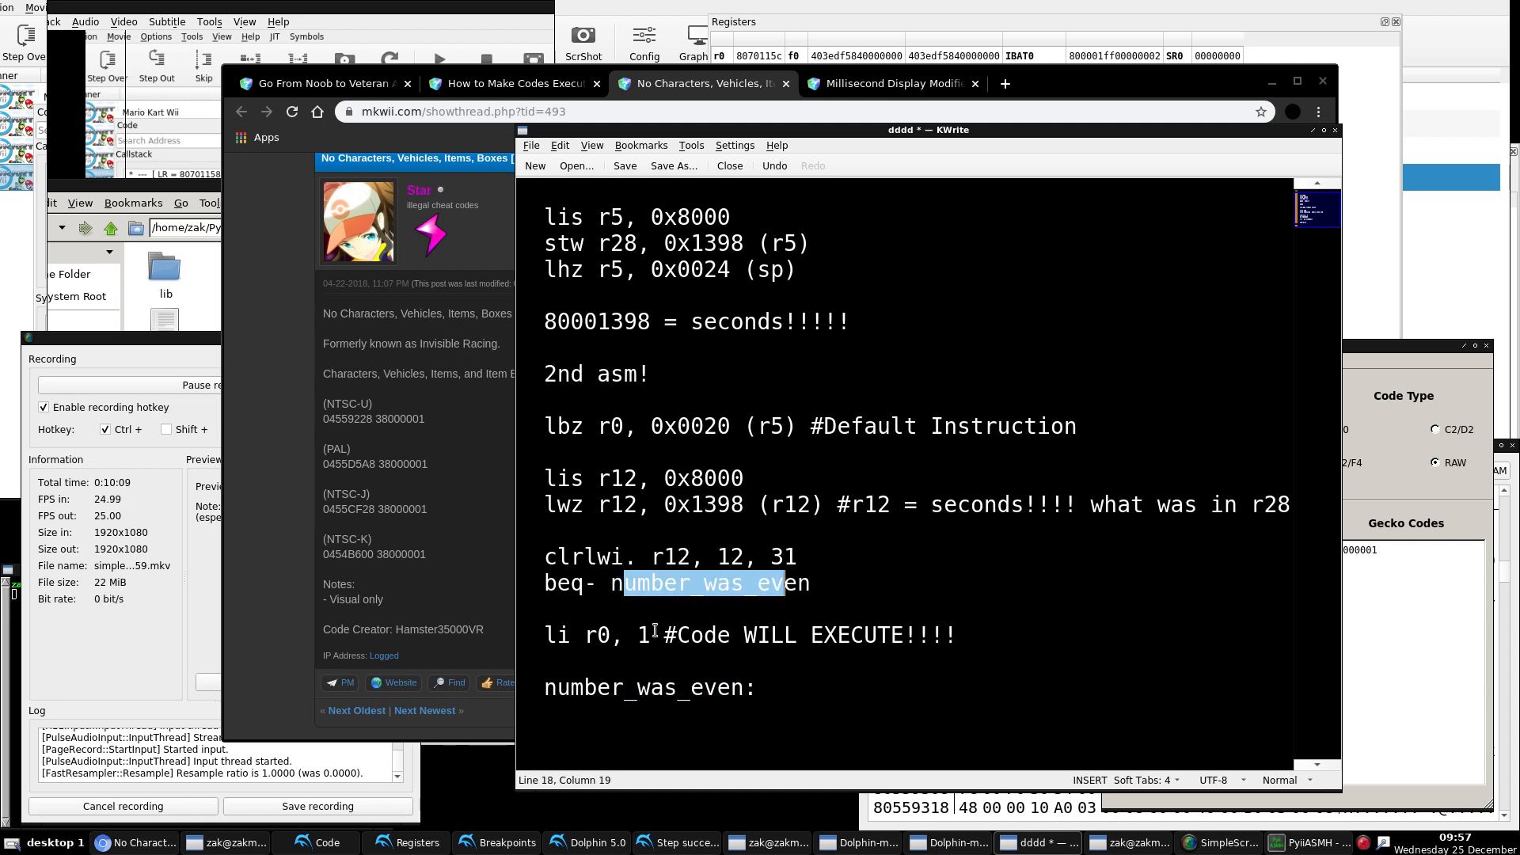
double_click(667, 687)
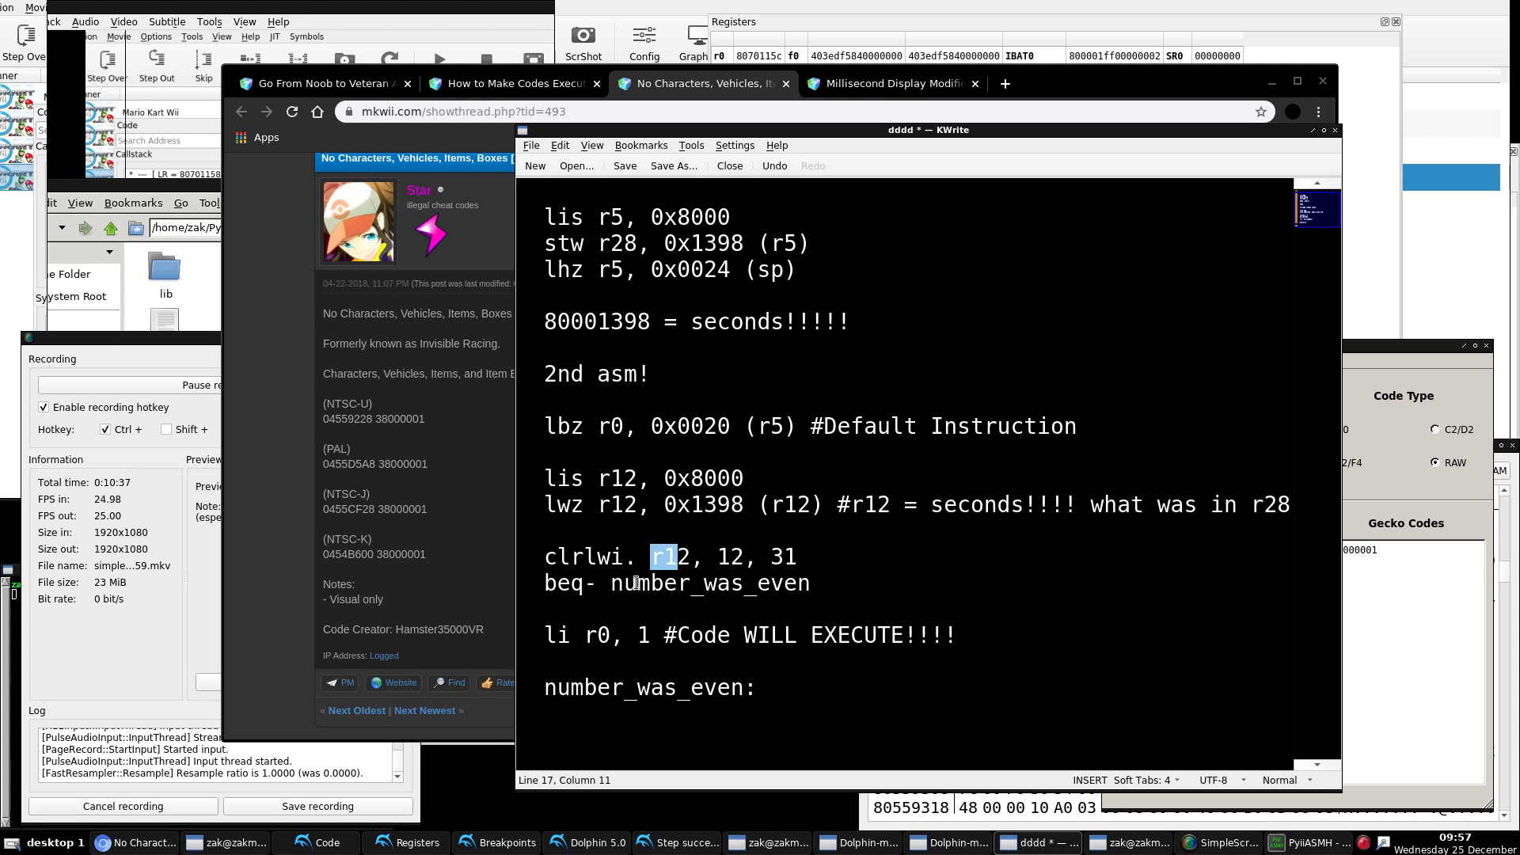
mouse_move(485, 620)
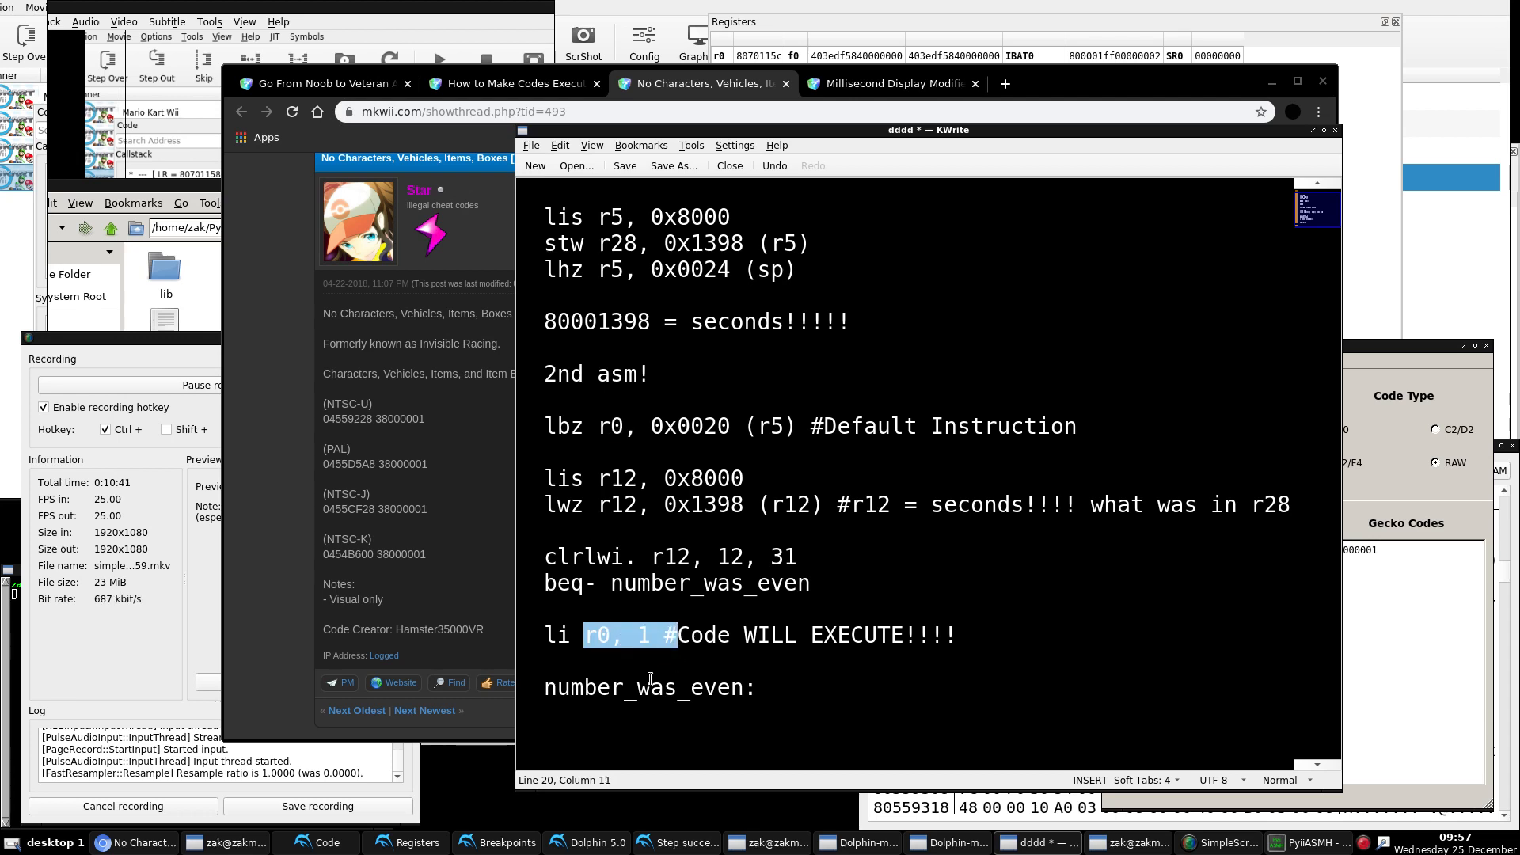
double_click(661, 685)
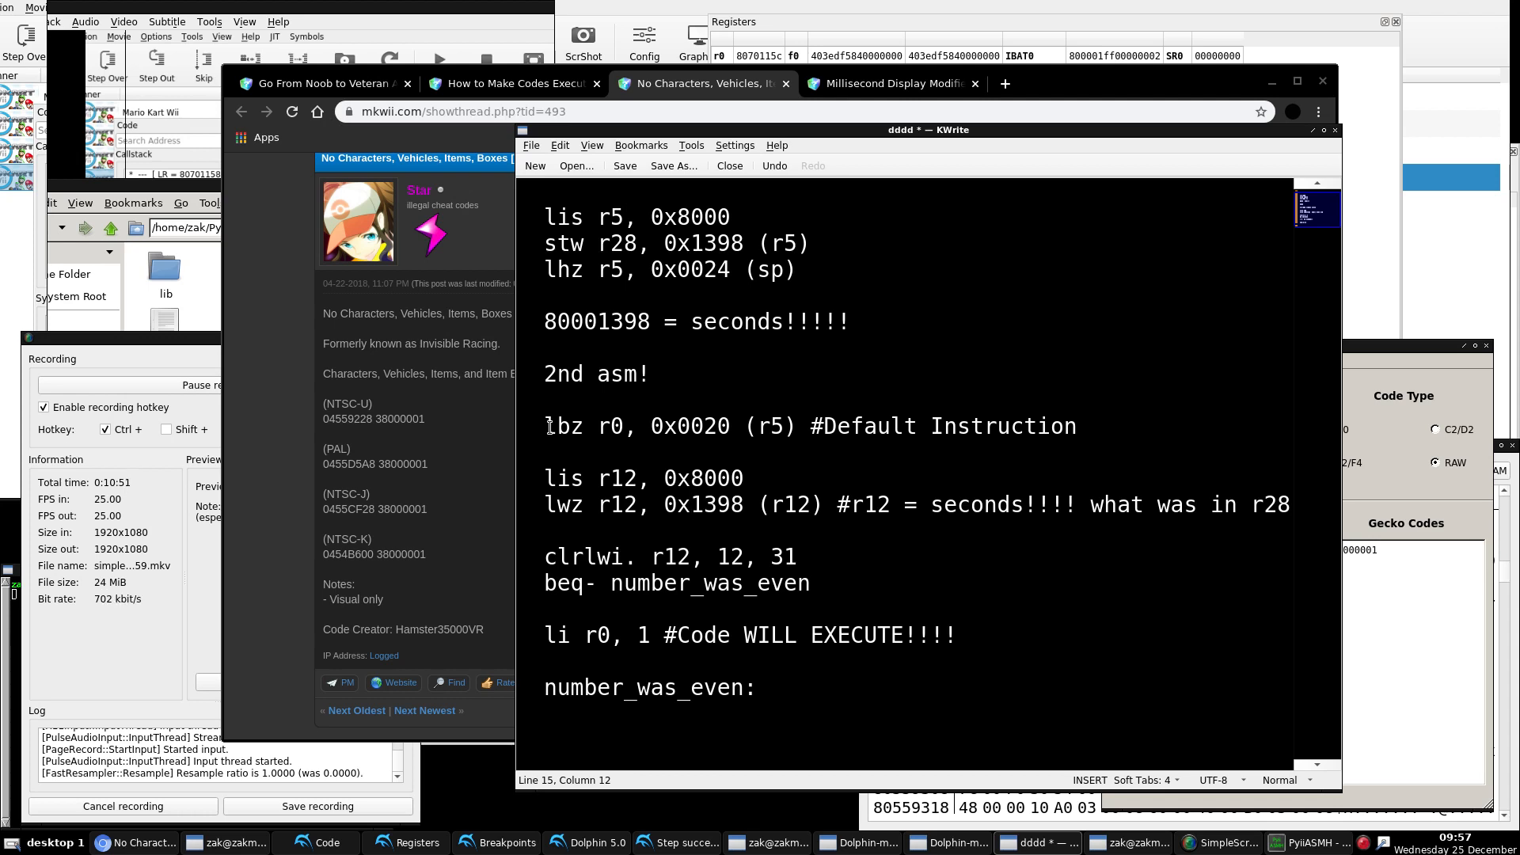
double_click(581, 426)
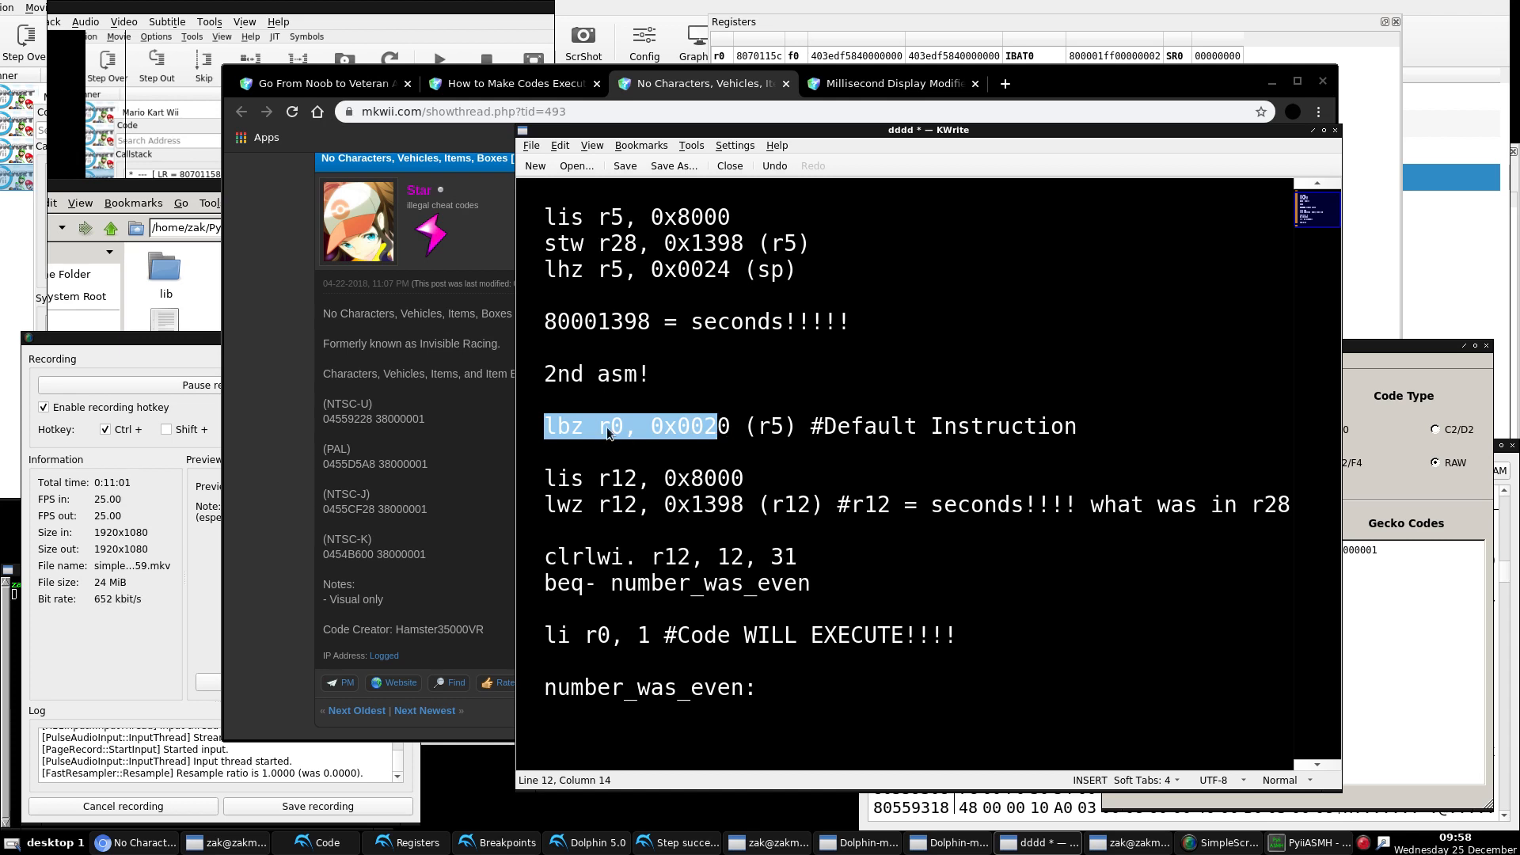
Step: Review the beq- branch and the 'Code WILL EXECUTE' comment, then bring the forum thread forward
left_click(620, 555)
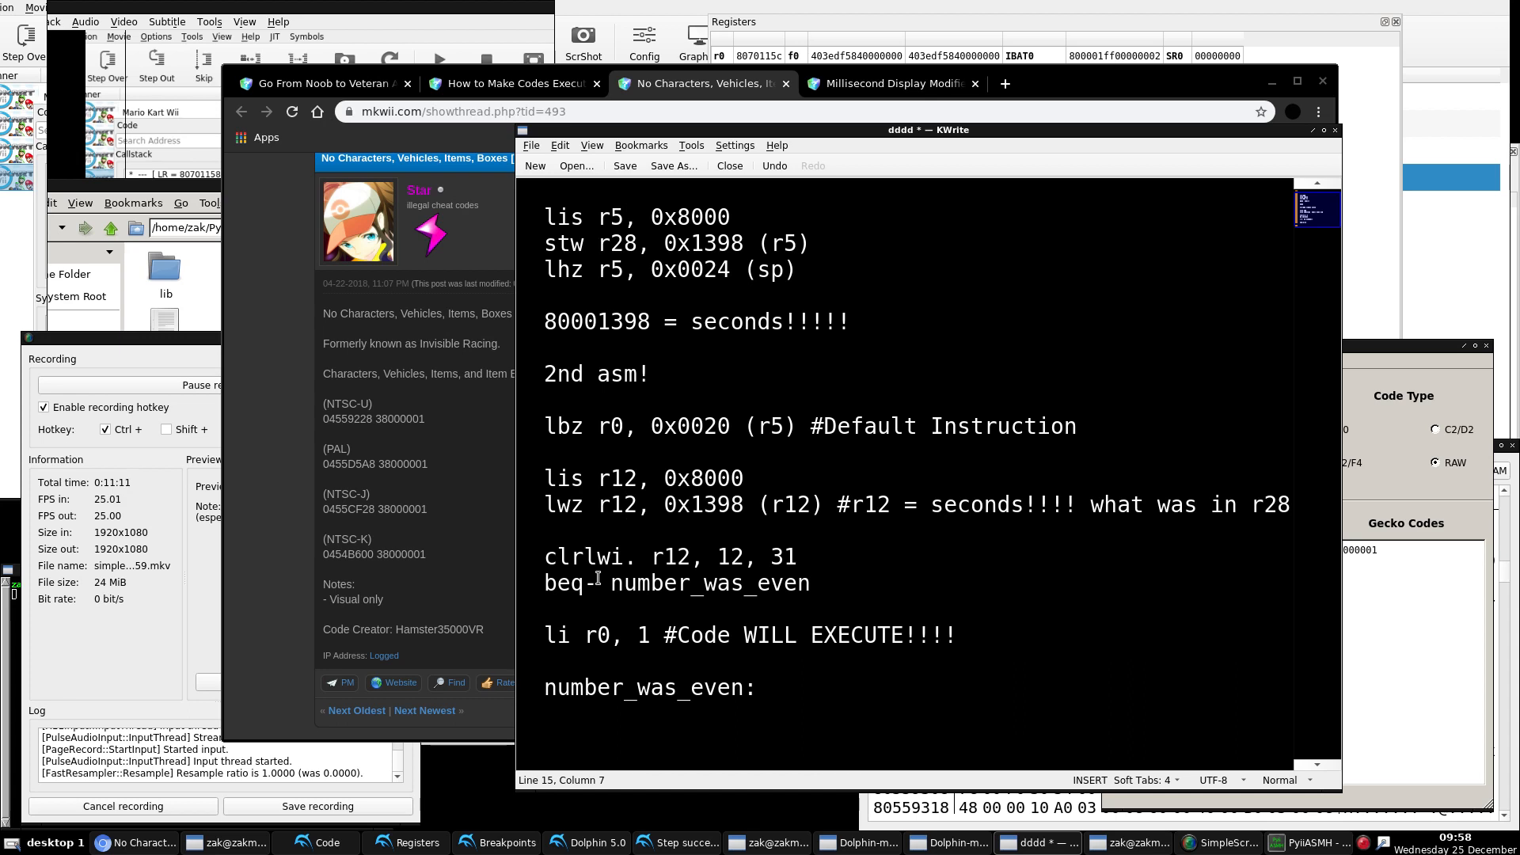
left_click_drag(571, 583, 684, 583)
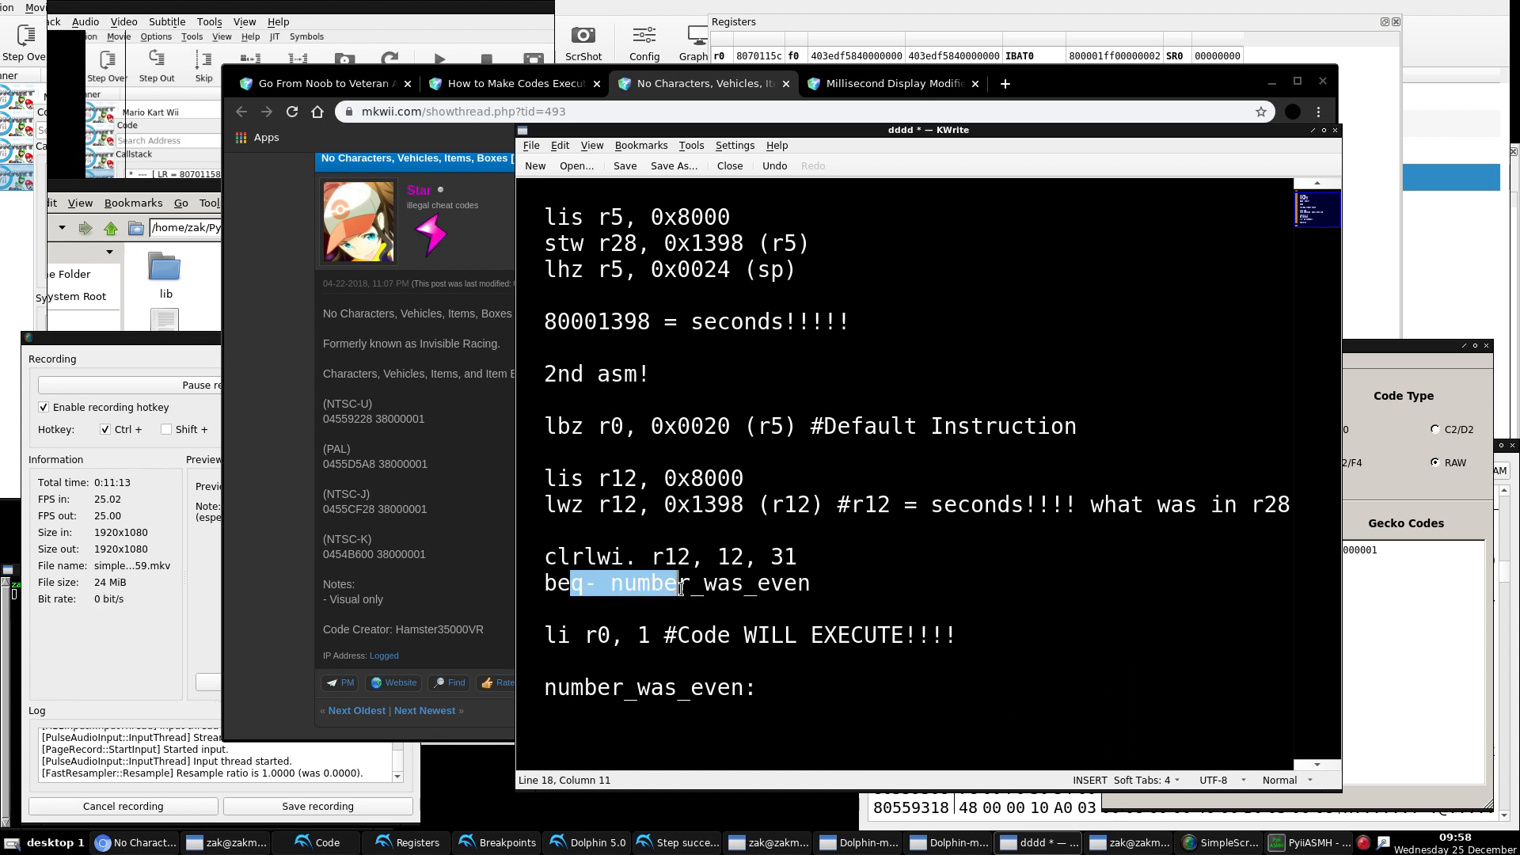
left_click_drag(684, 582, 750, 582)
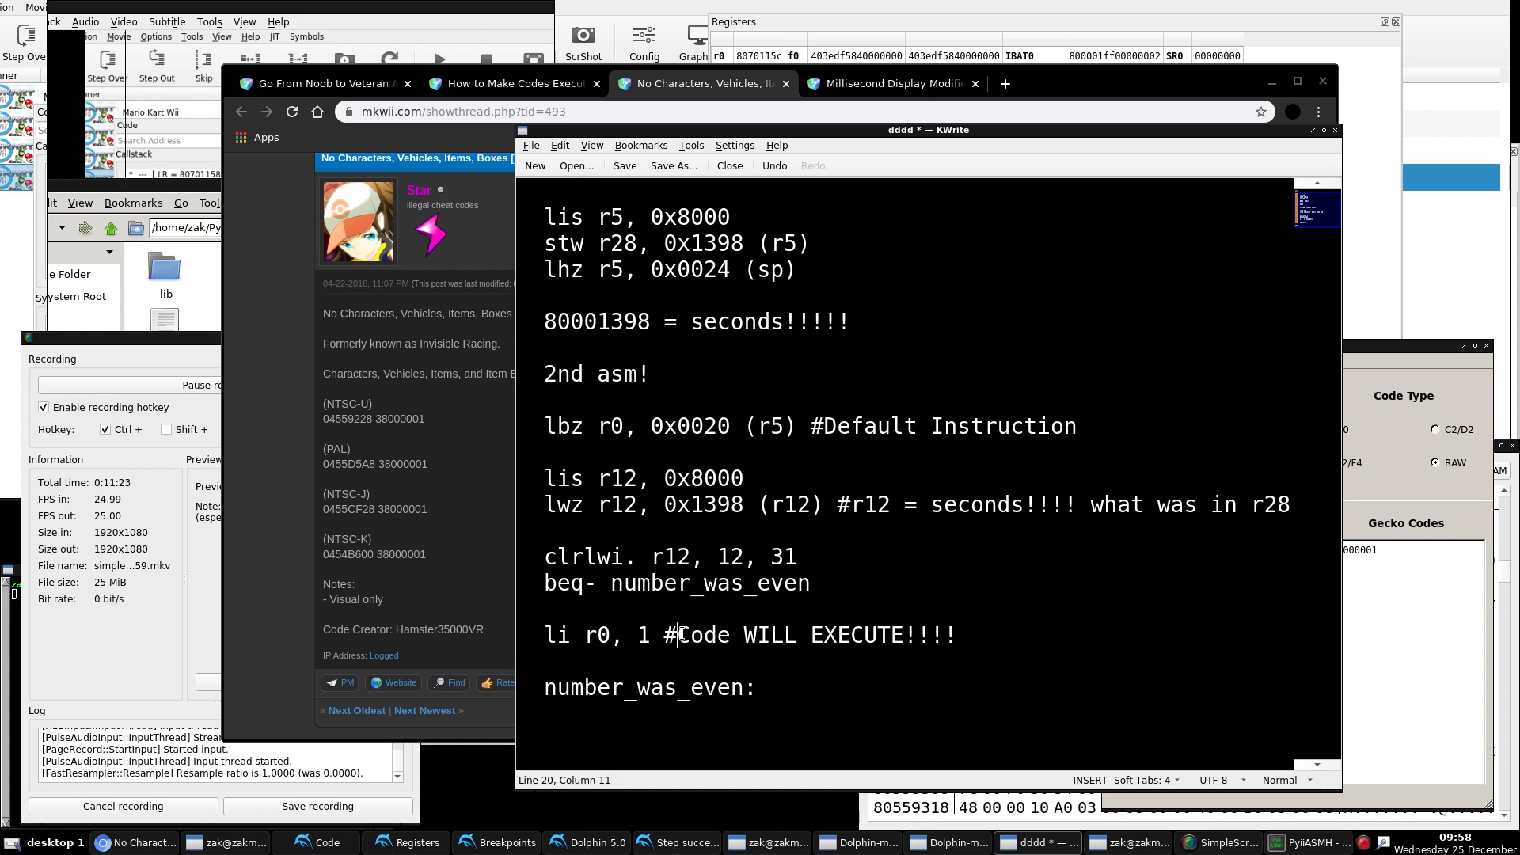
left_click_drag(679, 634, 921, 635)
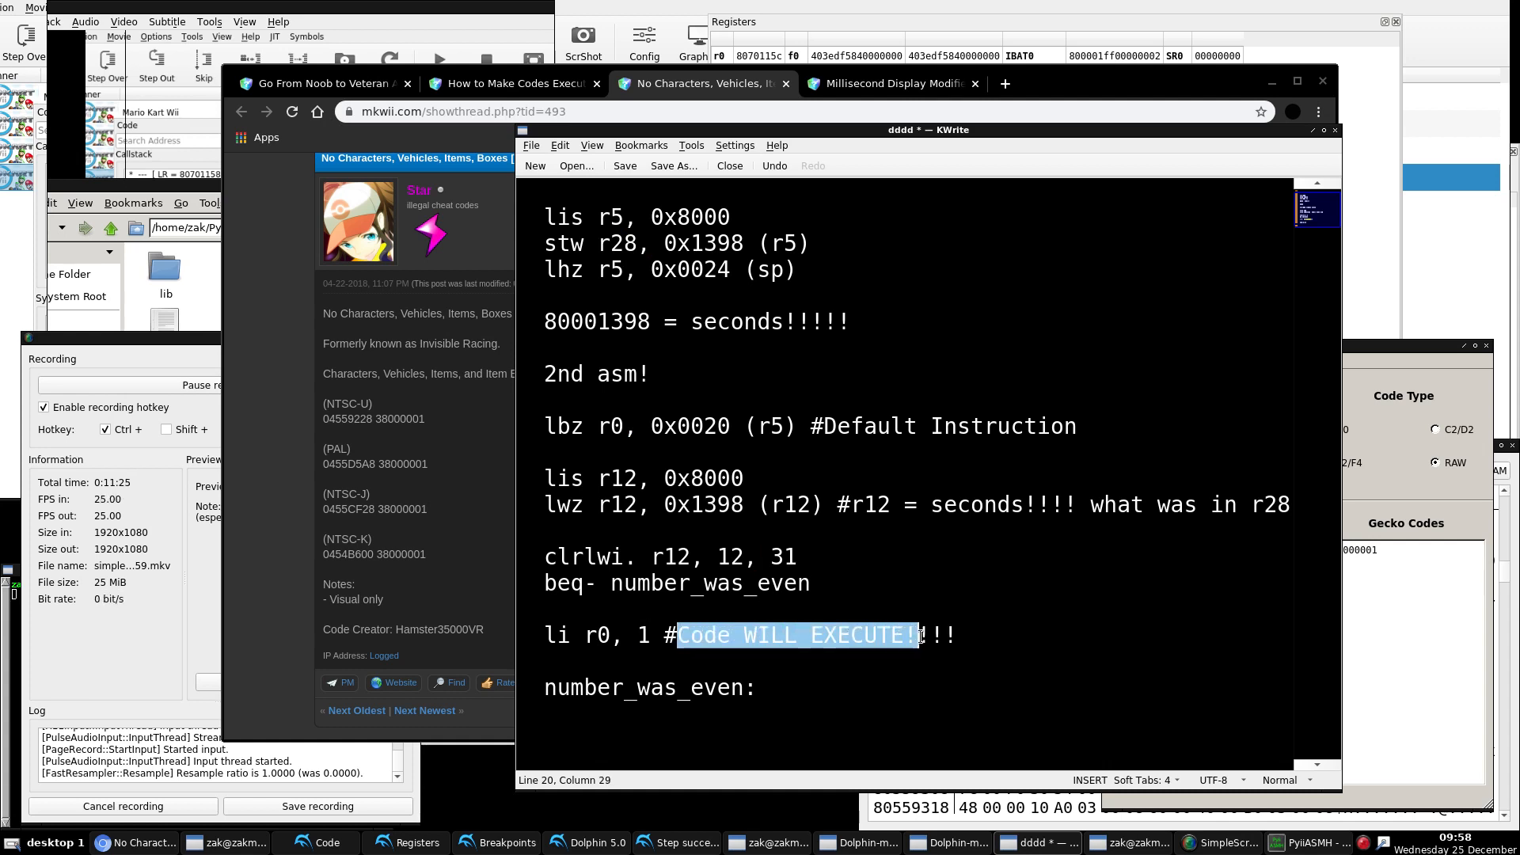
left_click(809, 582)
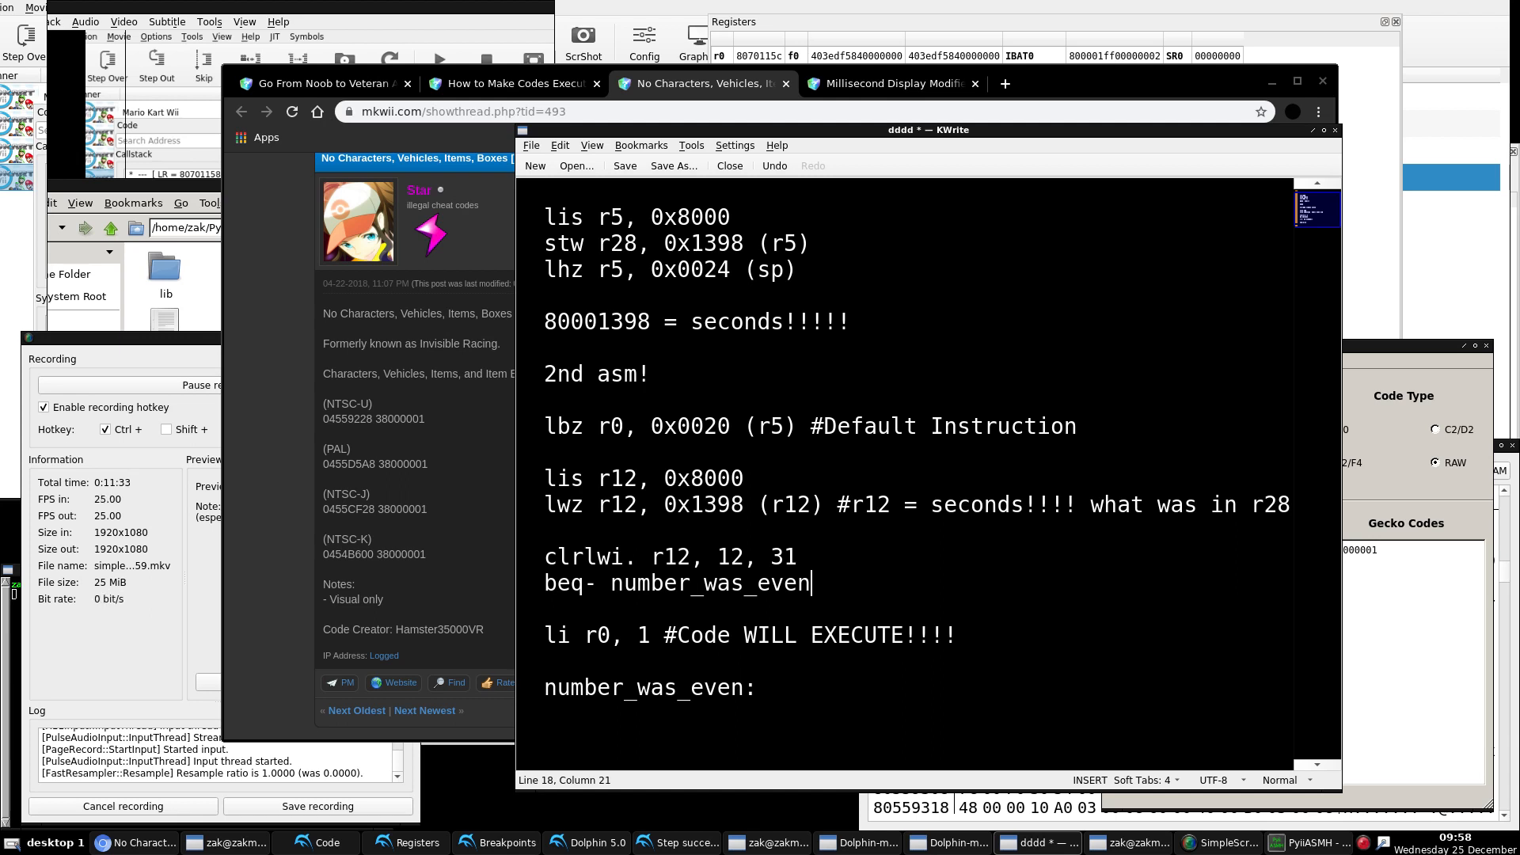
left_click(513, 84)
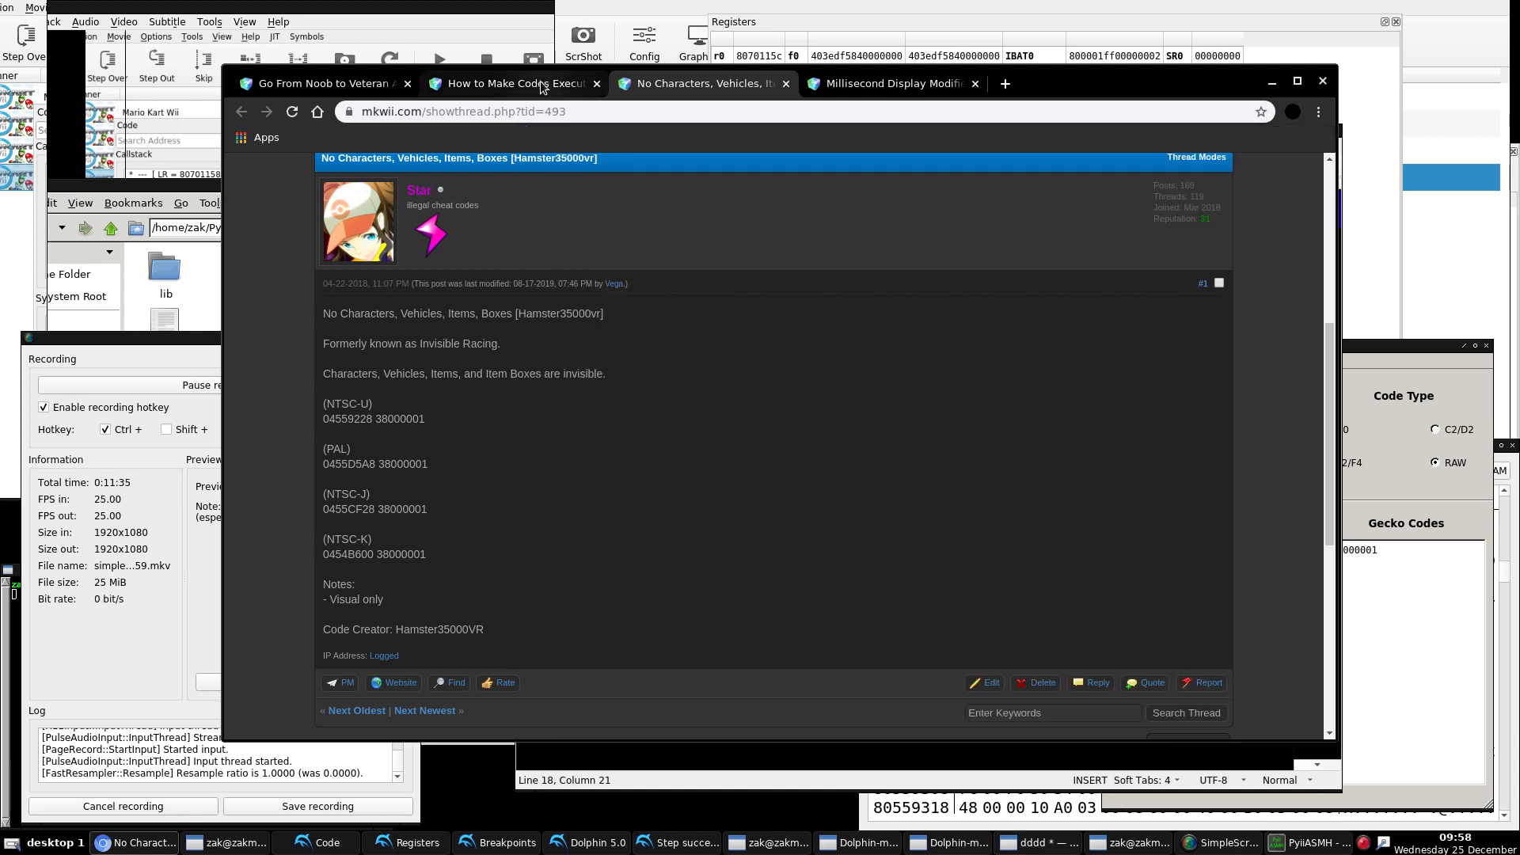
Step: Select the compiled Gecko code lines in the 'How to Make Codes Execute' tutorial for copying
left_click(508, 84)
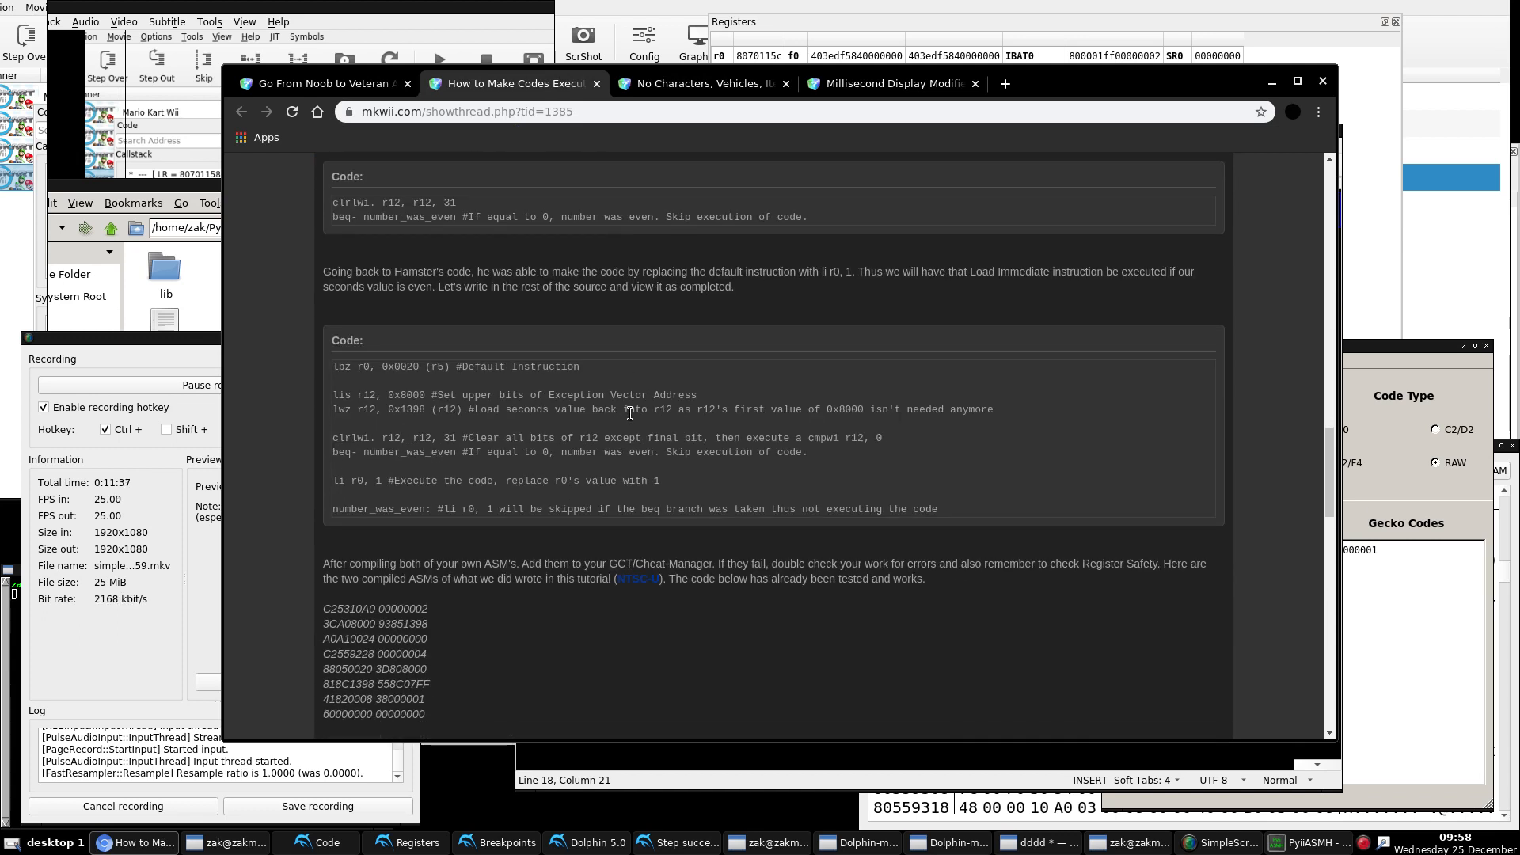
scroll("down", 3)
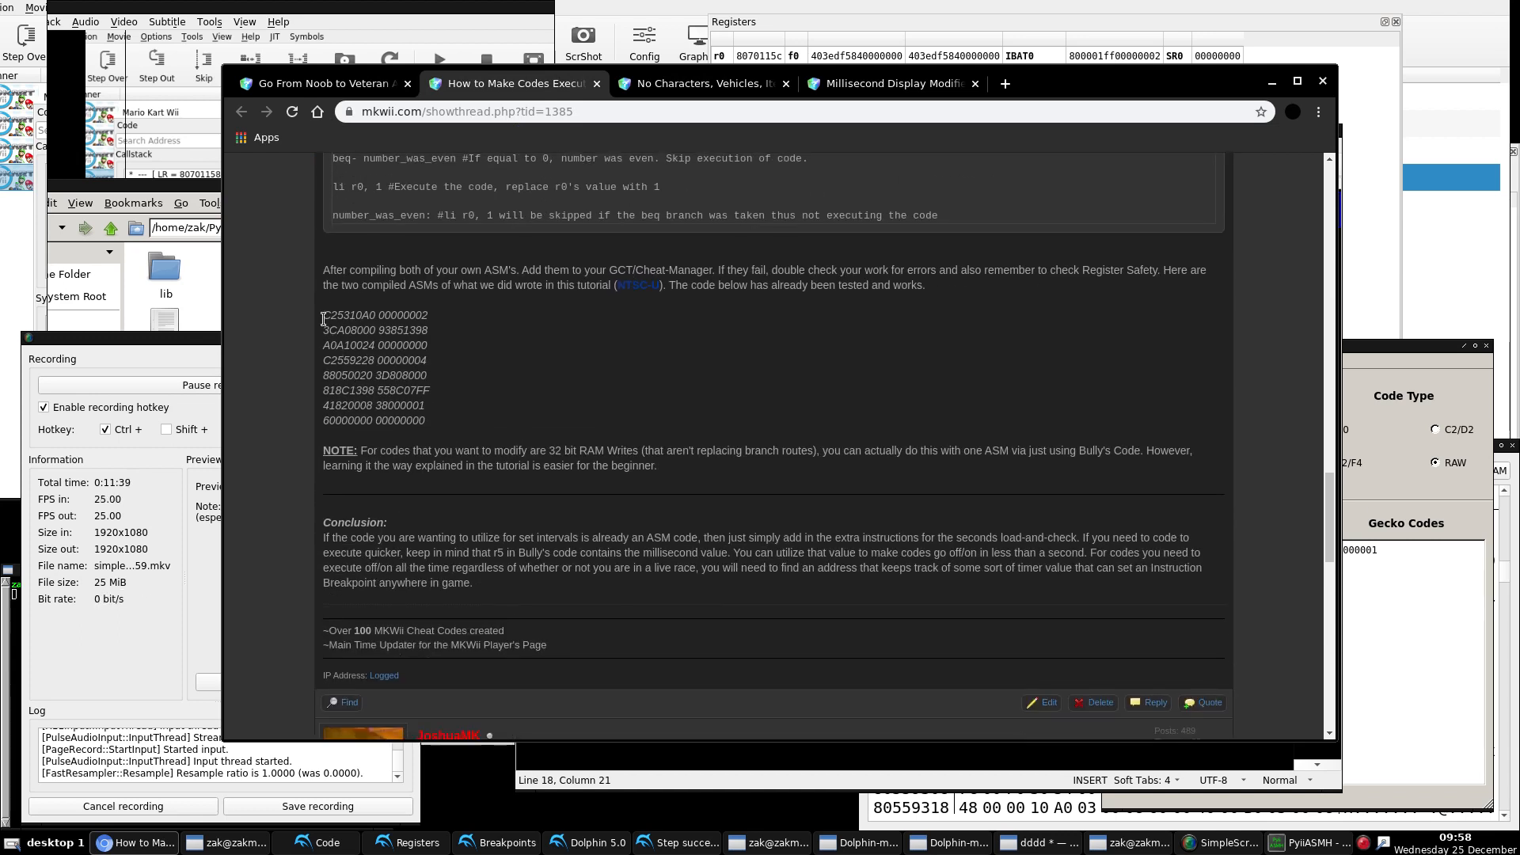
left_click_drag(322, 315, 426, 421)
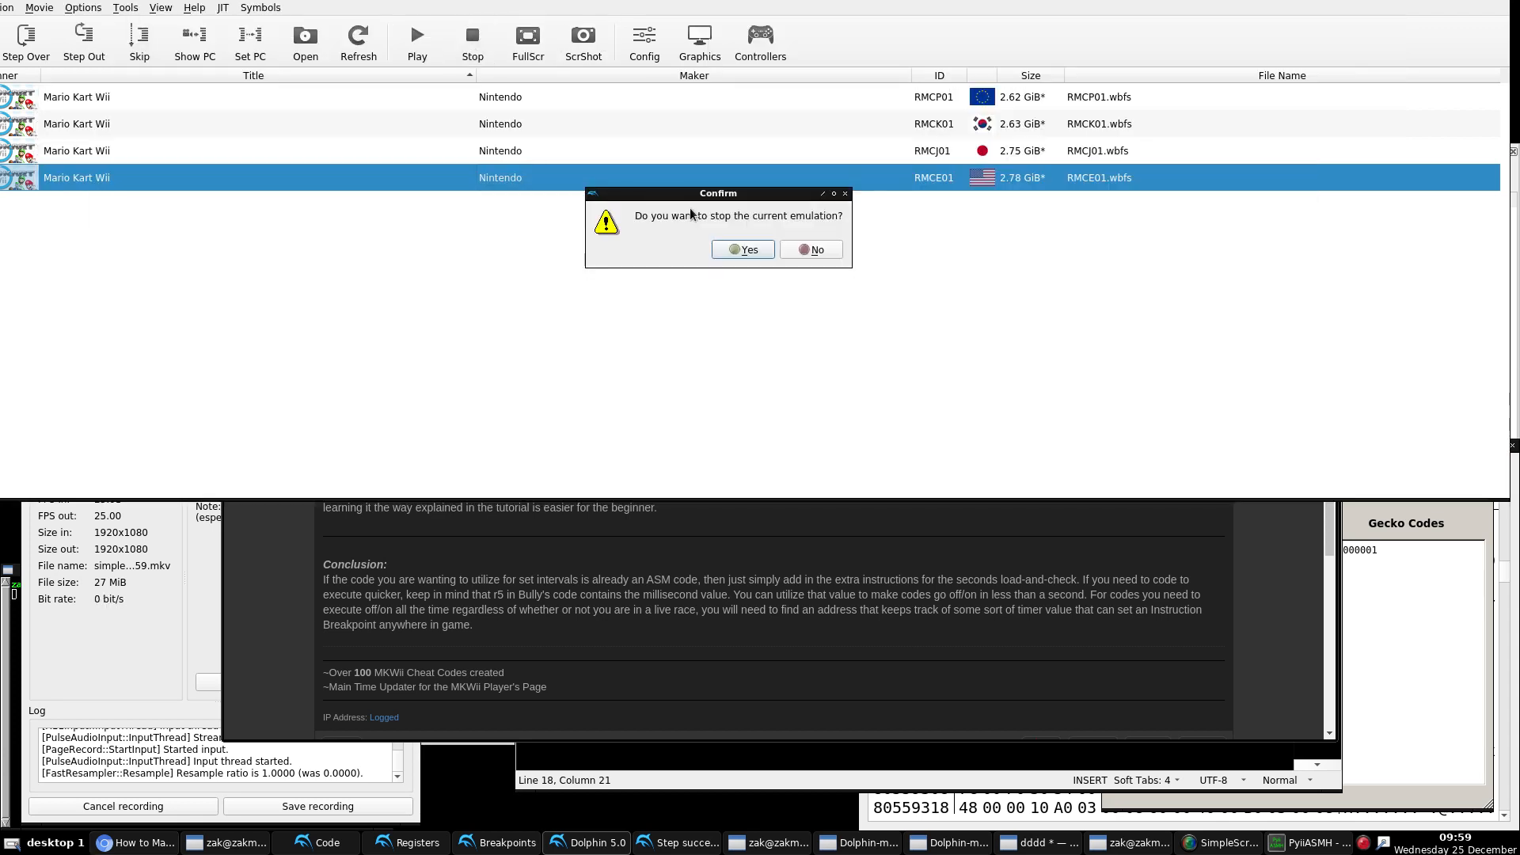
Step: Stop emulation and start a new Gecko code in the US Mario Kart Wii's properties
left_click(741, 249)
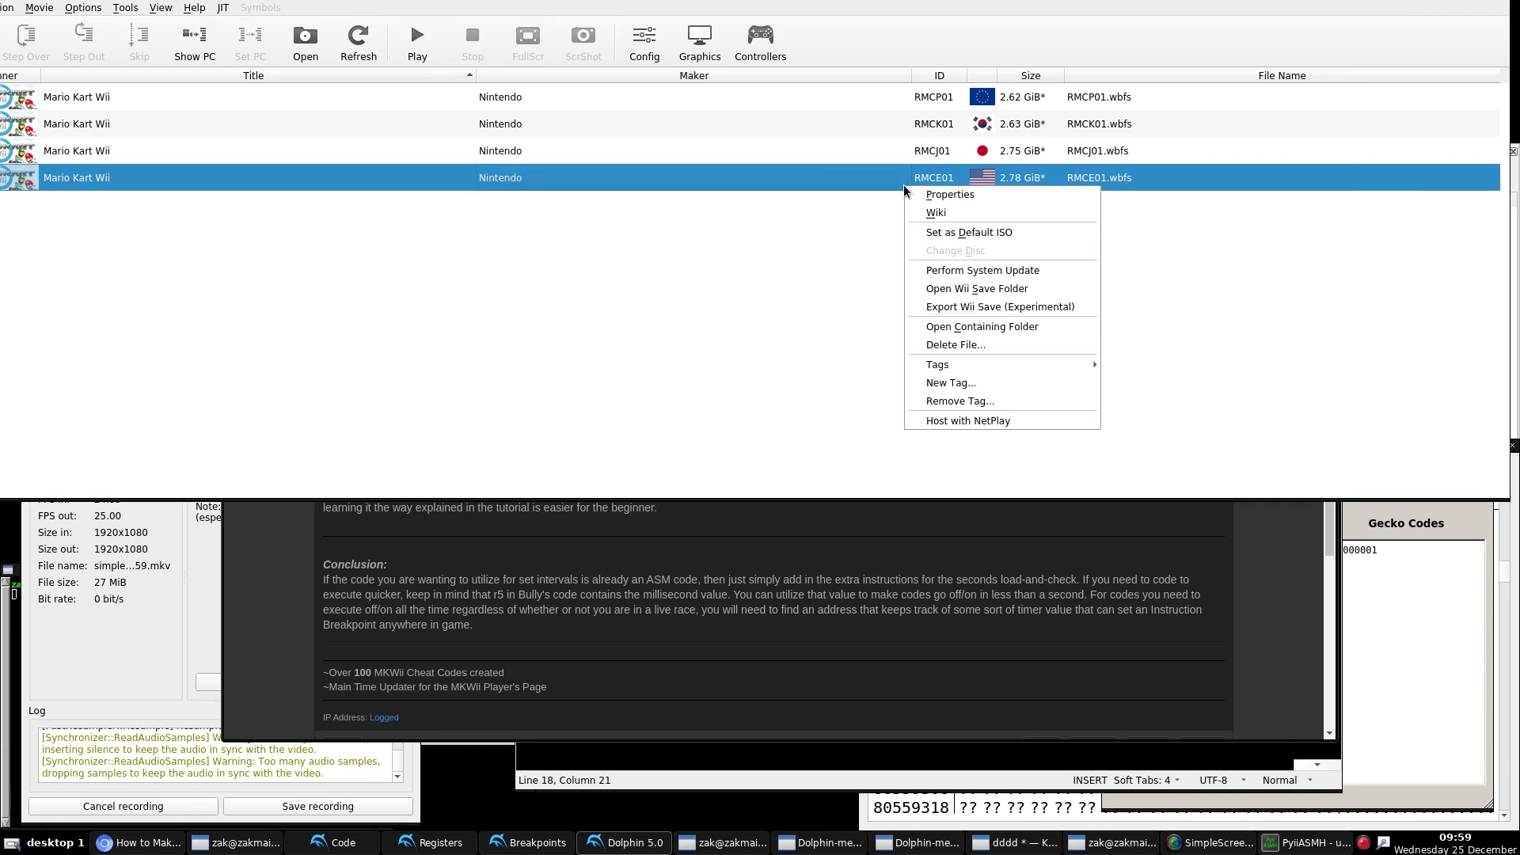
left_click(949, 193)
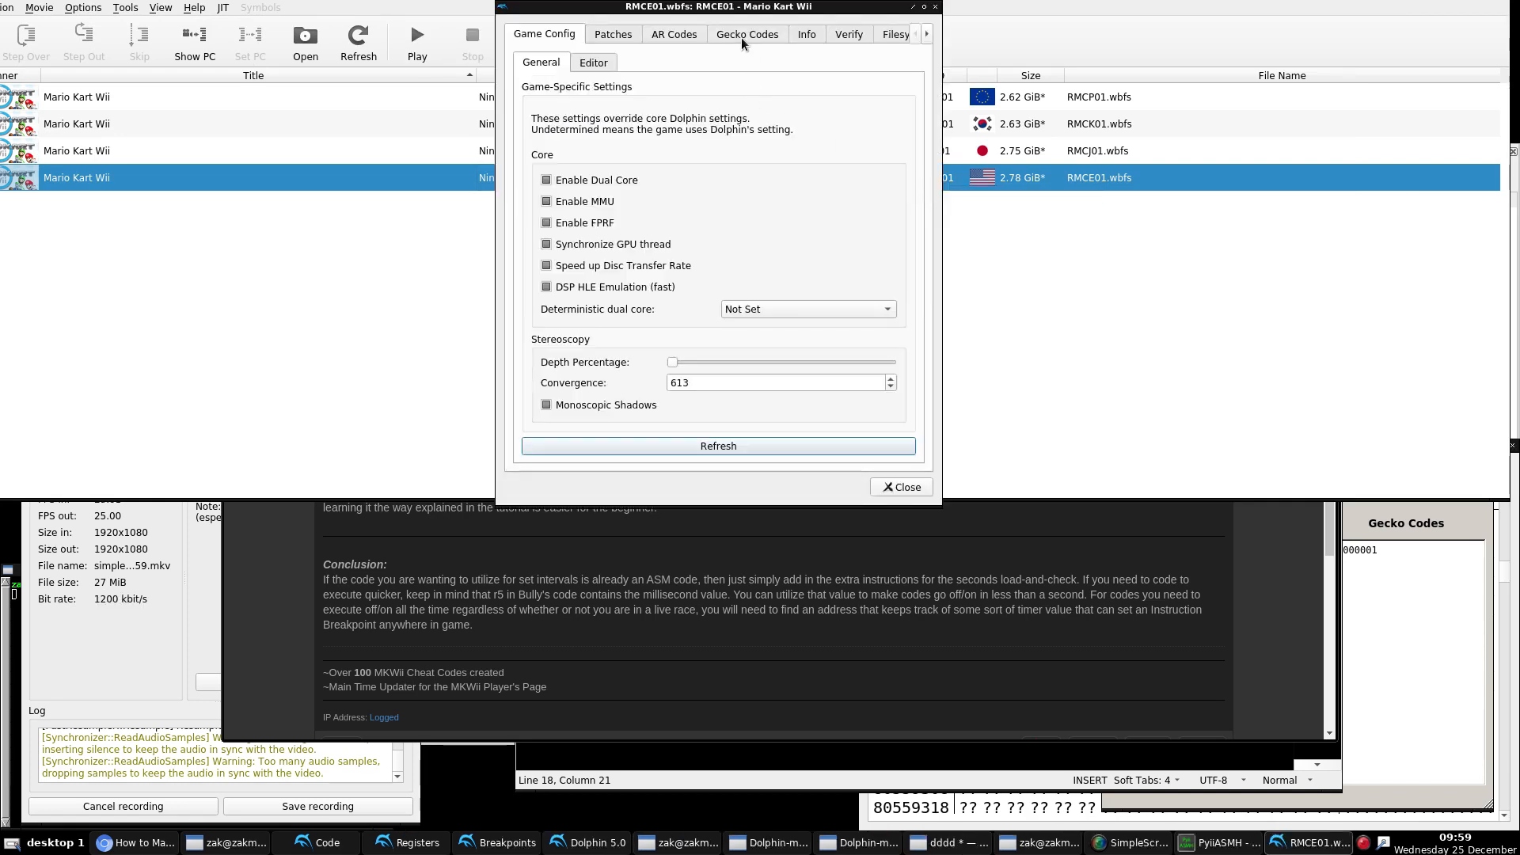
left_click(747, 33)
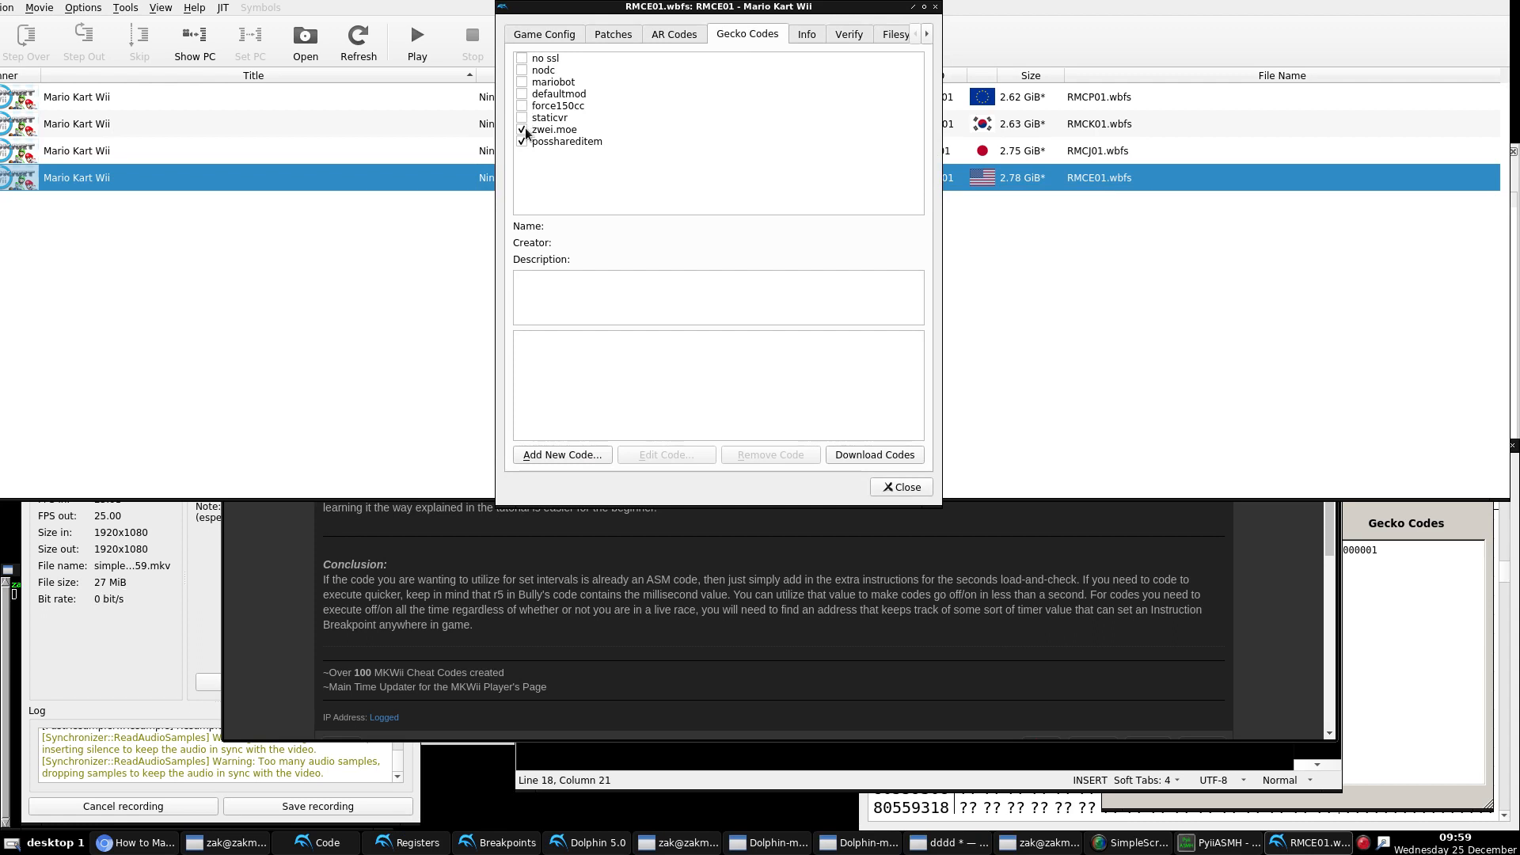
left_click(560, 454)
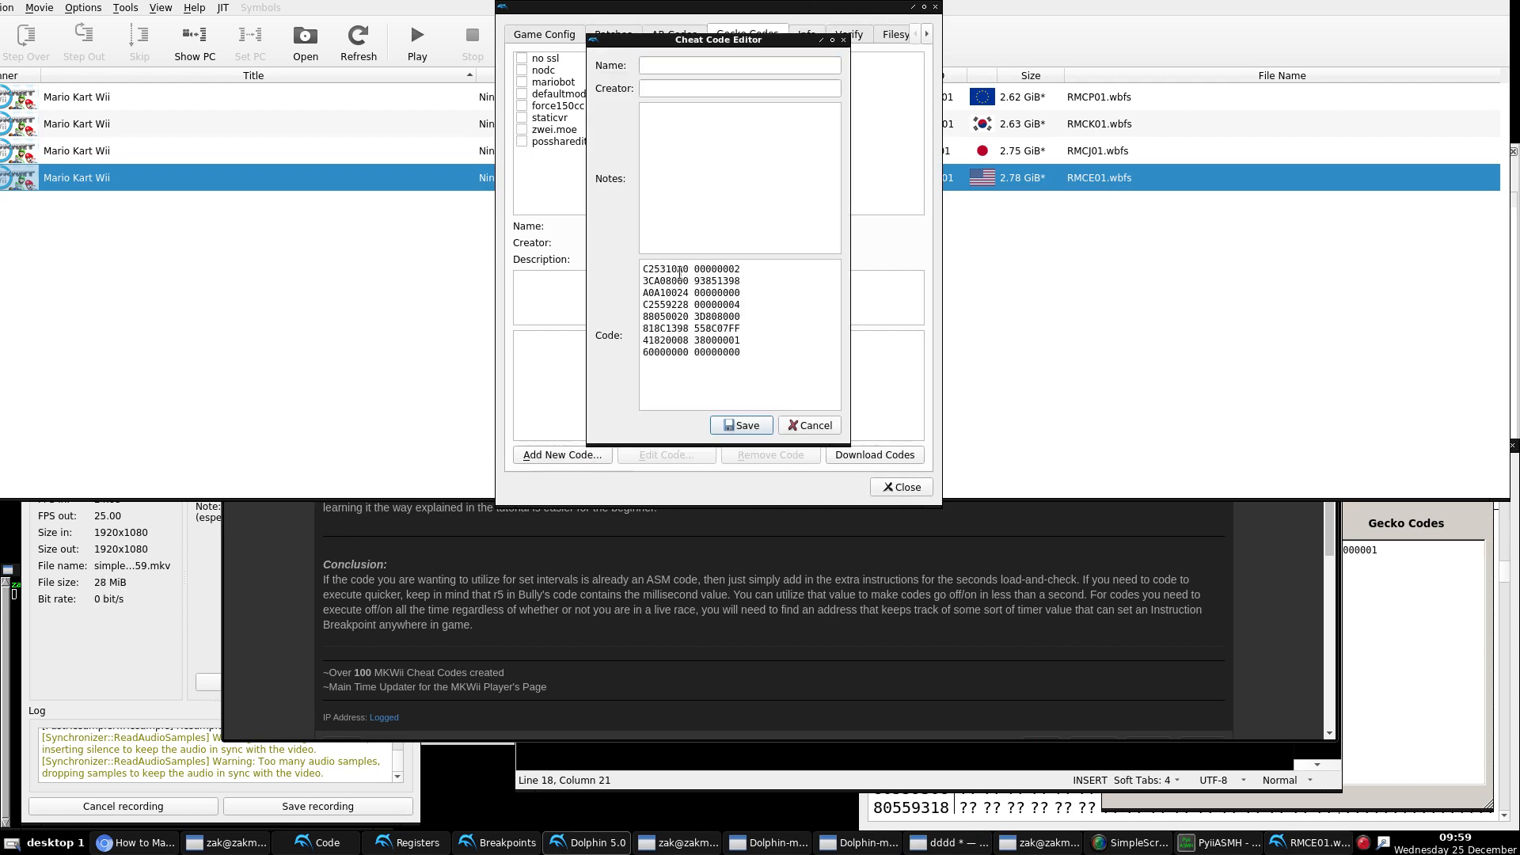
Step: Name the pasted code 'sadsdasadsad', save it and close the game properties
type("sadsdasadsad")
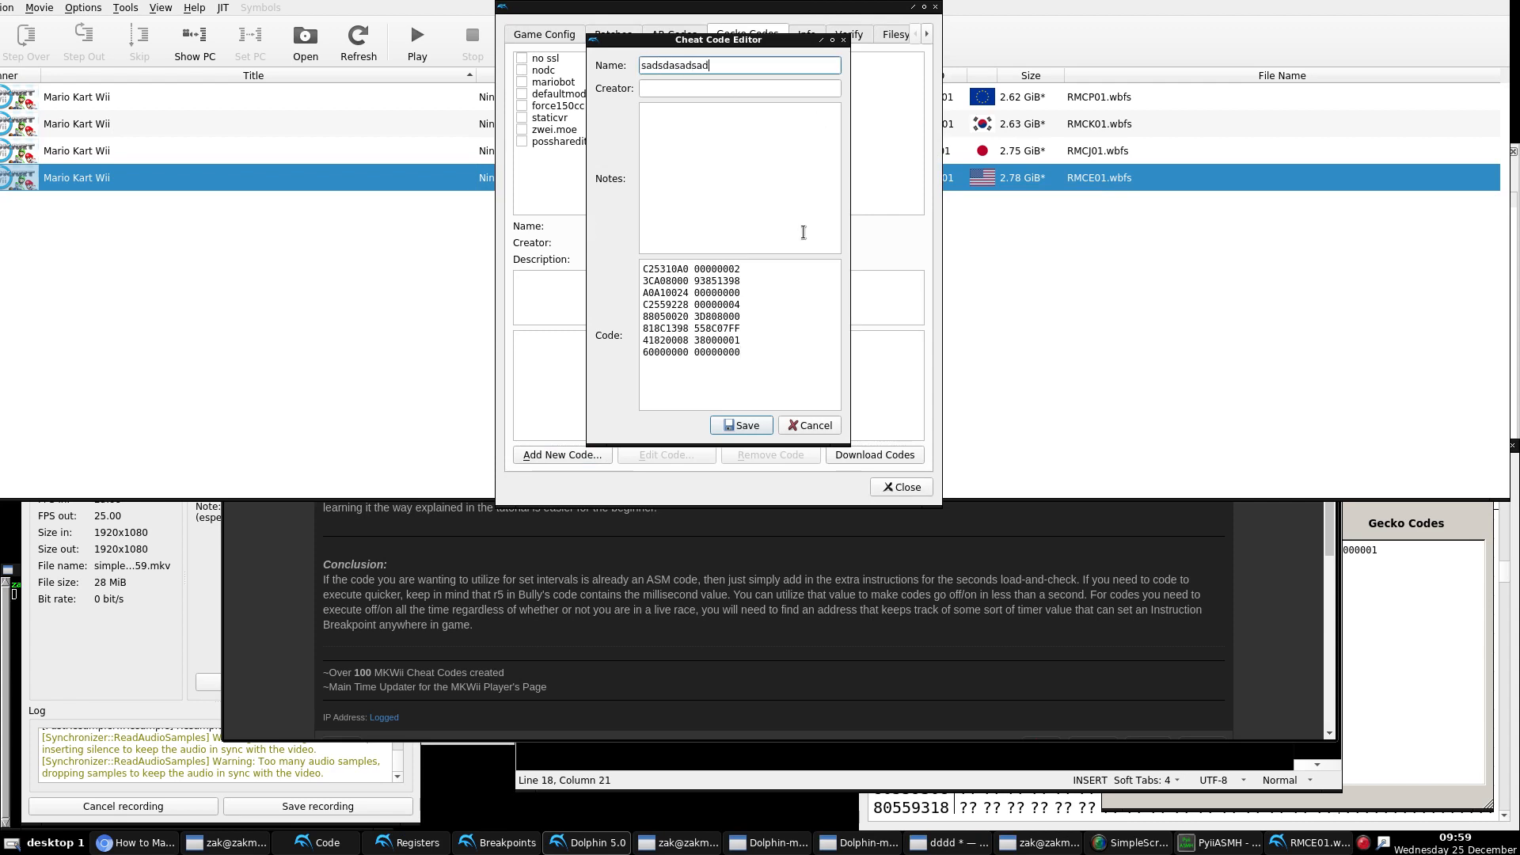
left_click(741, 424)
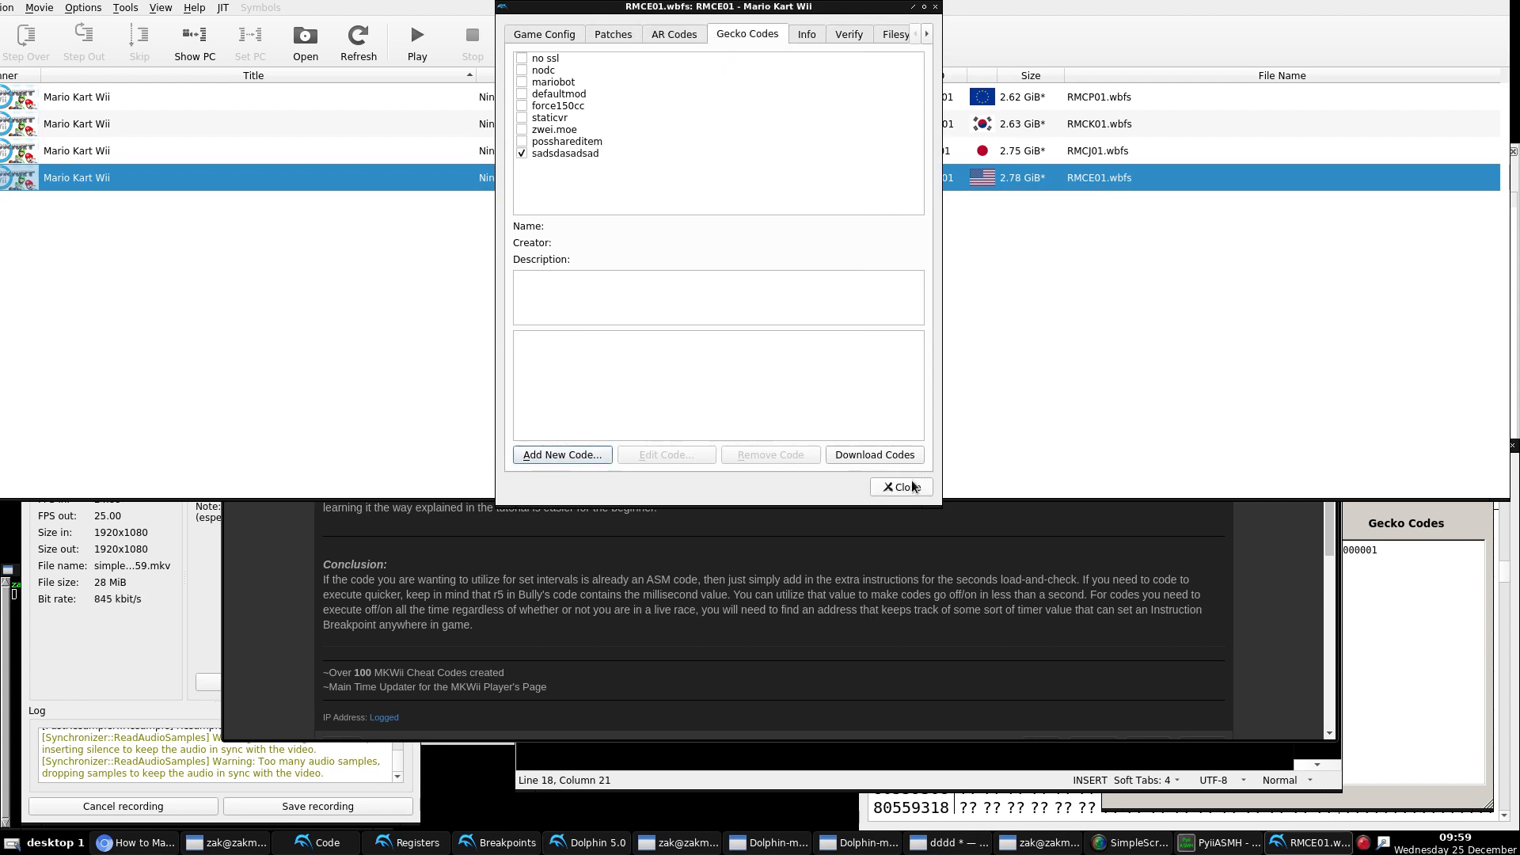
left_click(899, 486)
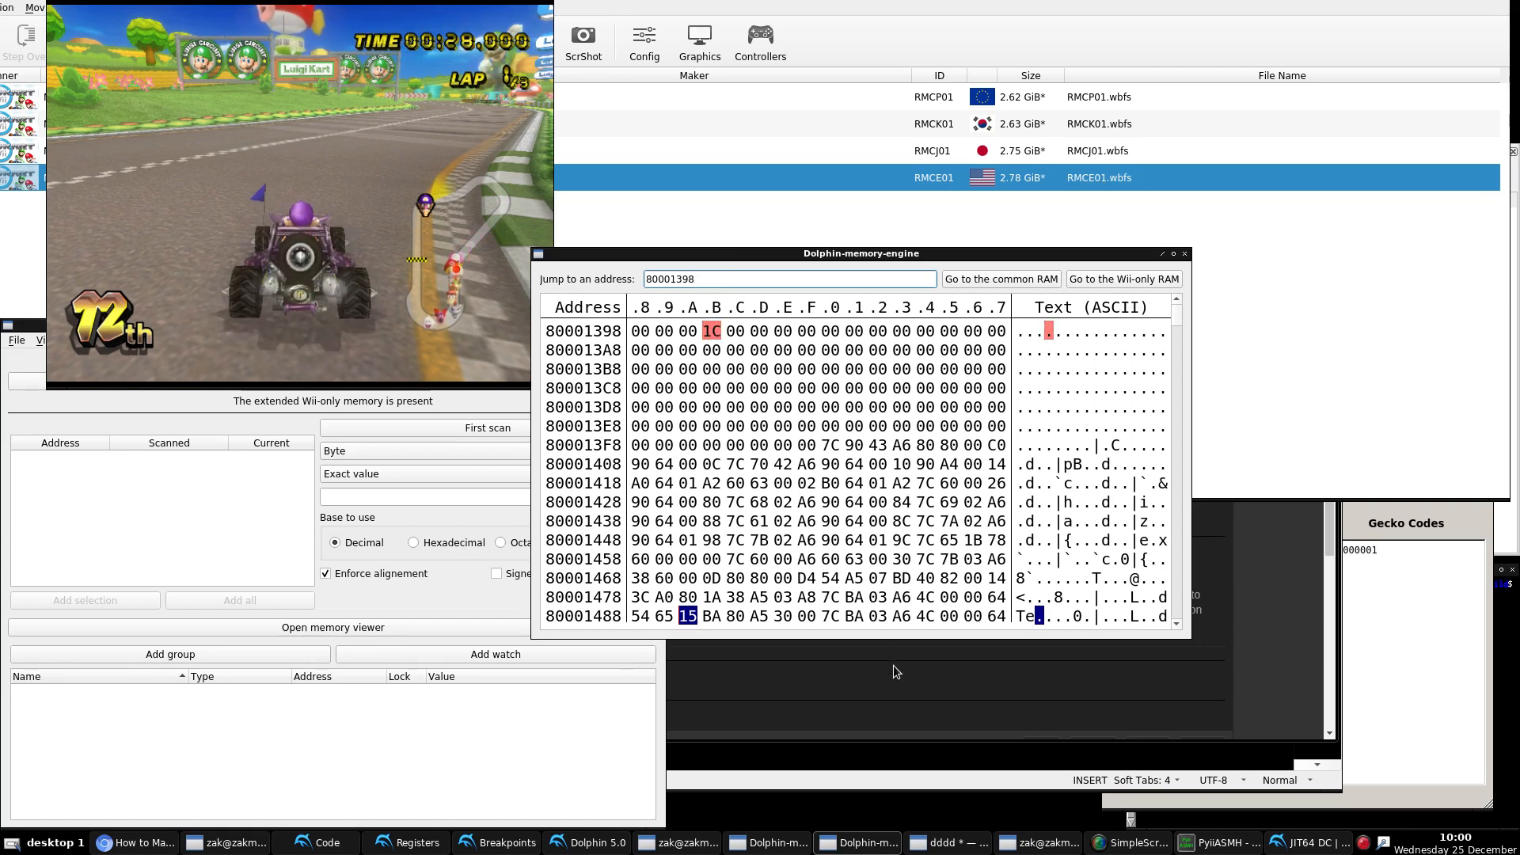
Step: Bring the SimpleScreenRecorder window forward after watching 80001398 tick in the race
left_click(137, 841)
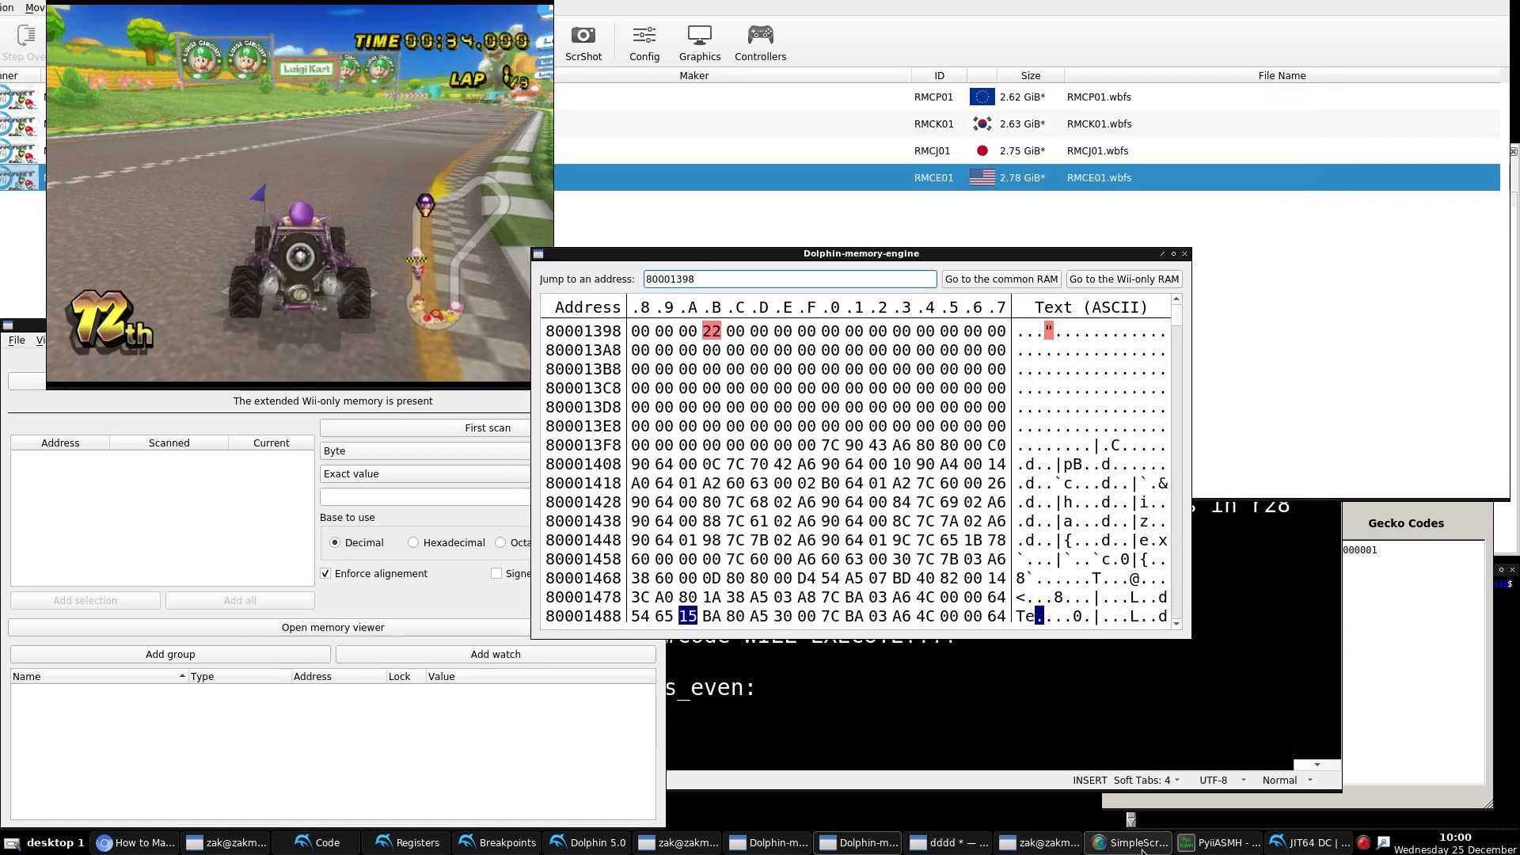
left_click(1125, 841)
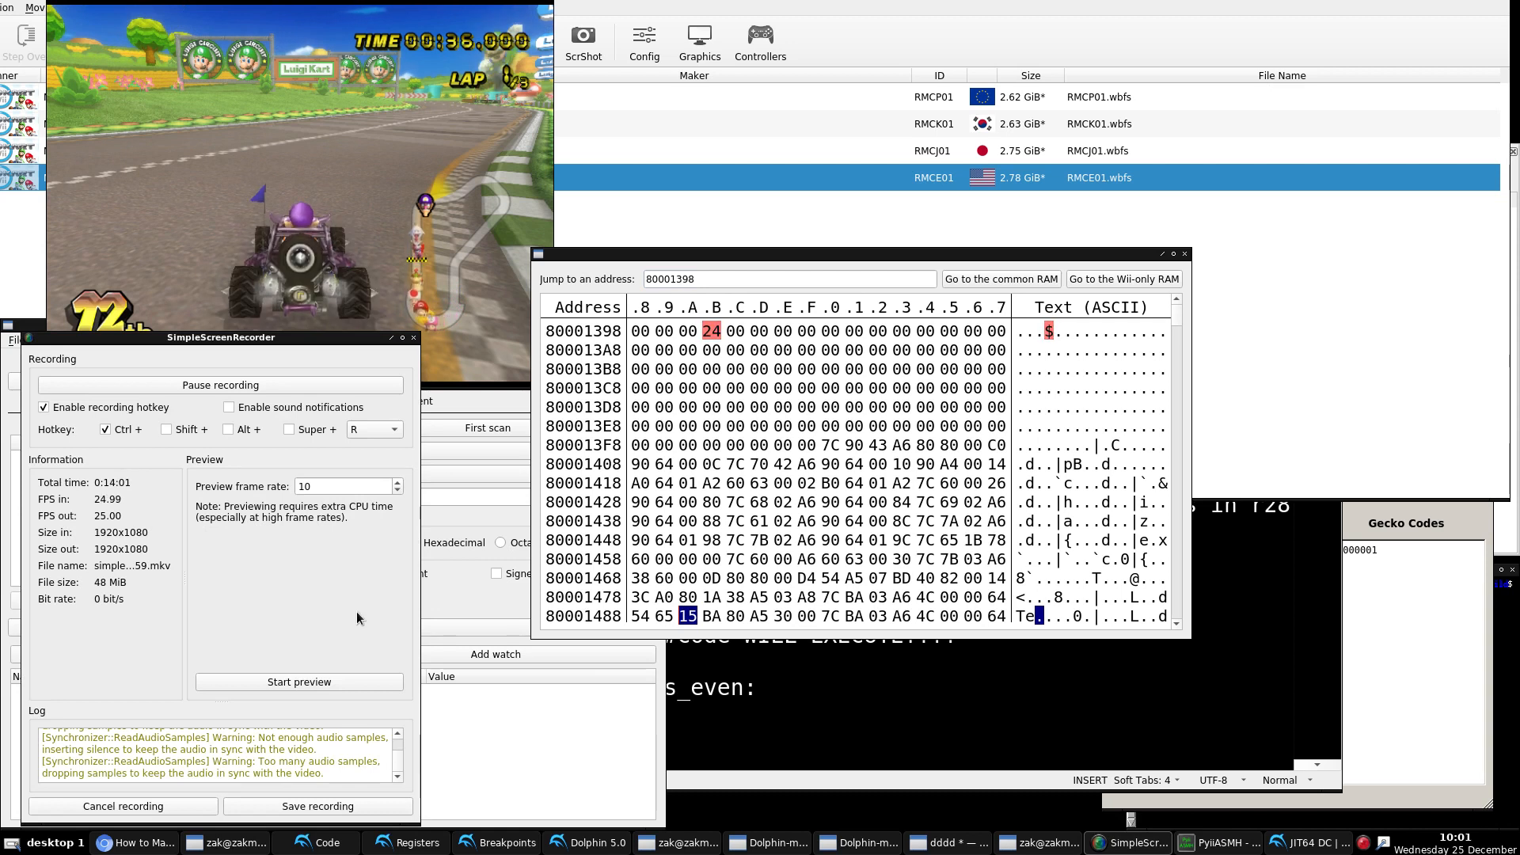